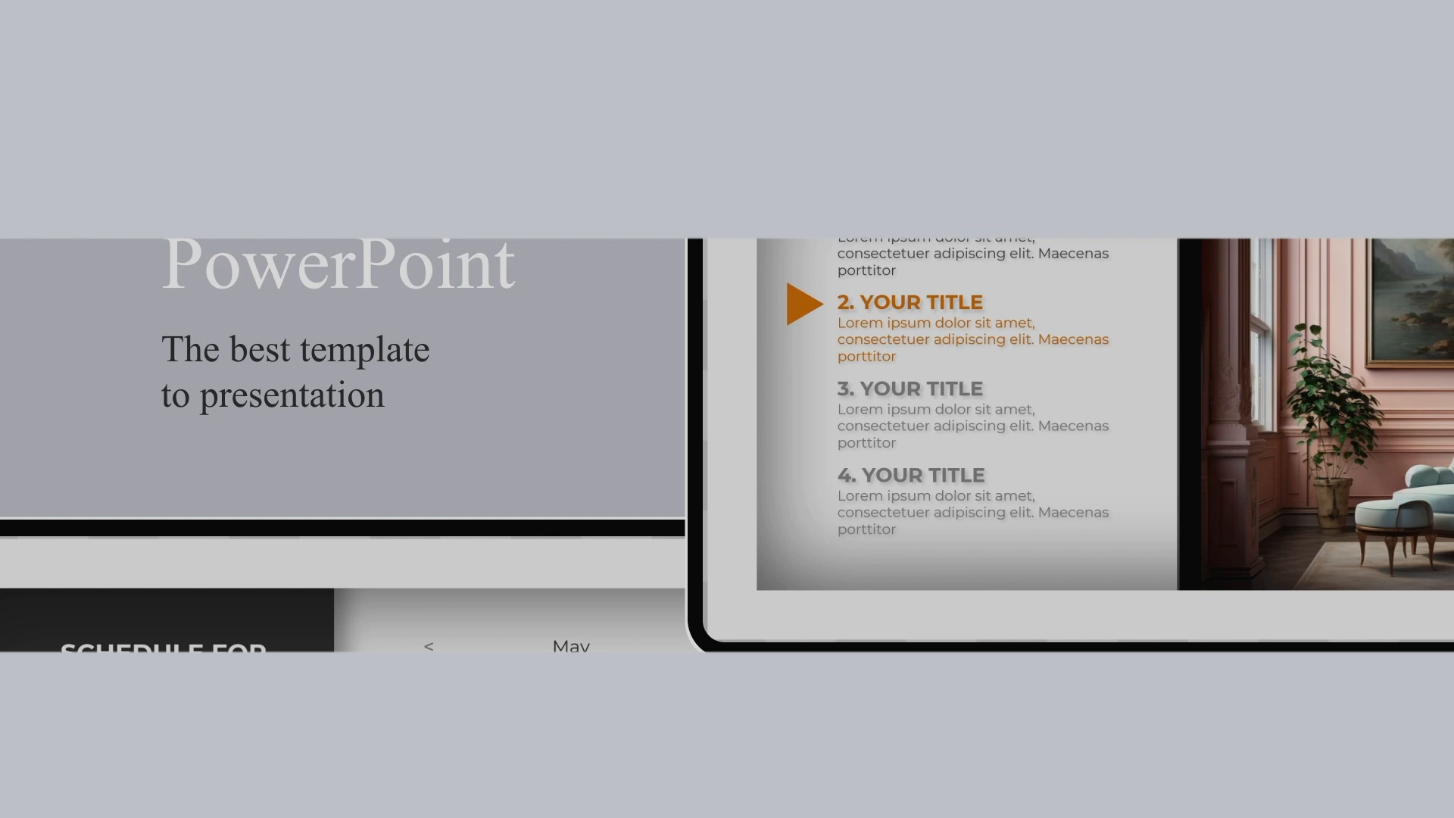
- On a blank slide, pick the Rectangle shape from the Drawing gallery
{"action": "left_click", "coordinate": [961, 92]}
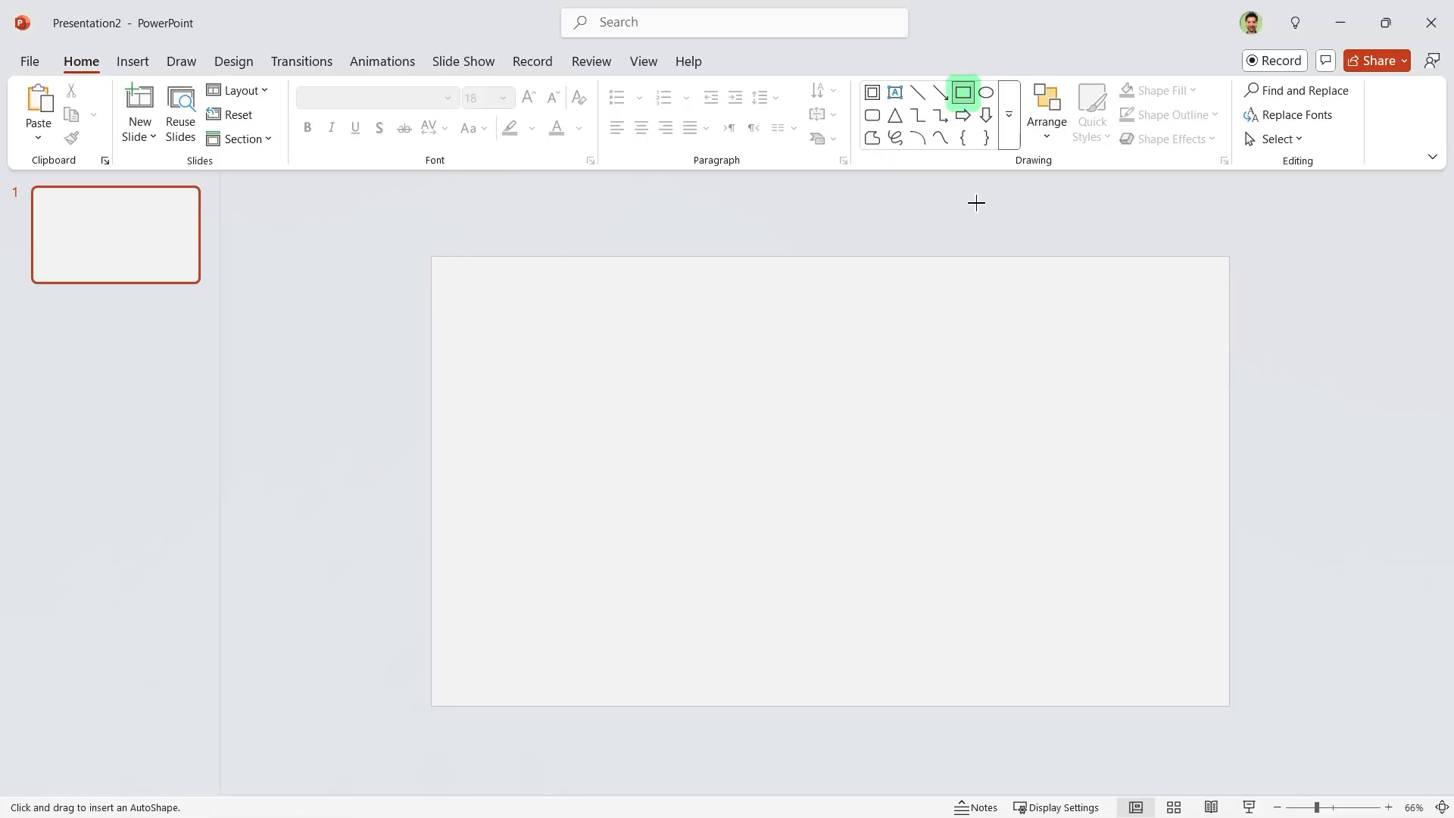
- Draw a large rectangle on the slide's right and rotate it 20° in Format Shape
{"action": "left_click_drag", "start_coordinate": [829, 298], "coordinate": [1147, 683]}
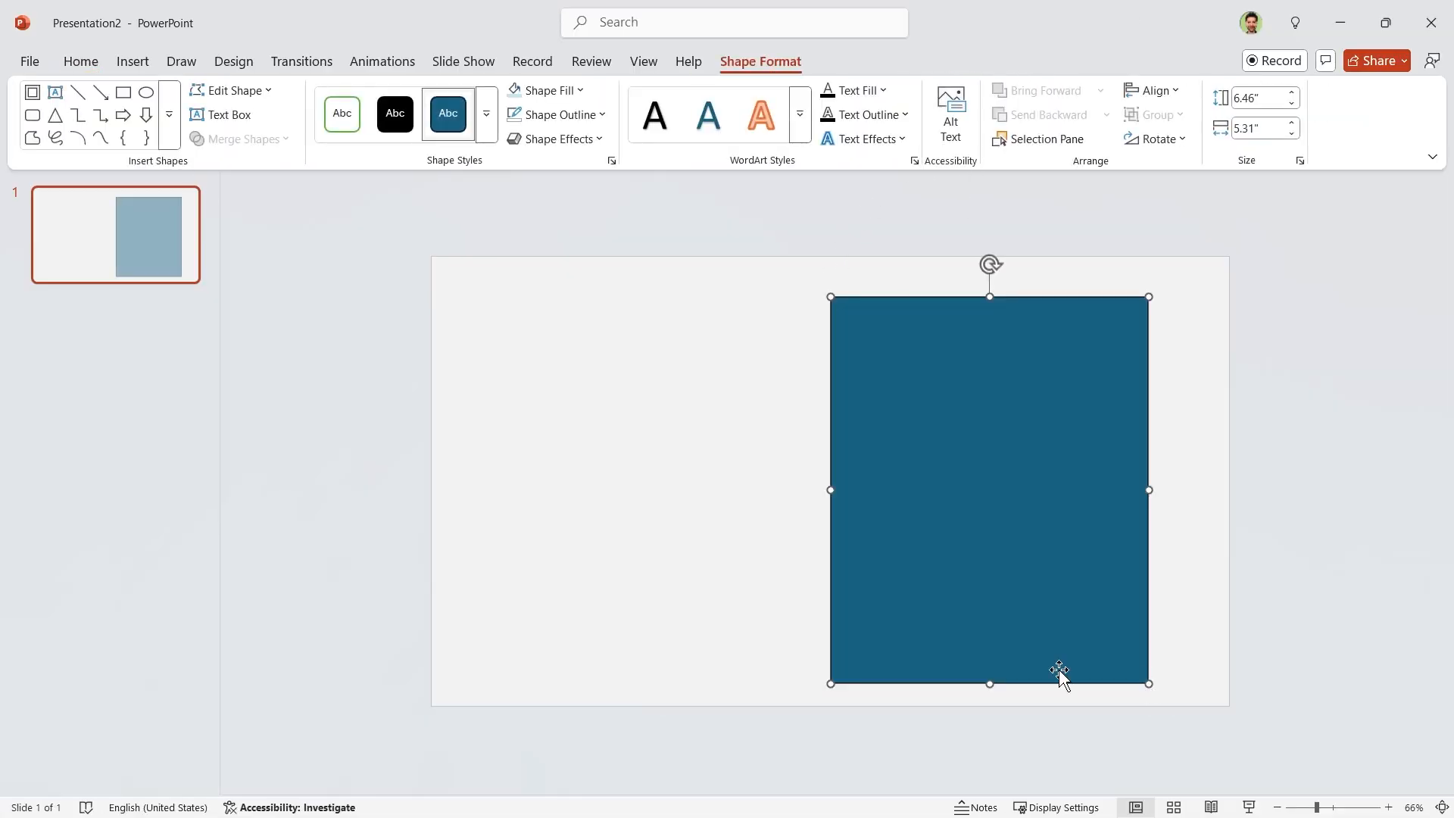
{"action": "right_click", "coordinate": [1060, 669]}
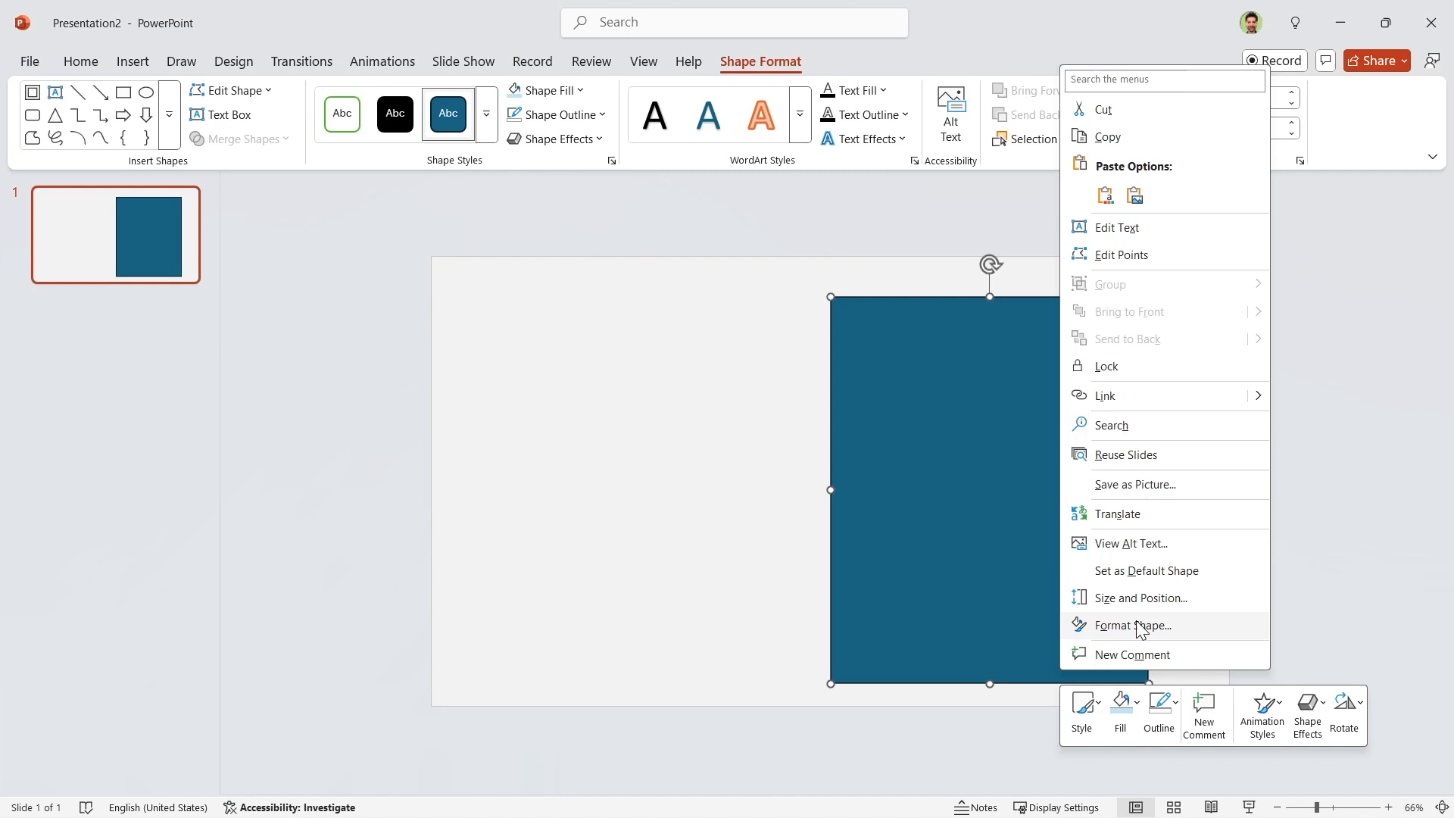
{"action": "left_click", "coordinate": [1132, 625]}
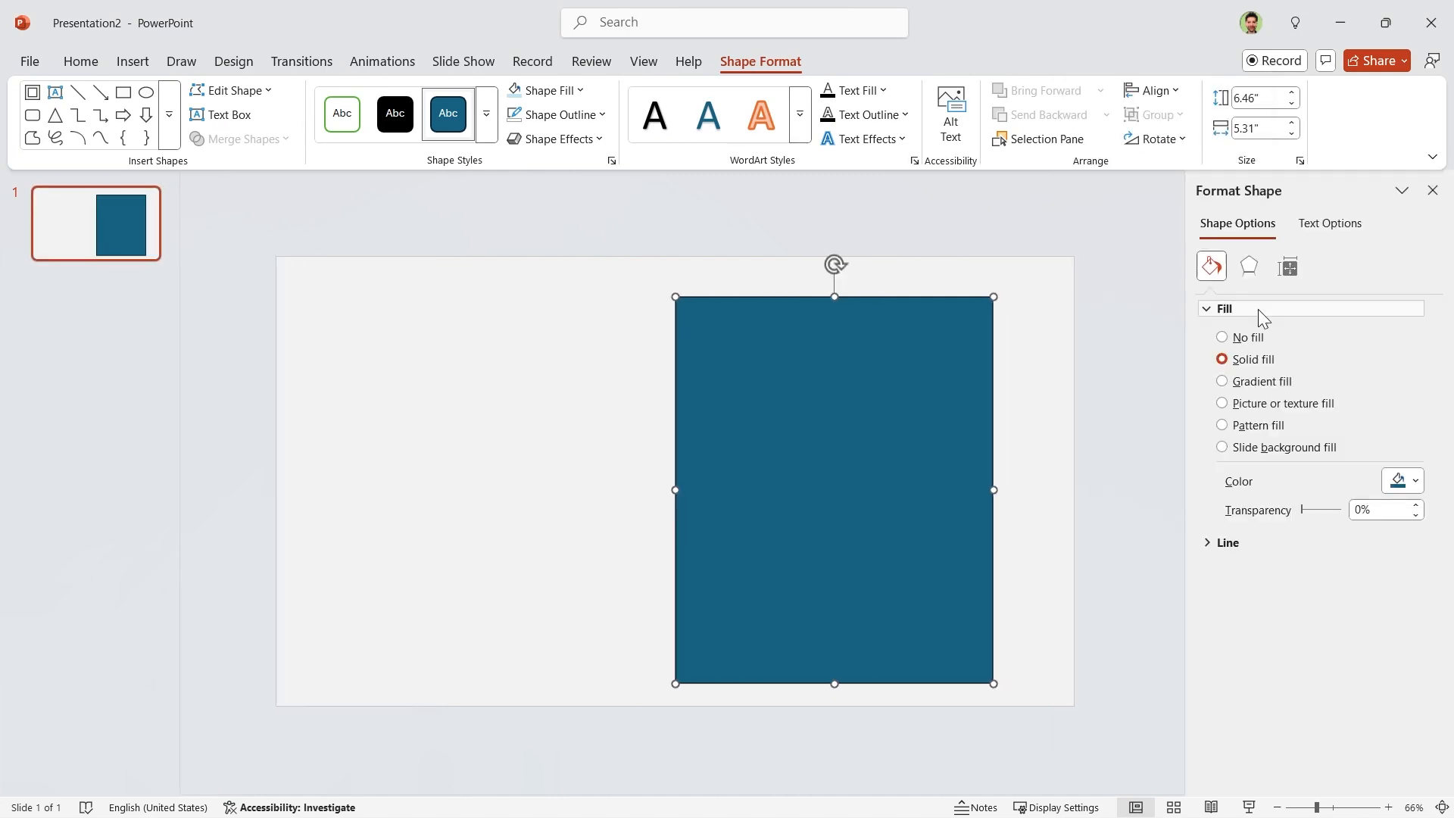
{"action": "left_click", "coordinate": [1286, 267]}
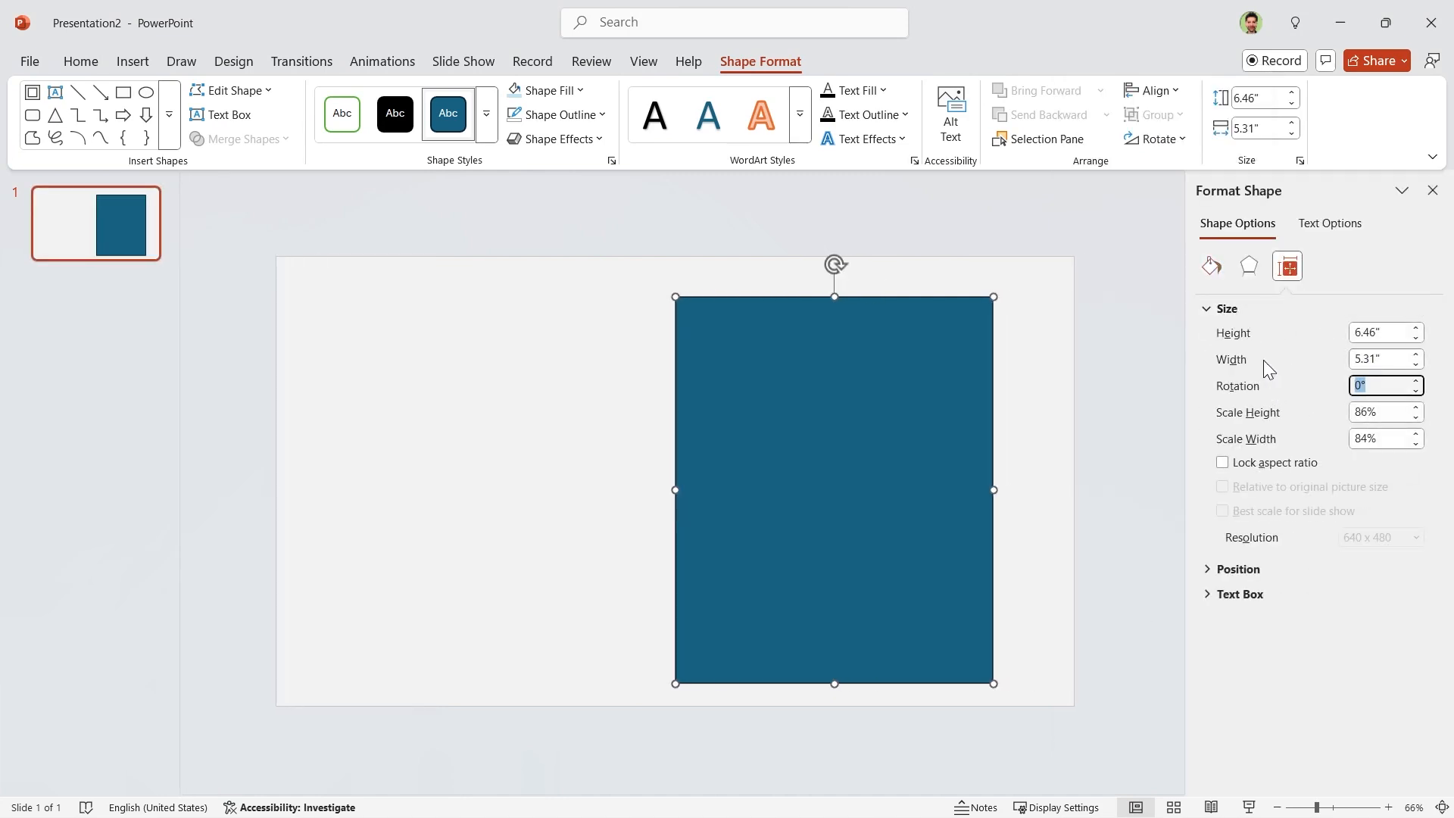
{"action": "type", "text": "20"}
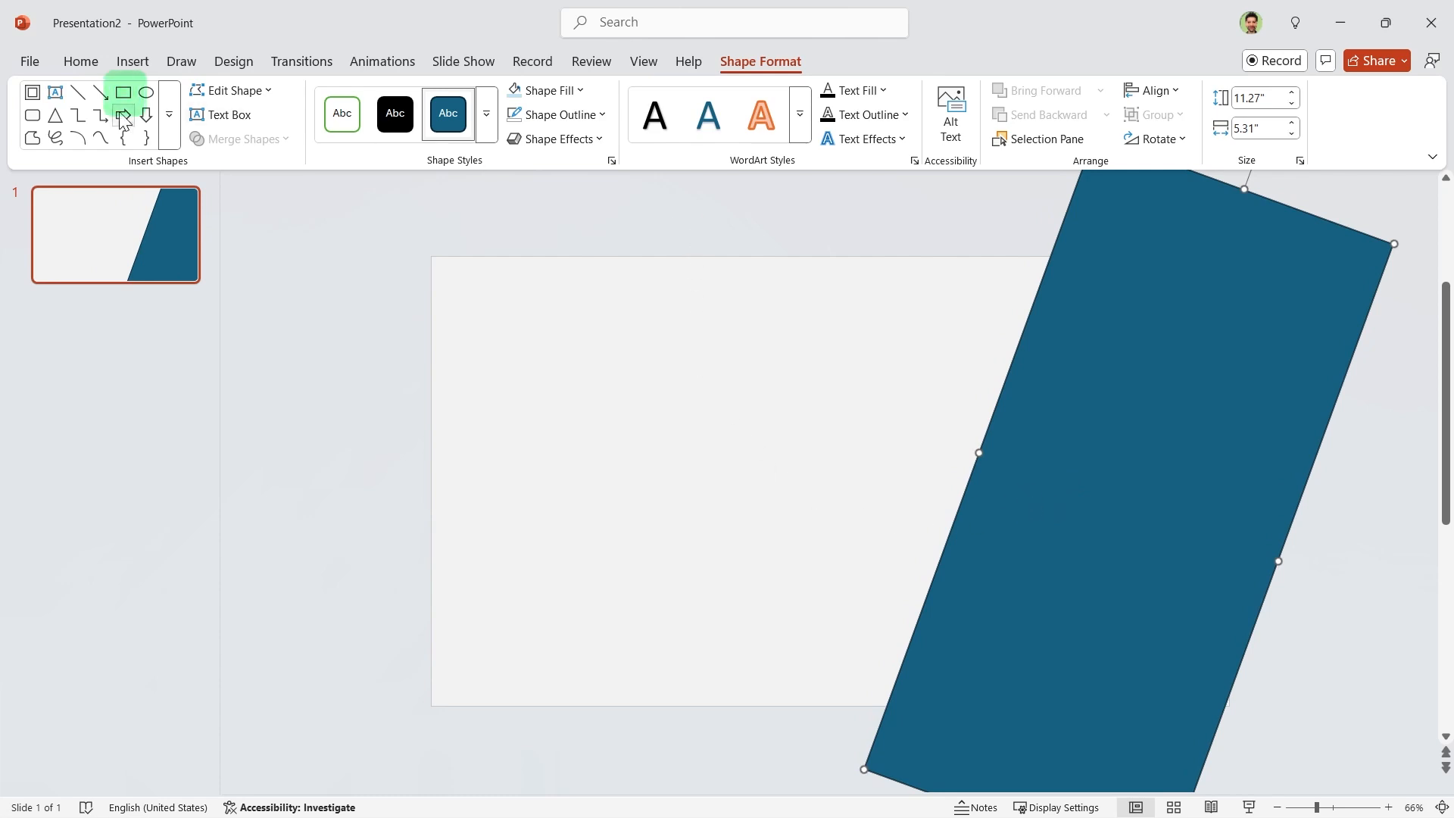
- Draw a left rectangle sized 7.5 by 5.6 inches and remove its outline
{"action": "left_click", "coordinate": [121, 92]}
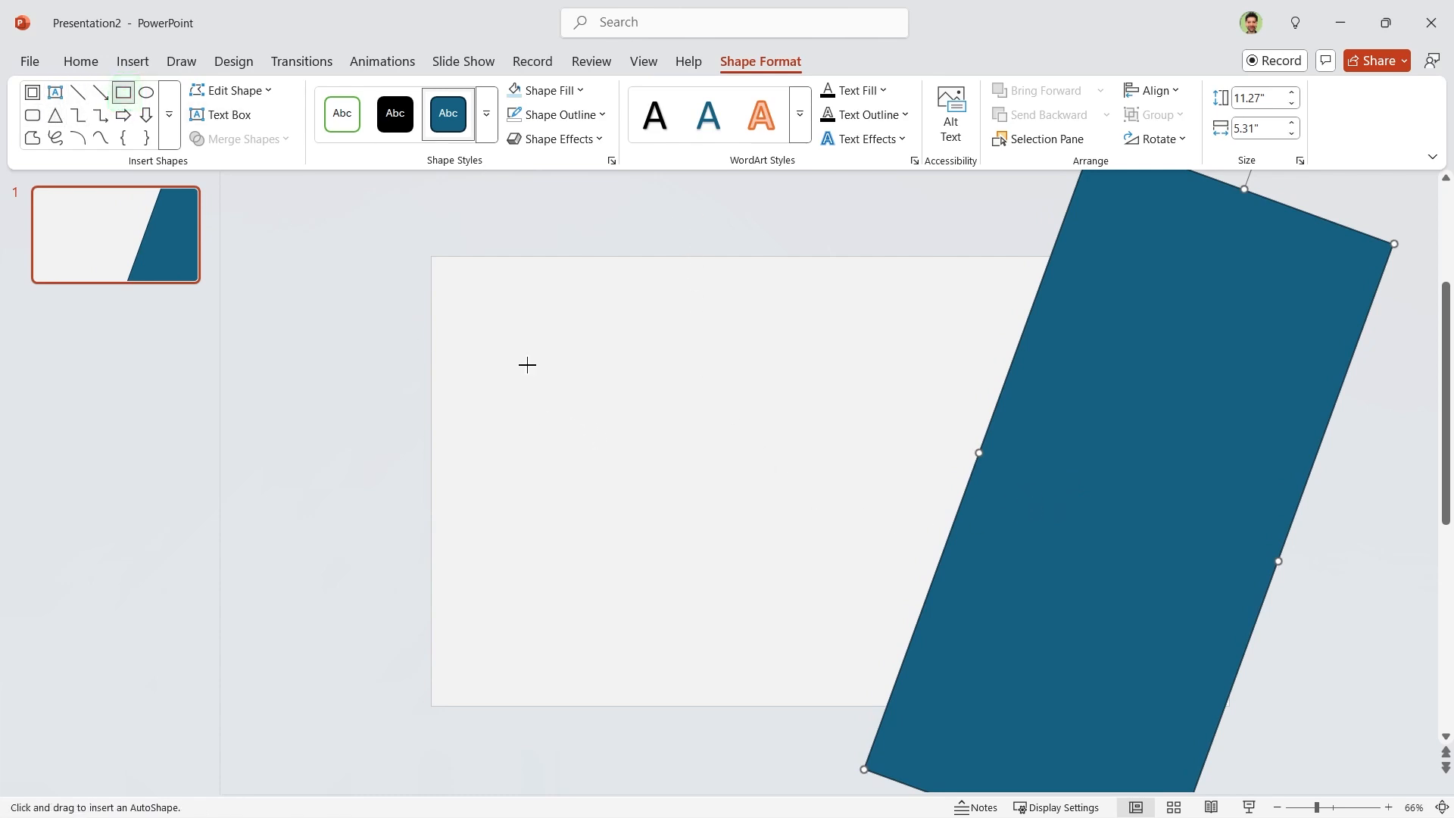
{"action": "left_click_drag", "start_coordinate": [507, 323], "coordinate": [774, 598]}
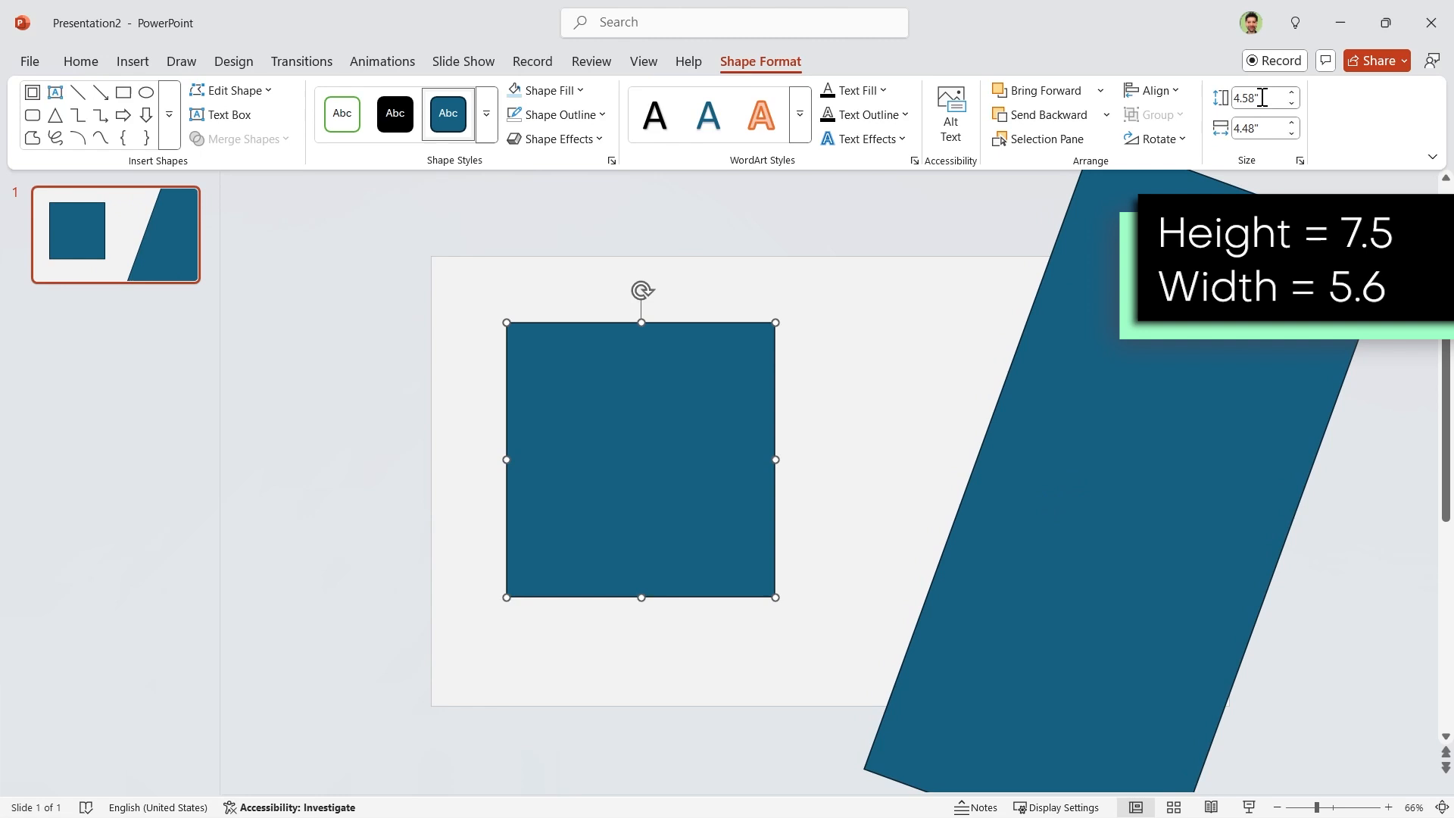
{"action": "type", "text": "7.5"}
{"action": "left_click", "coordinate": [1265, 128]}
{"action": "type", "text": "5.6"}
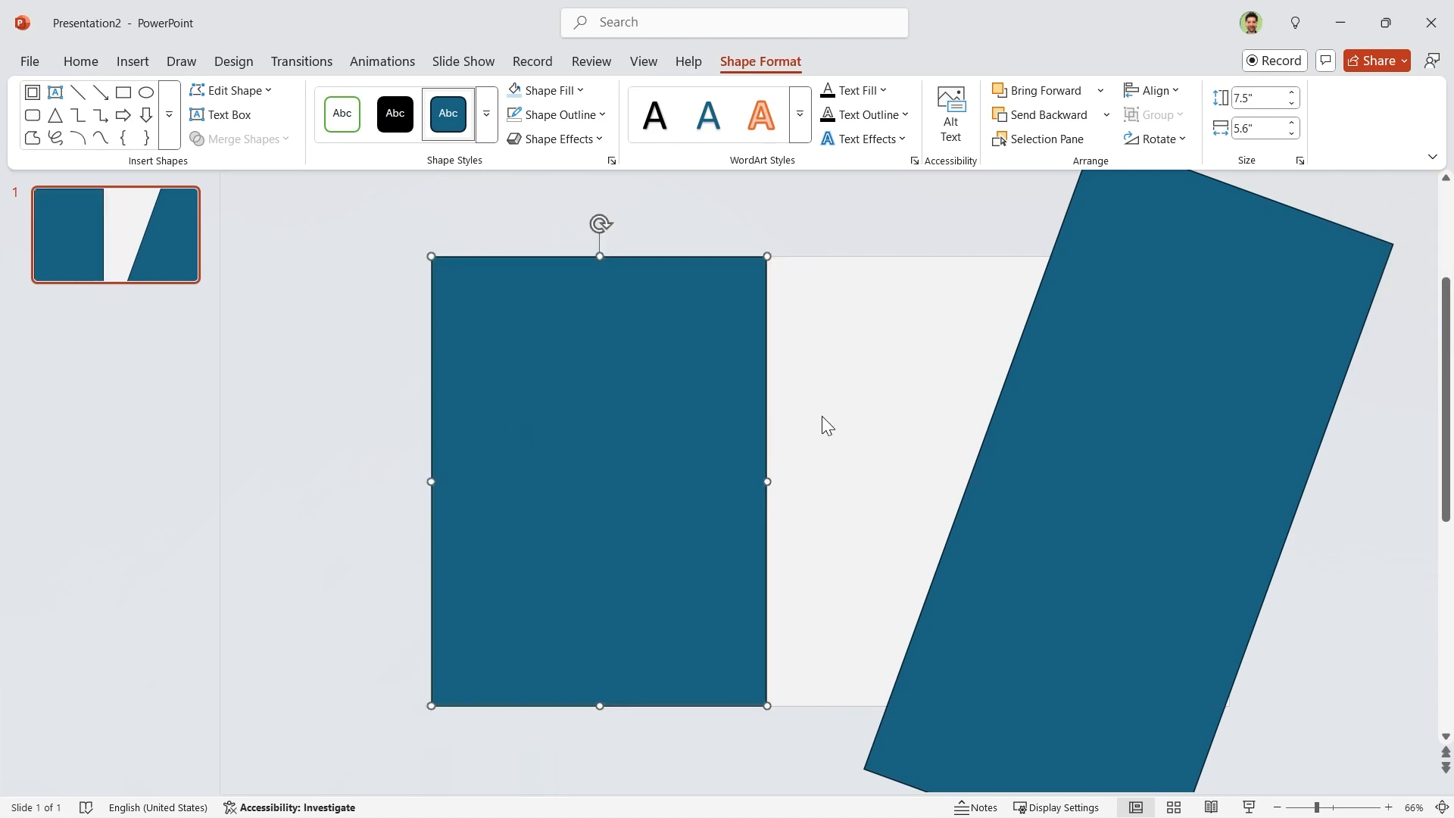
{"action": "left_click", "coordinate": [554, 116]}
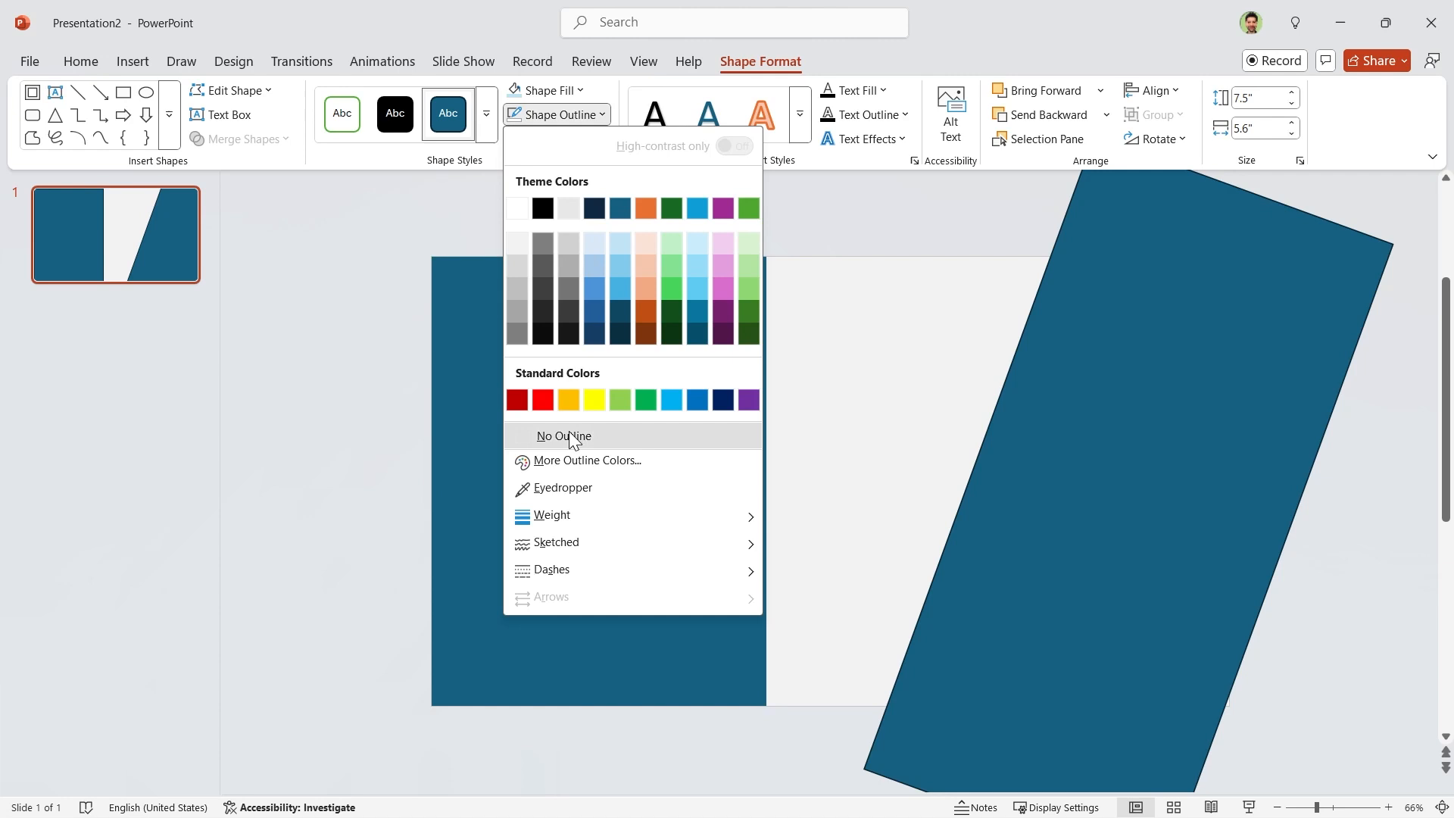
{"action": "left_click", "coordinate": [563, 436]}
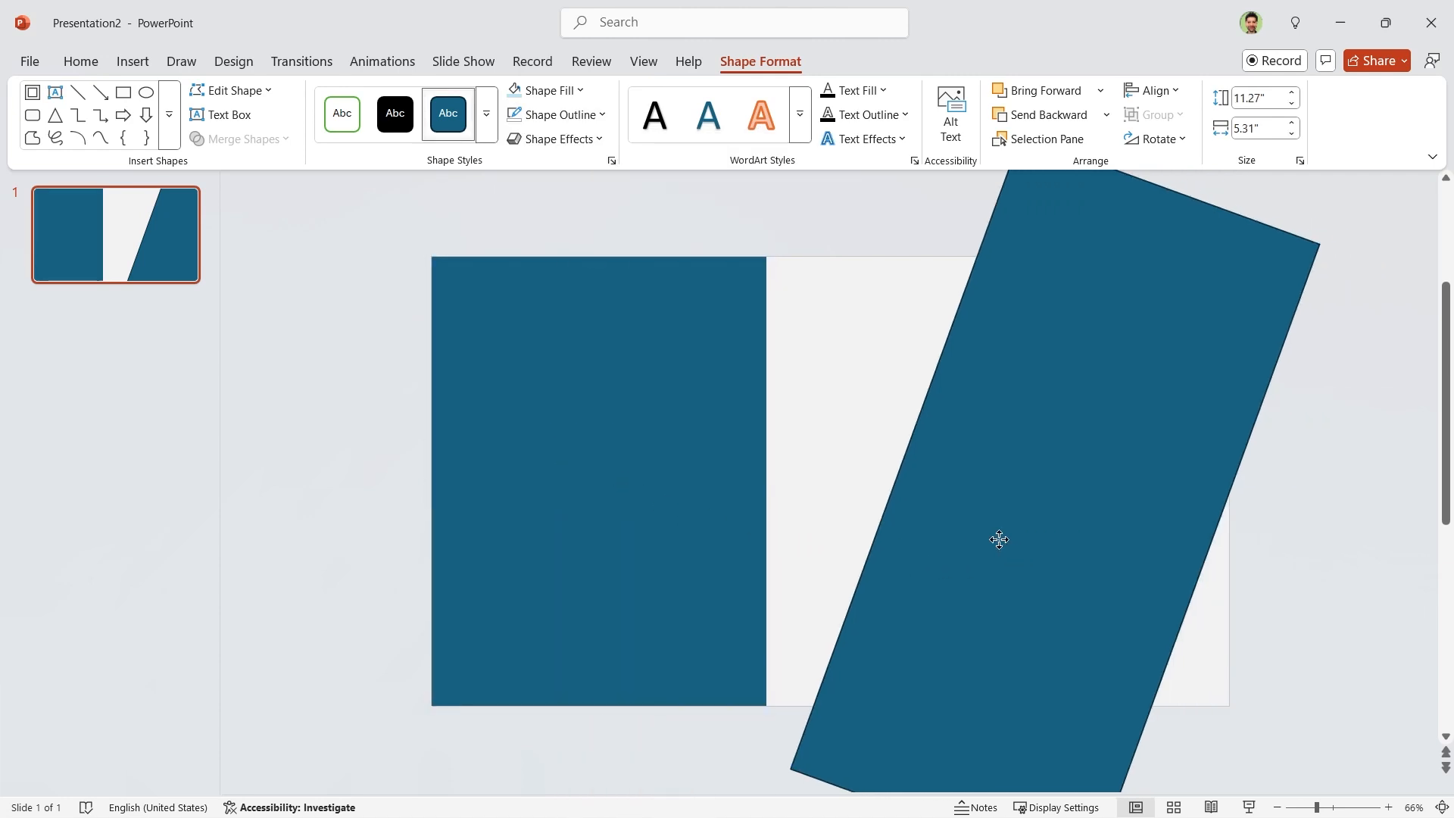
- Move the tilted rectangle over the left one, select both, and open Merge Shapes
{"action": "left_click_drag", "start_coordinate": [999, 540], "coordinate": [786, 543]}
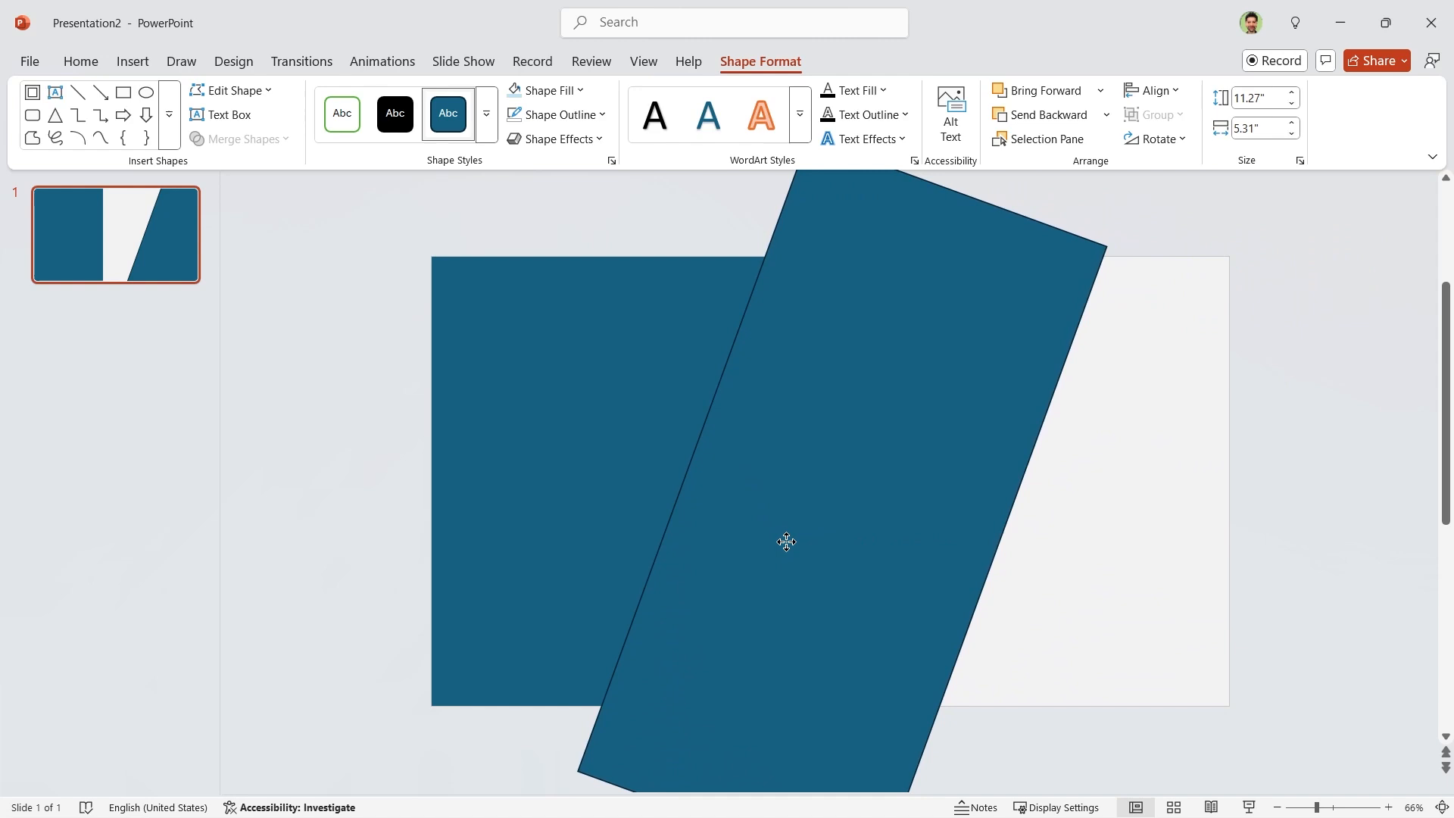
{"action": "left_click", "coordinate": [649, 445]}
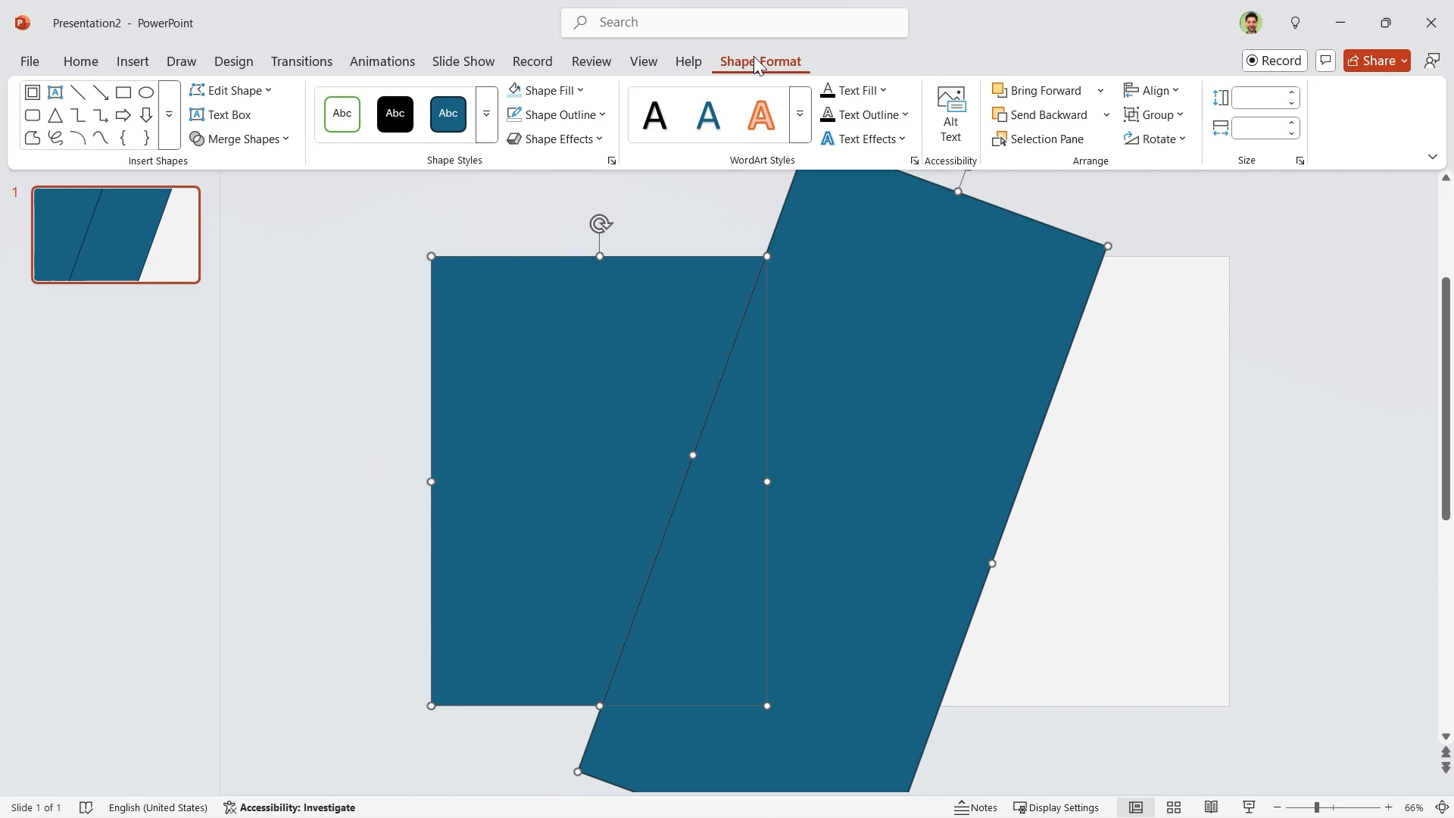
{"action": "left_click", "coordinate": [239, 138]}
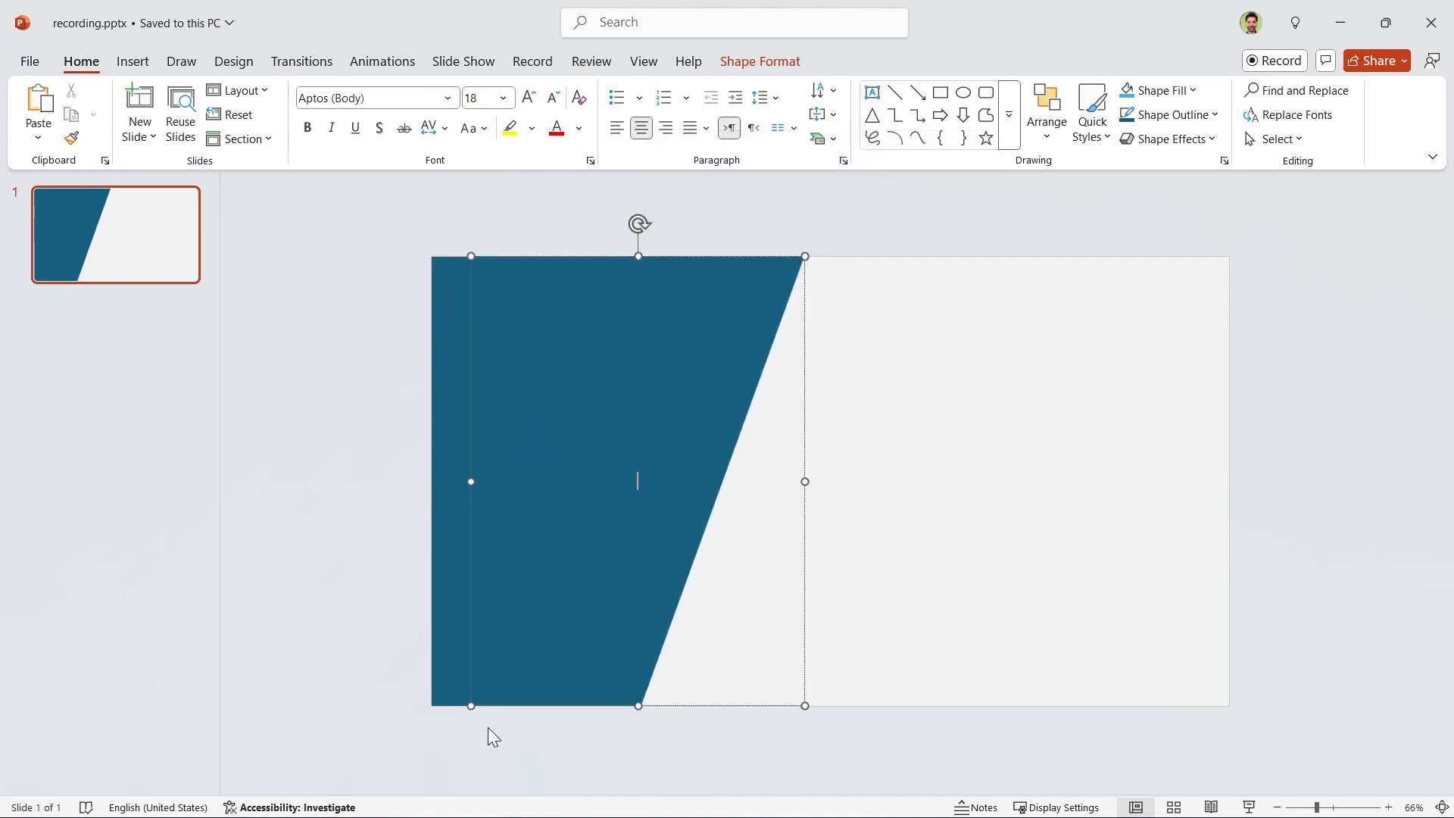
- Recolour two panel copies lighter and pale blue, sending them behind the dark panel
{"action": "left_click", "coordinate": [545, 90]}
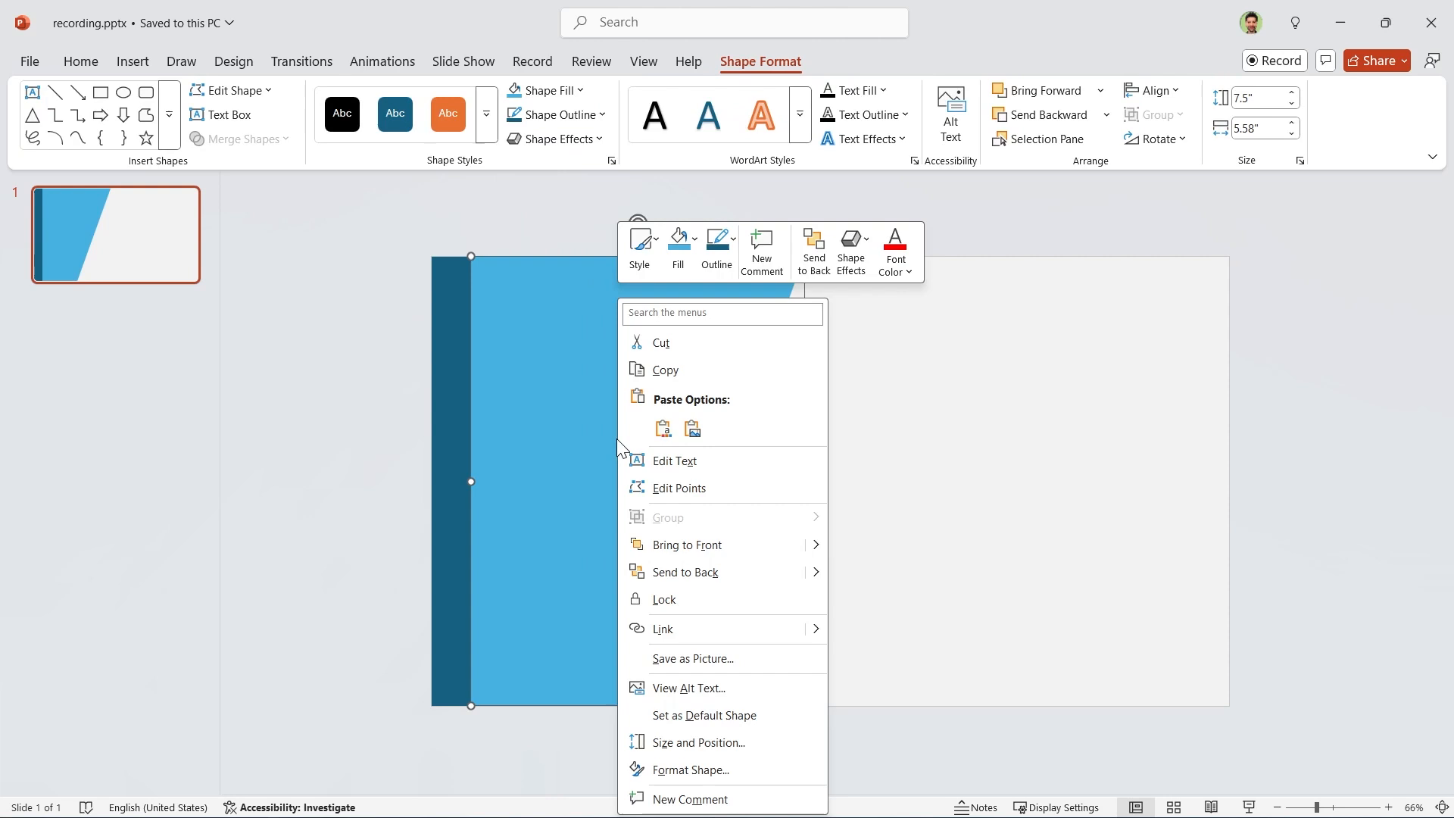
{"action": "left_click", "coordinate": [838, 322]}
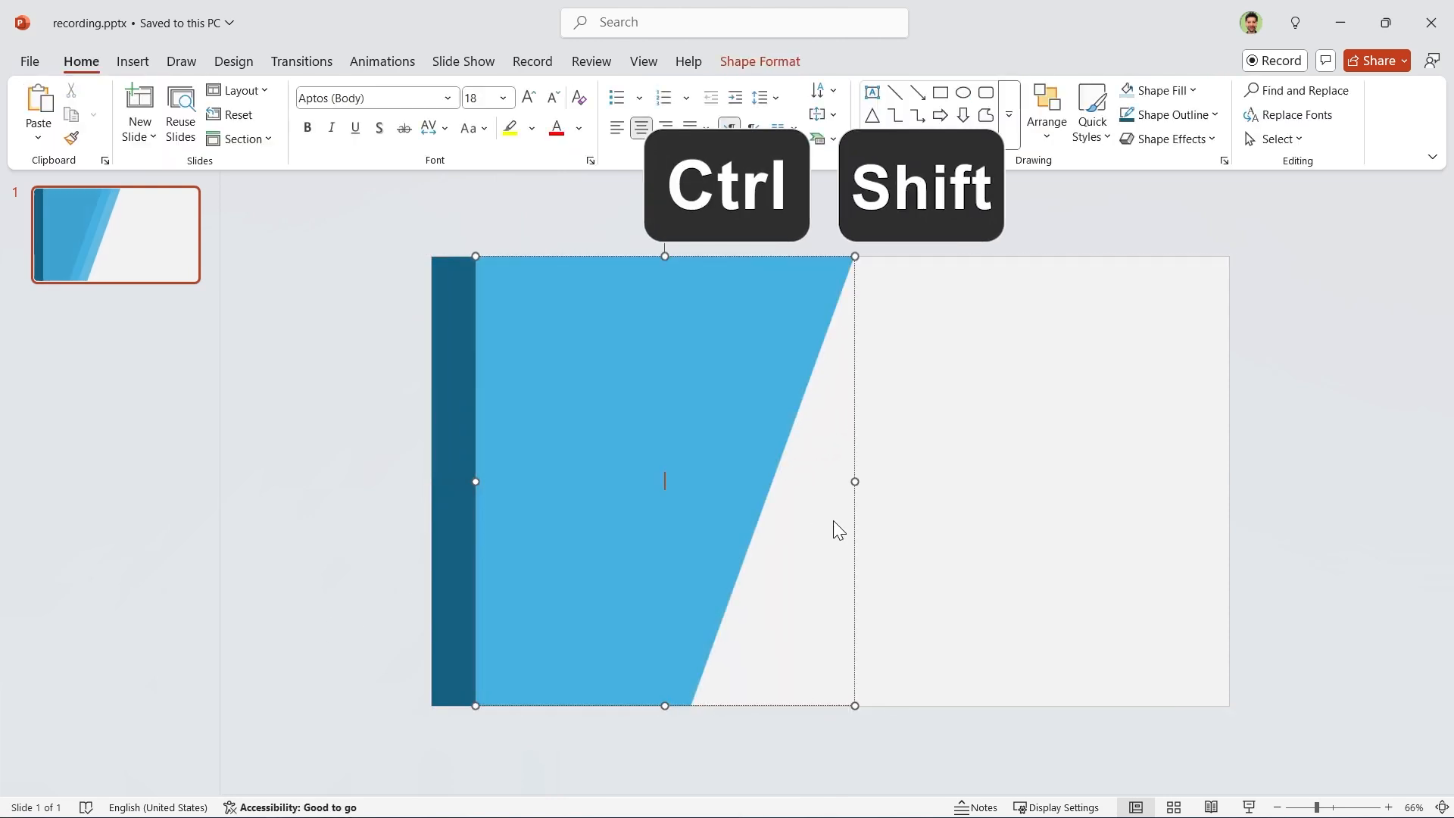
{"action": "left_click", "coordinate": [759, 61]}
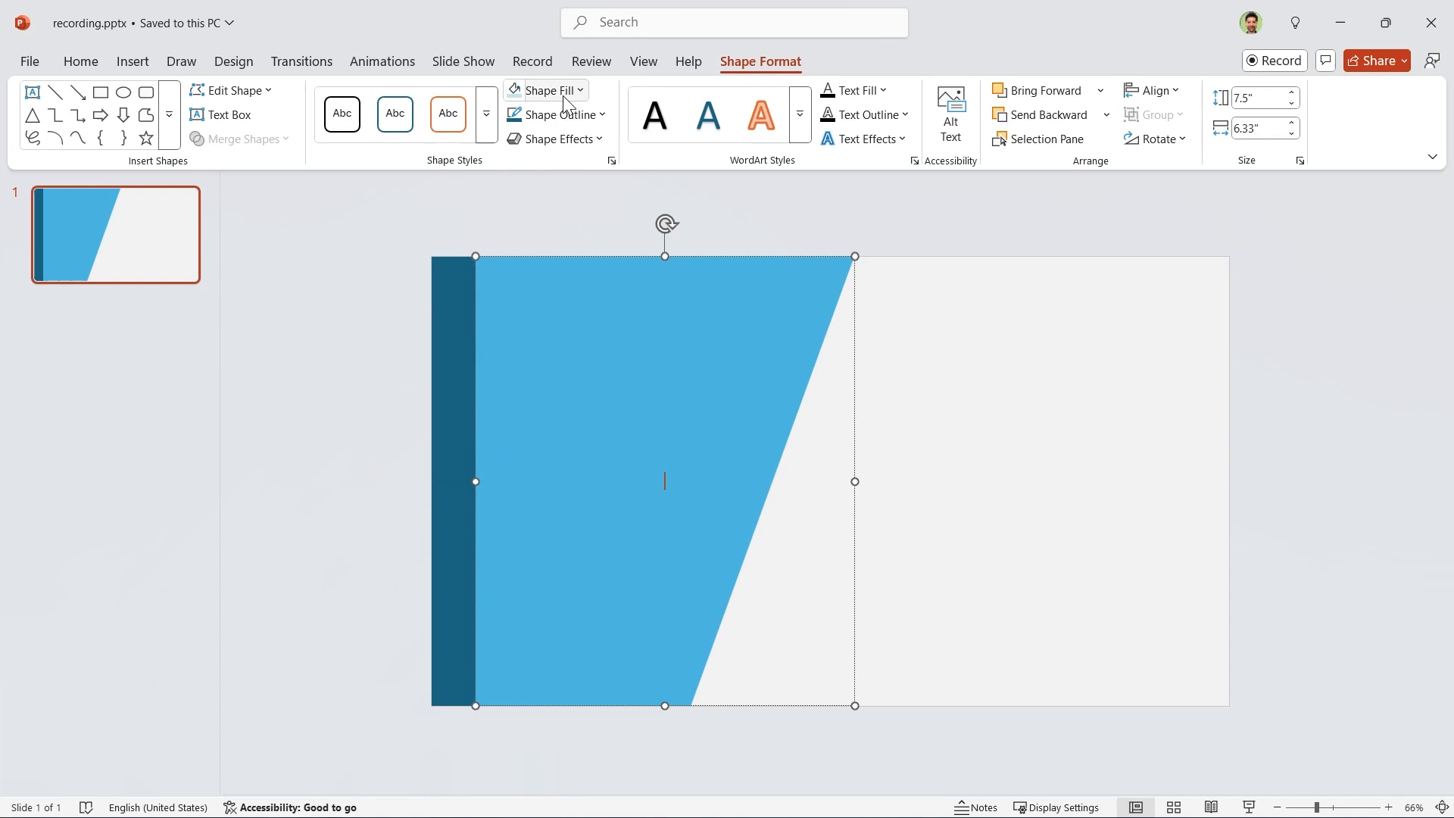
{"action": "left_click", "coordinate": [545, 90]}
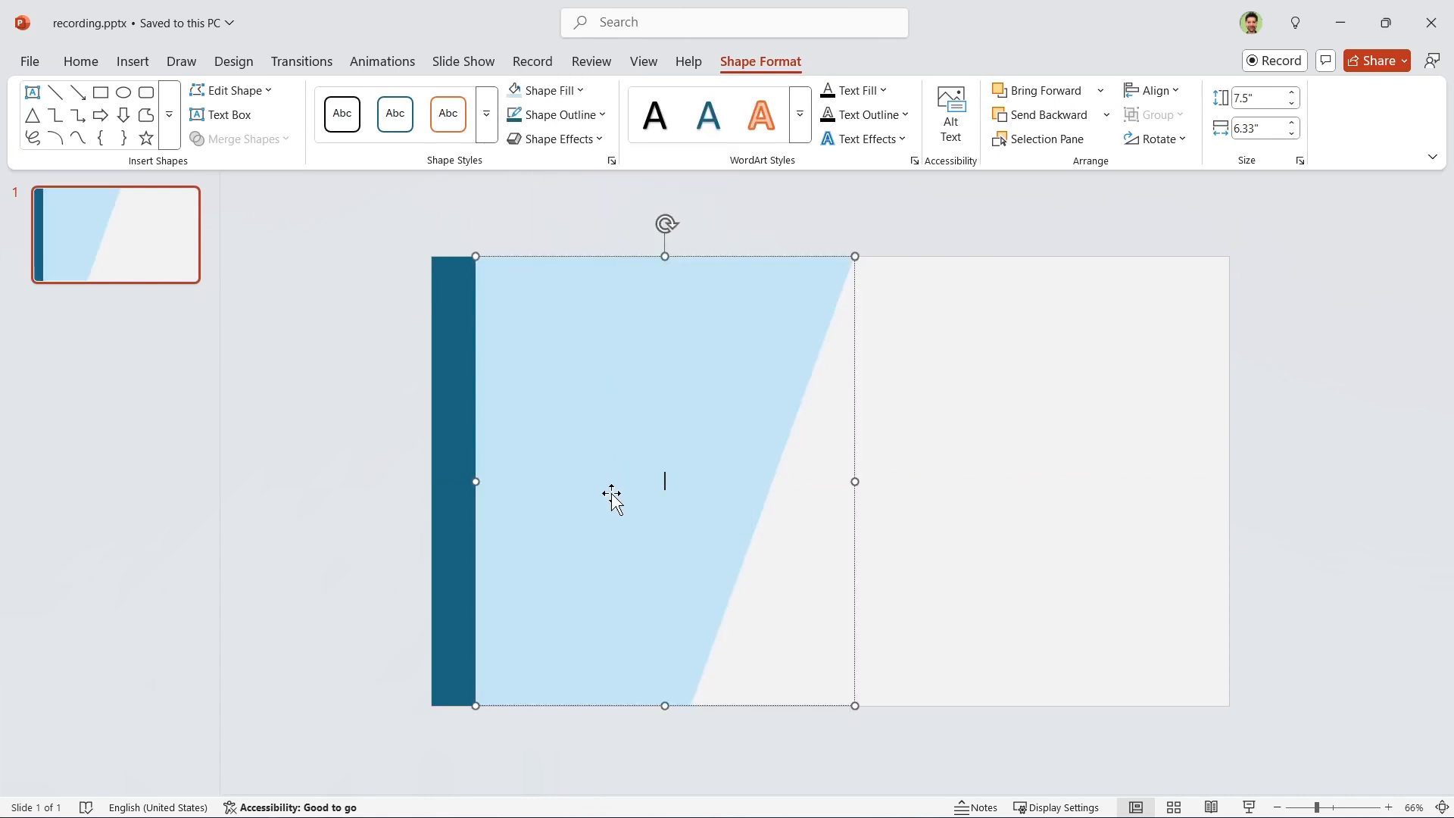
{"action": "right_click", "coordinate": [611, 492]}
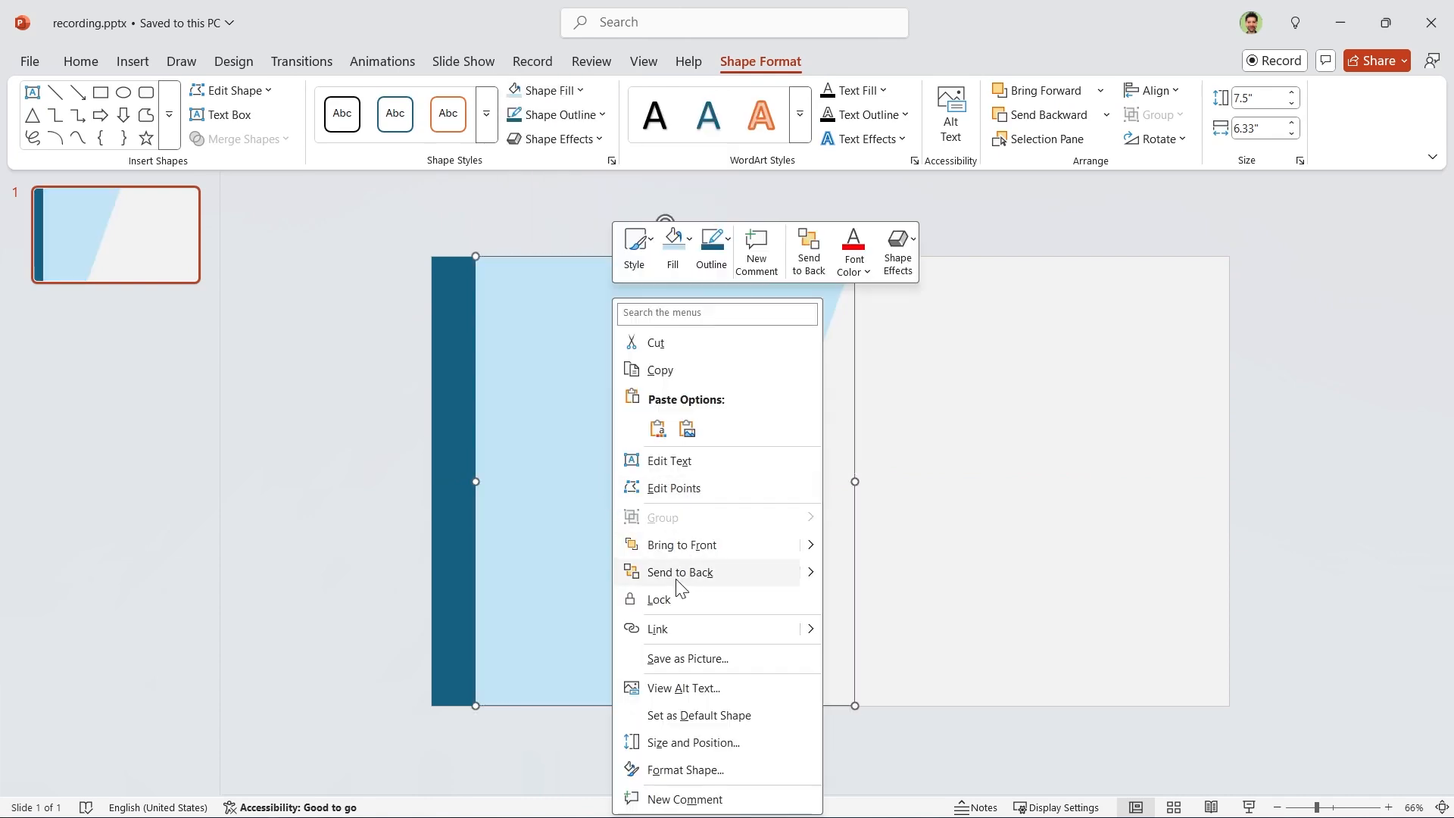
{"action": "left_click", "coordinate": [679, 572]}
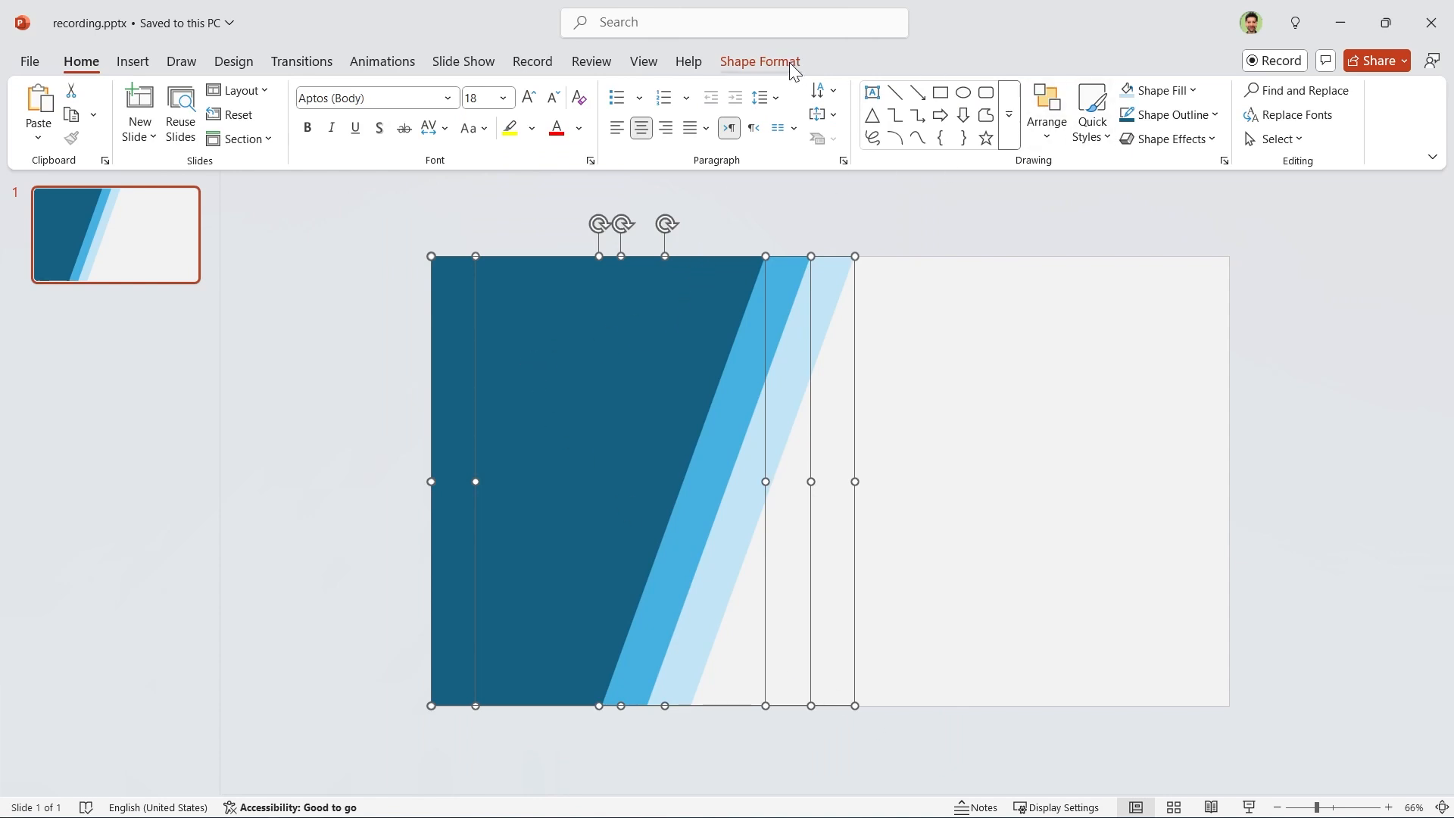
{"action": "left_click", "coordinate": [1151, 90]}
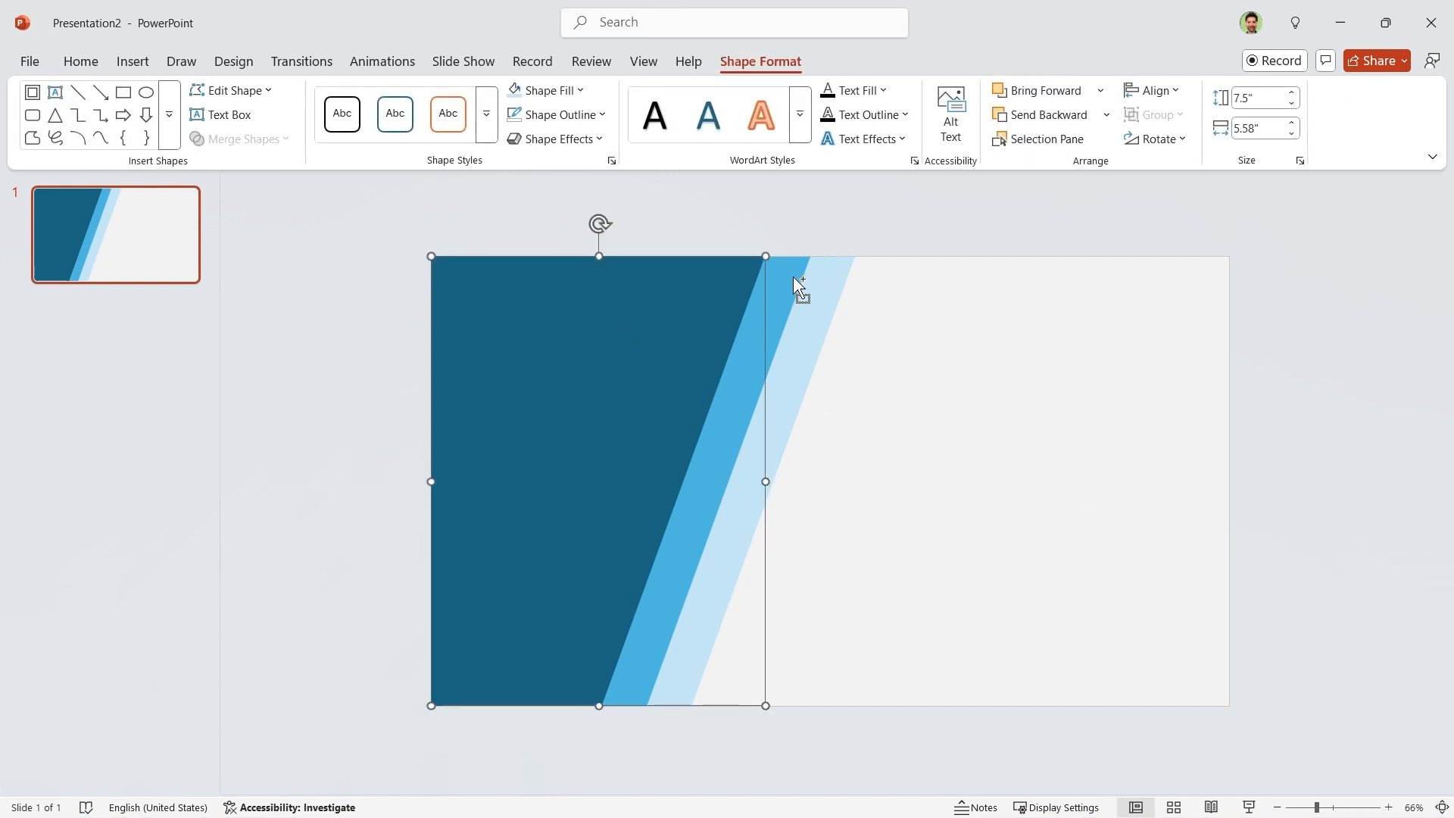
- Give the stripes a soft shadow (blur 100, distance 50) and 50% transparent white fill
{"action": "right_click", "coordinate": [797, 285]}
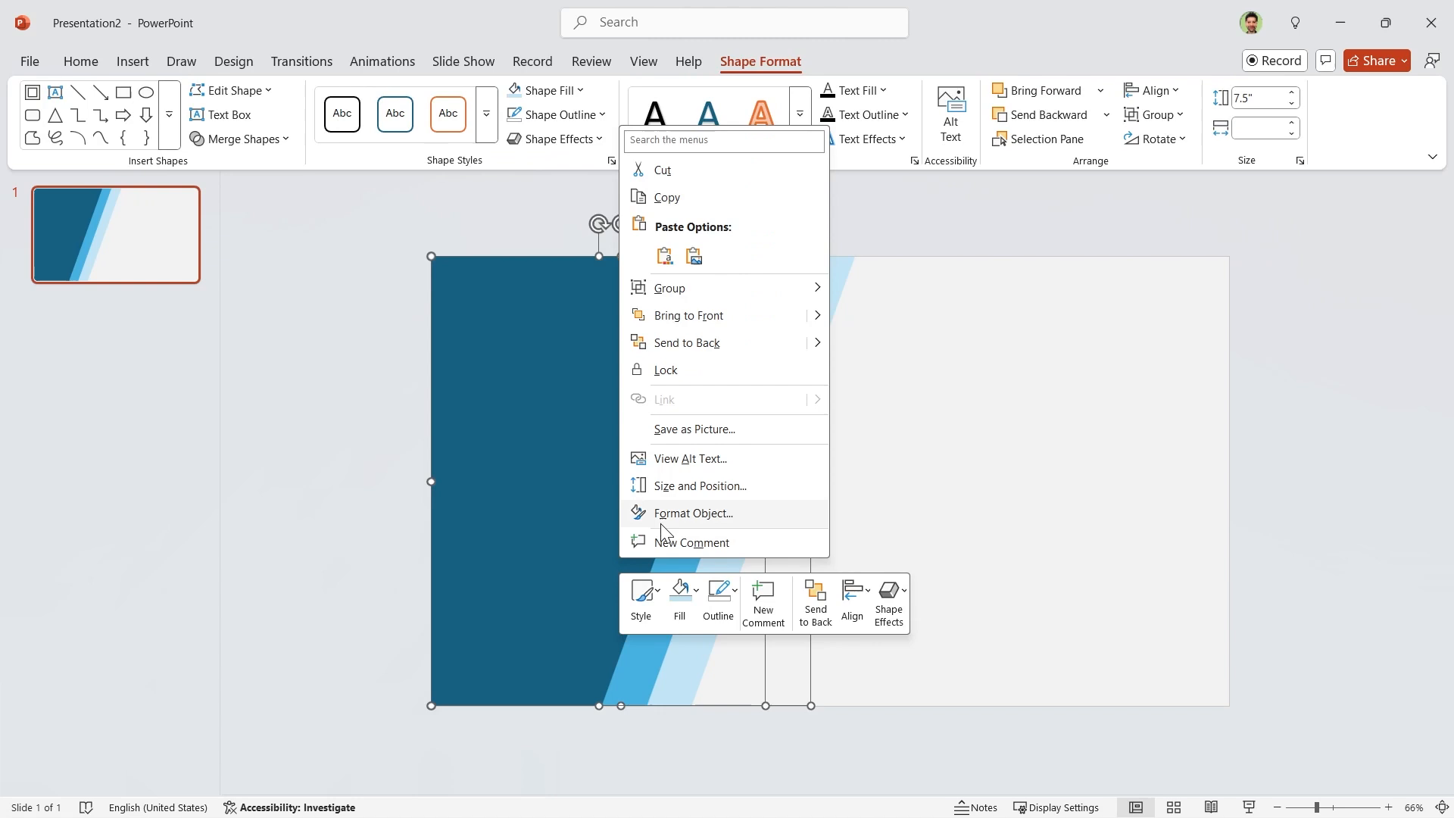
{"action": "left_click", "coordinate": [691, 513]}
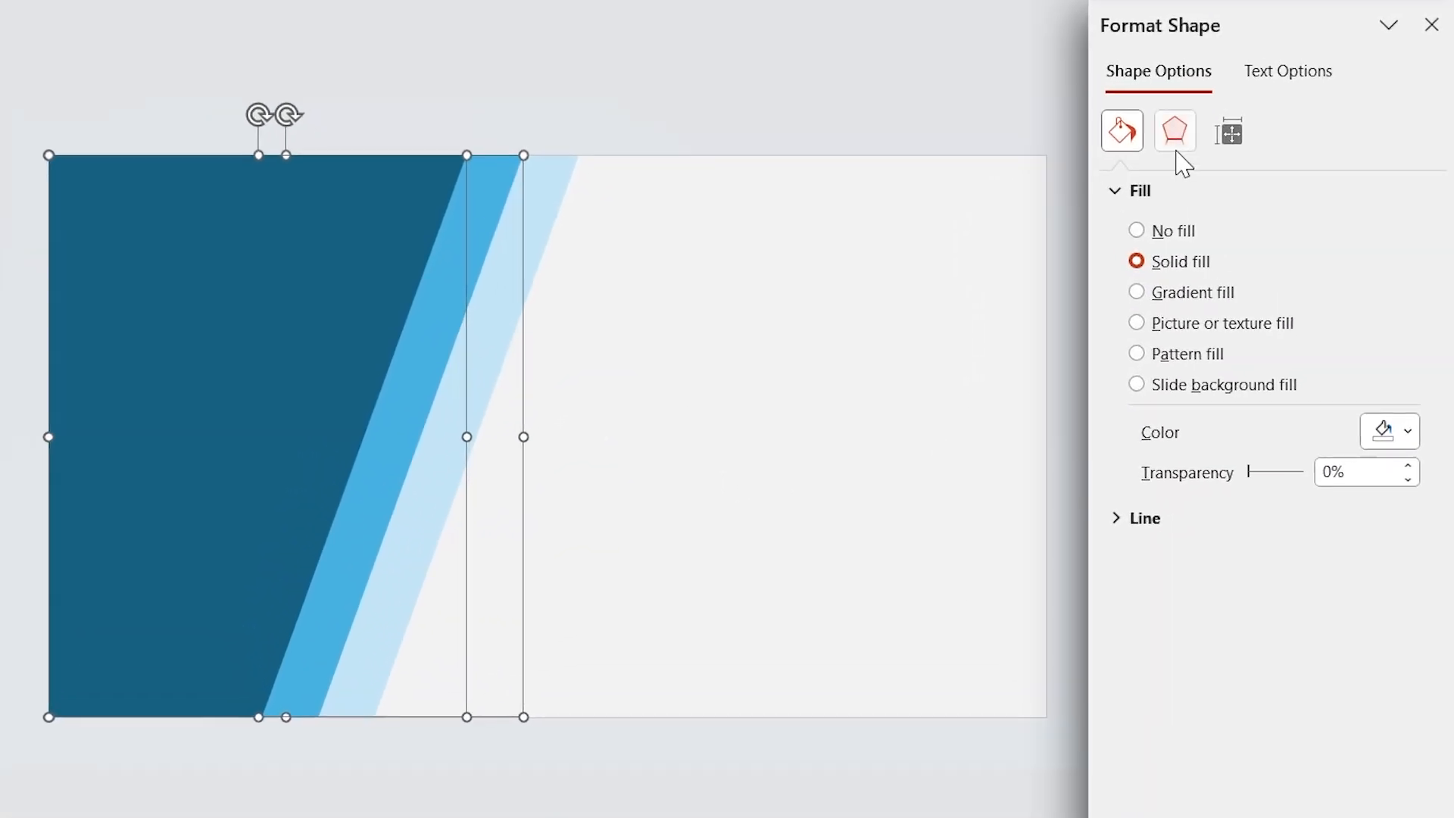
{"action": "left_click", "coordinate": [1174, 131]}
{"action": "type", "text": "80"}
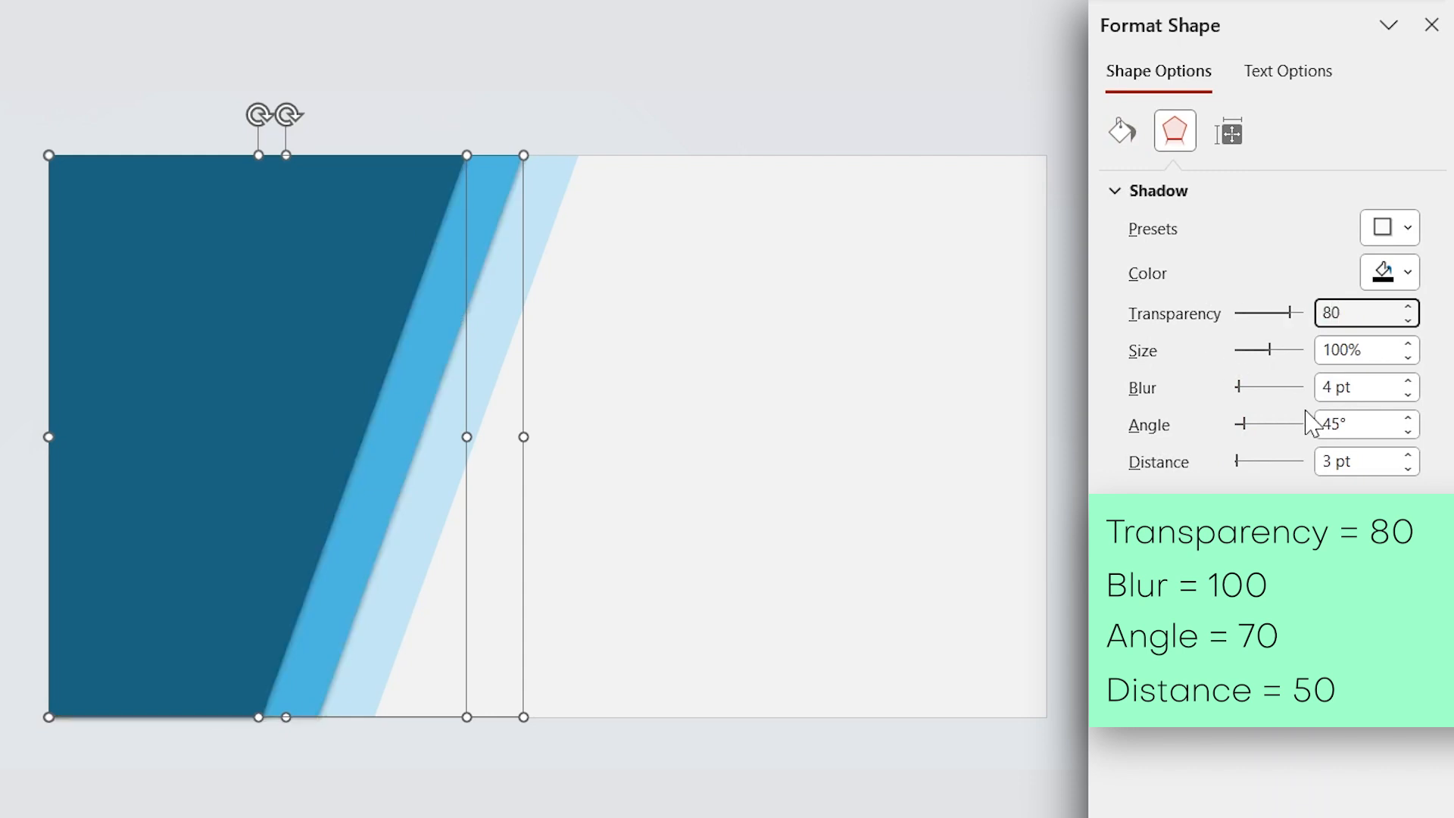
{"action": "type", "text": "100"}
{"action": "left_click", "coordinate": [1366, 423]}
{"action": "type", "text": "70"}
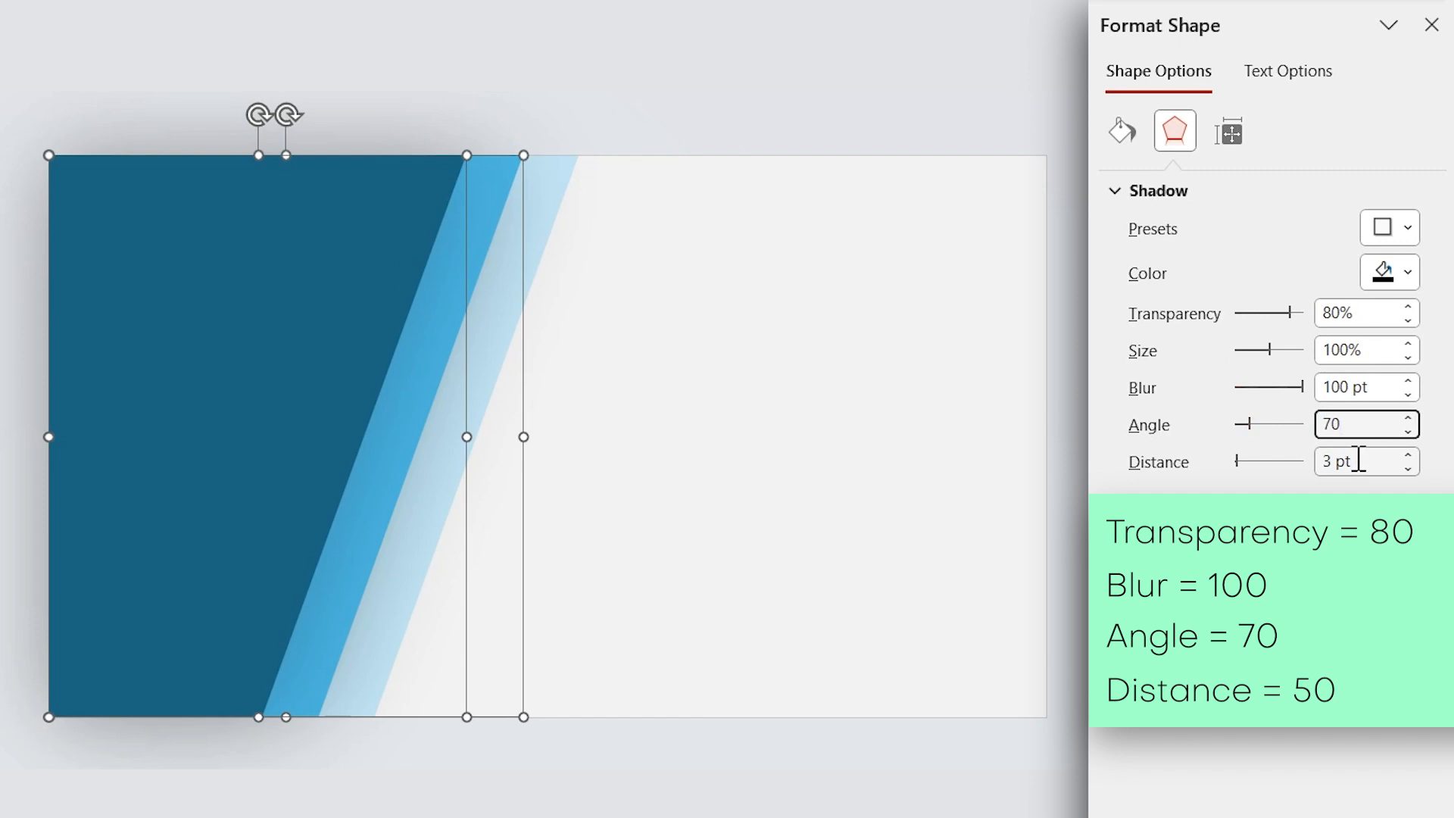
{"action": "type", "text": "50"}
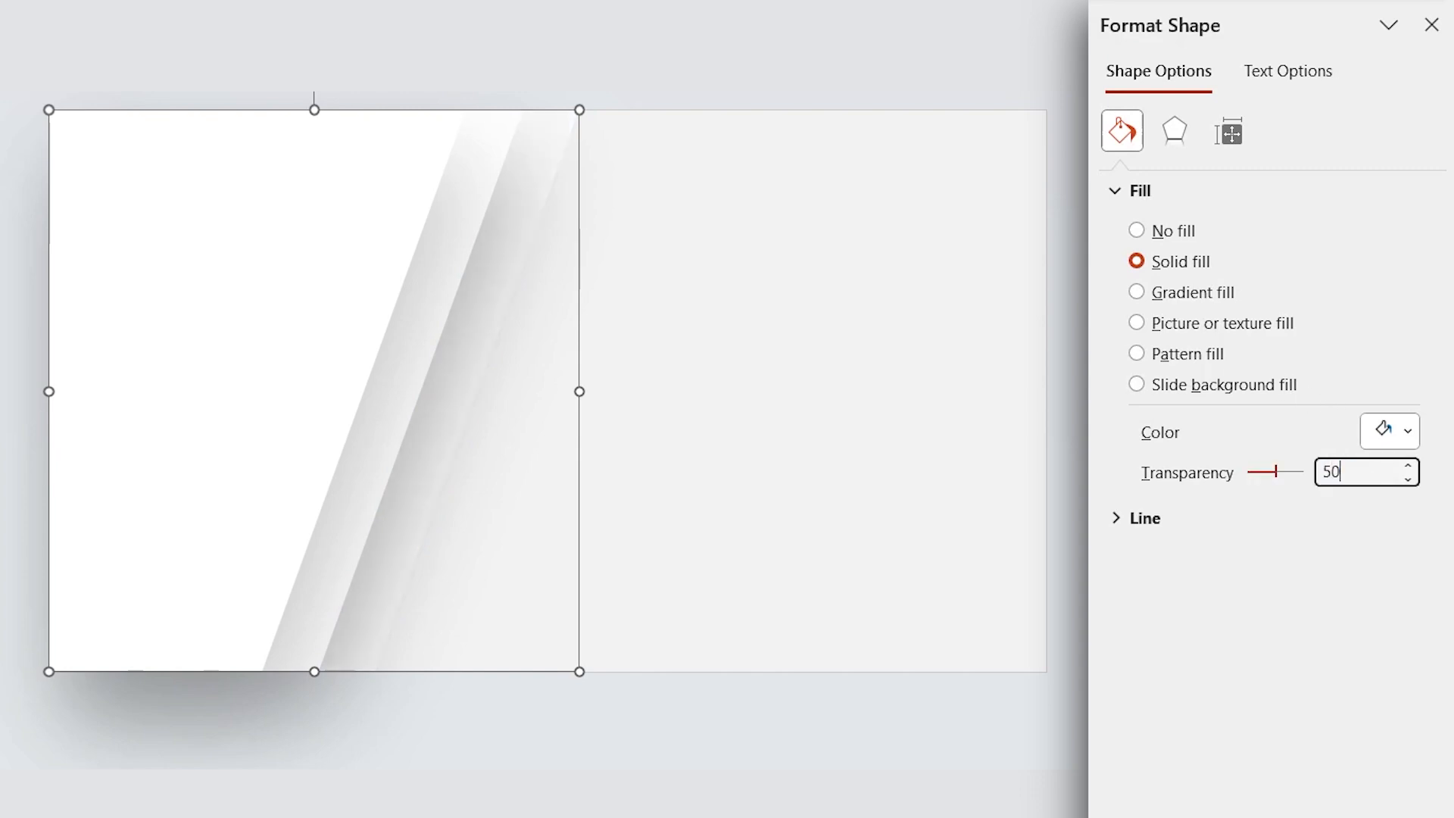
{"action": "left_click", "coordinate": [754, 437]}
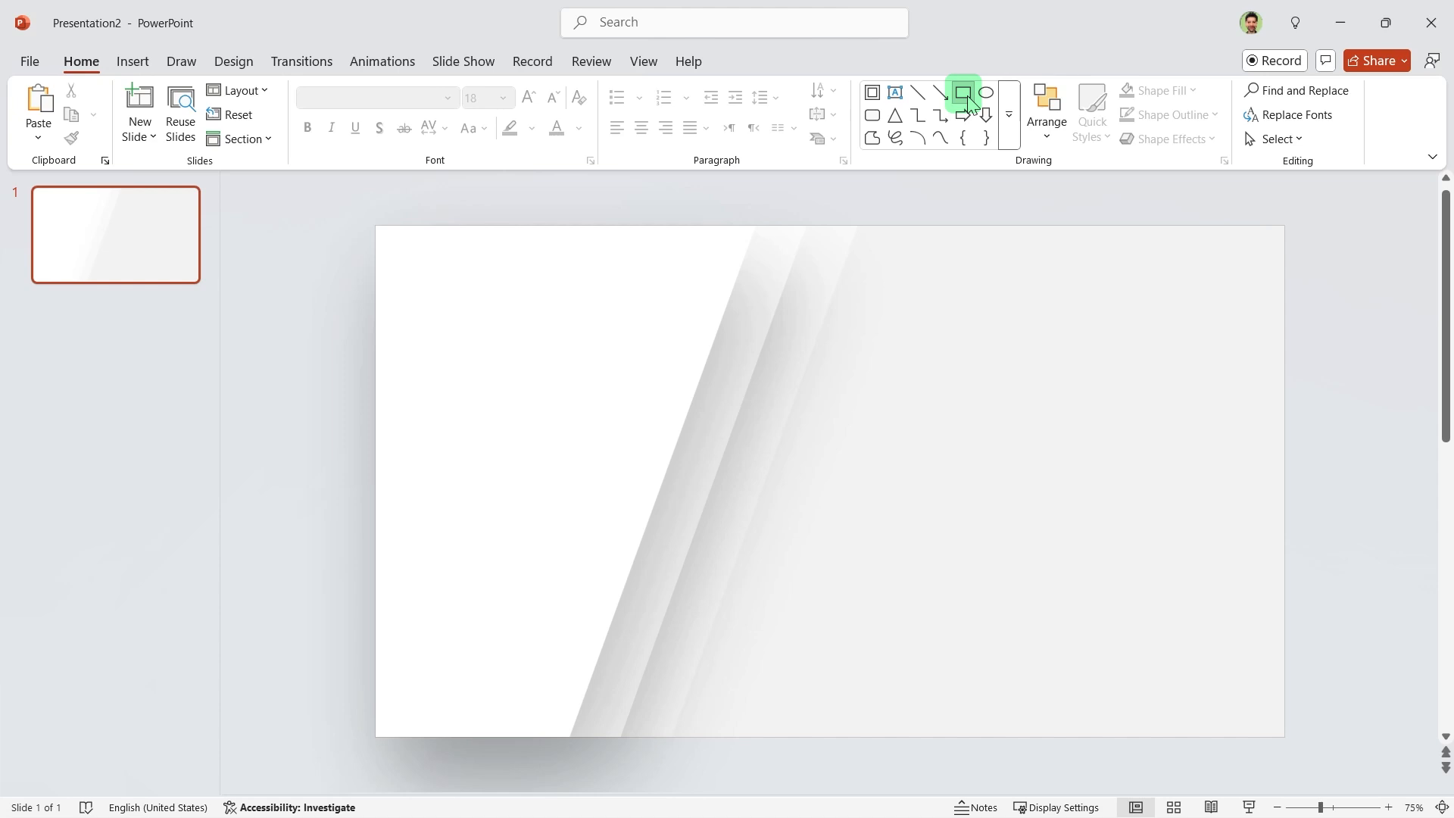
- Draw a 6.25 by 12 inch rectangle and switch it to a picture fill
{"action": "left_click_drag", "start_coordinate": [540, 314], "coordinate": [1092, 584]}
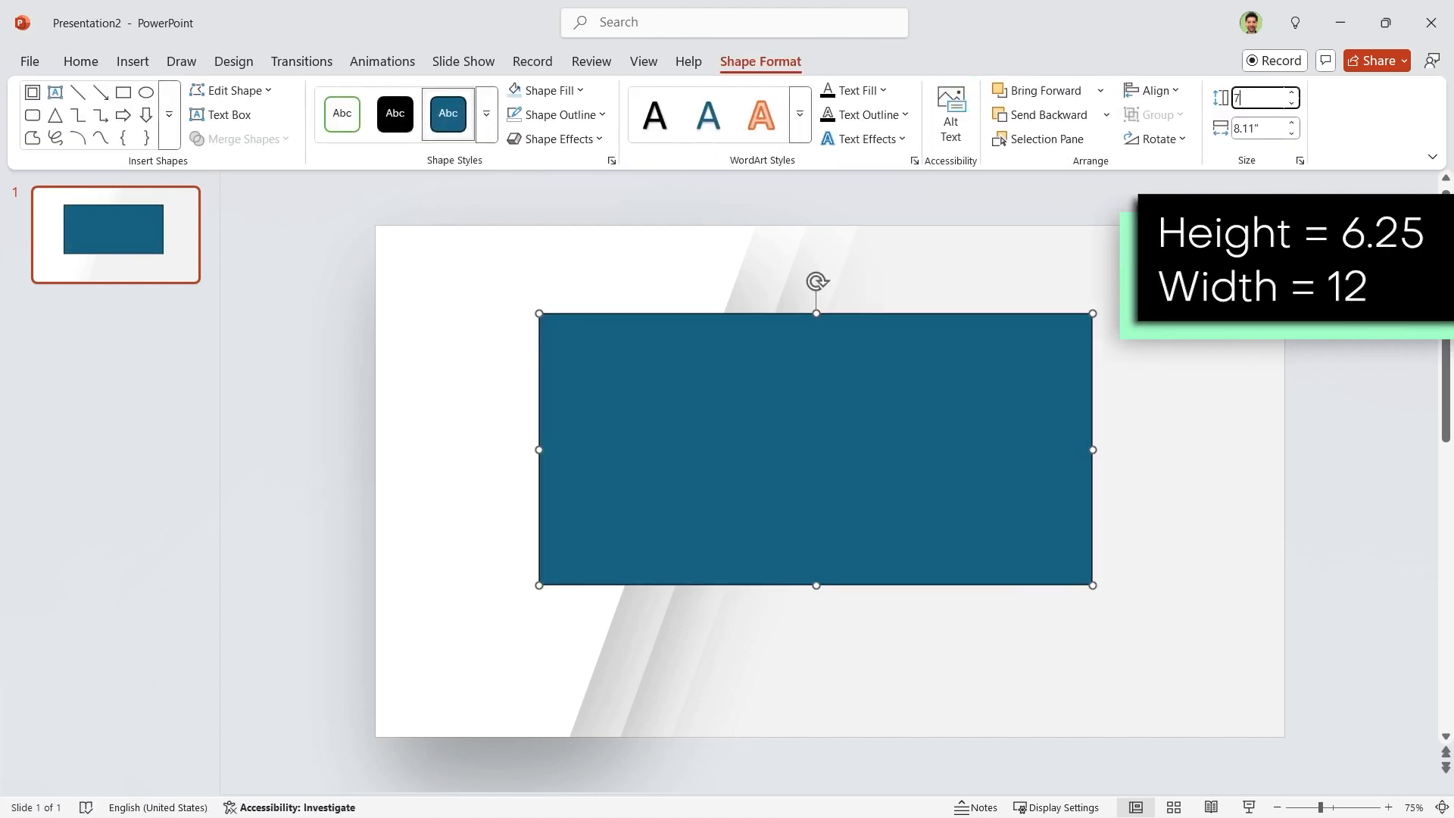
{"action": "type", "text": "6.25\""}
{"action": "left_click", "coordinate": [1265, 128]}
{"action": "type", "text": "12"}
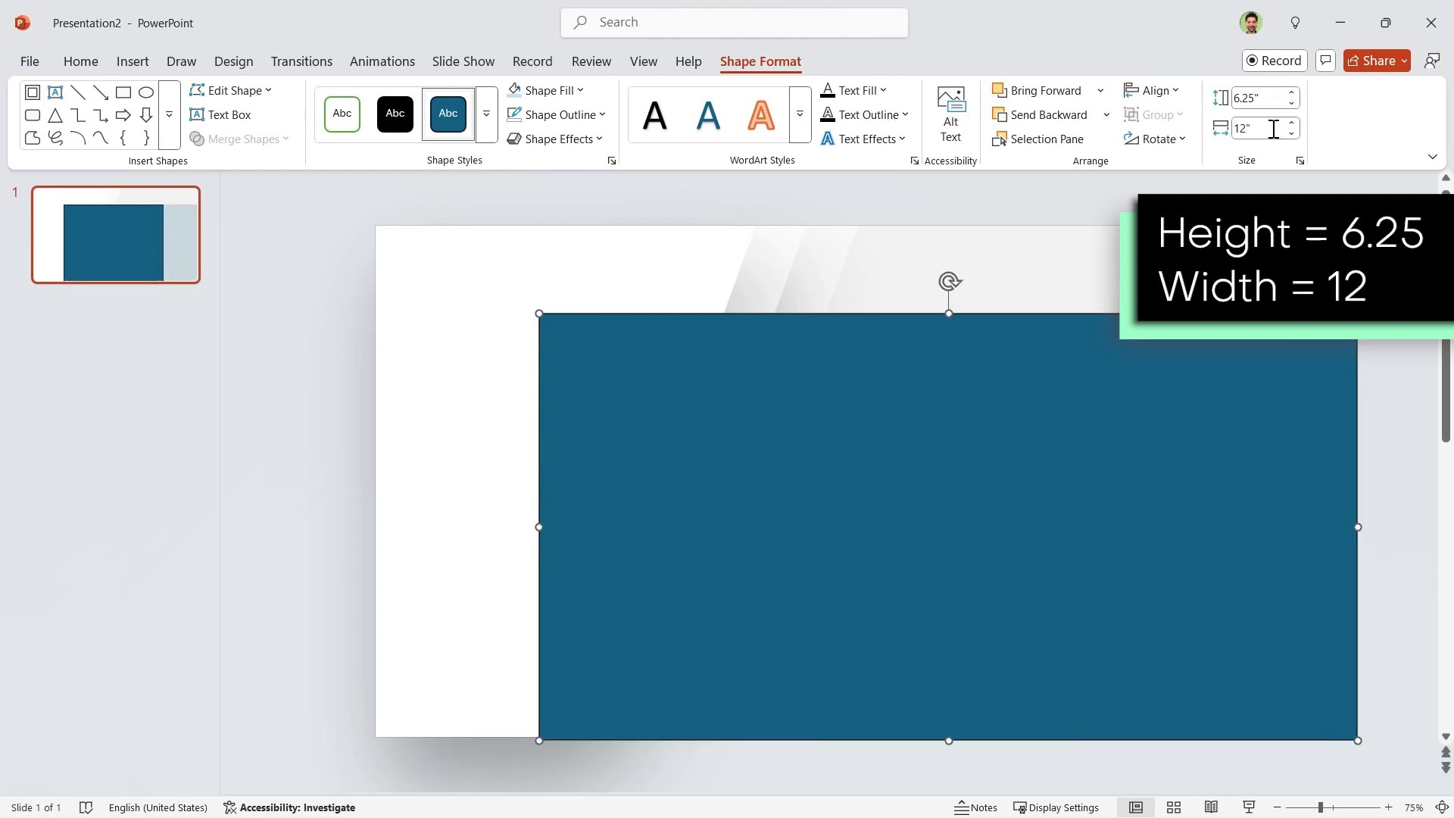
{"action": "left_click", "coordinate": [1152, 90]}
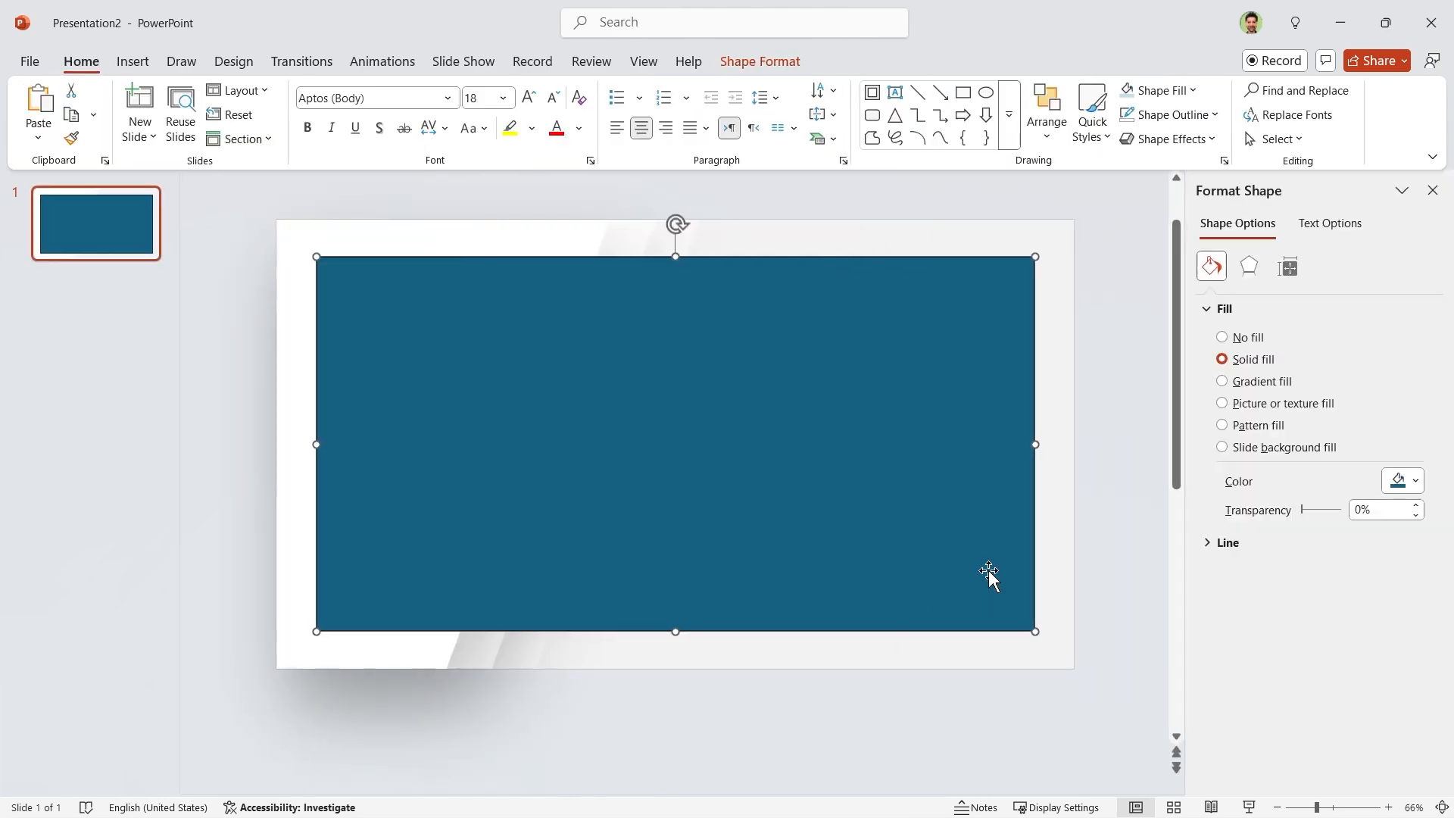
{"action": "mouse_move", "coordinate": [1222, 408]}
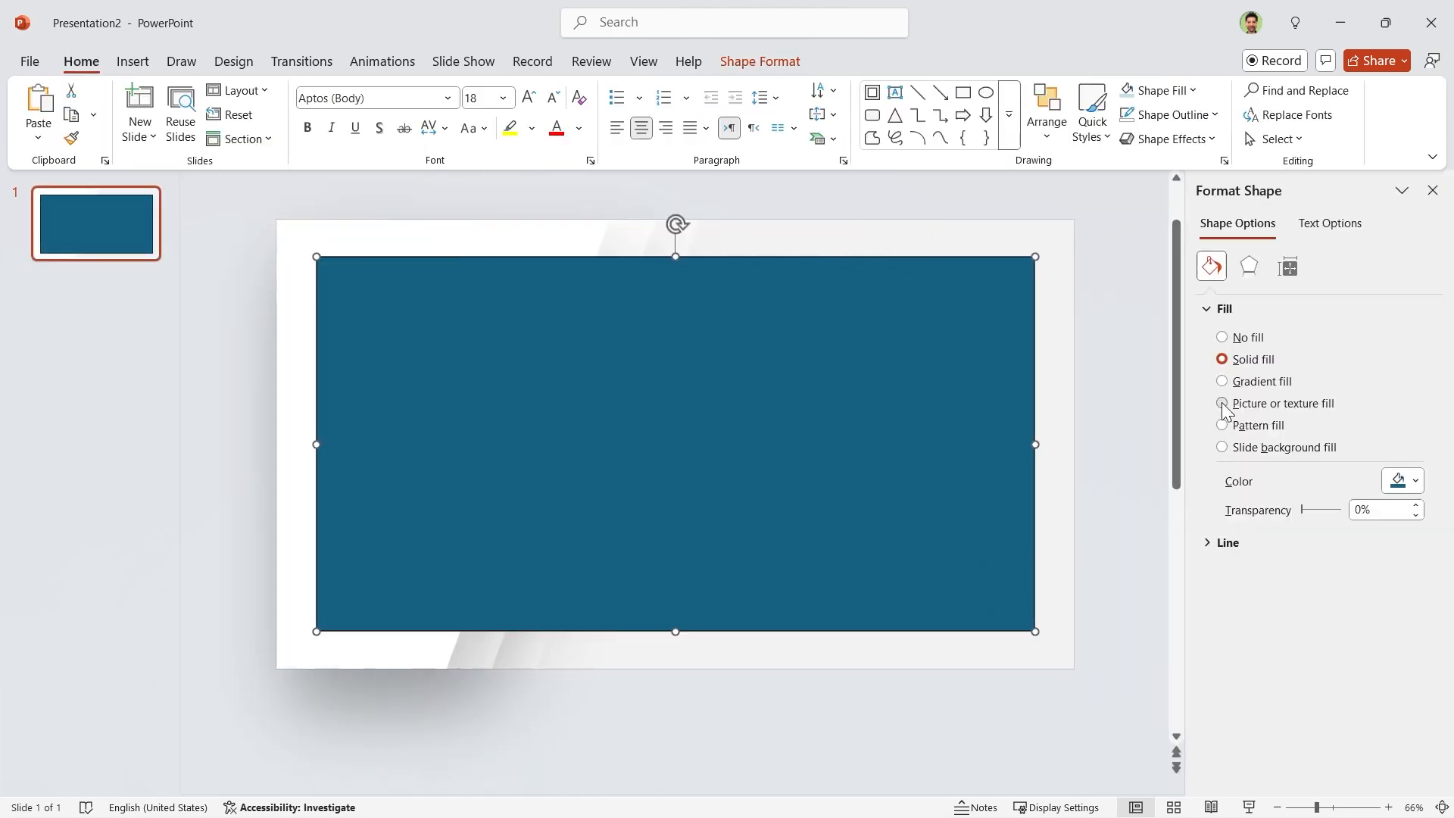
{"action": "left_click", "coordinate": [1223, 404]}
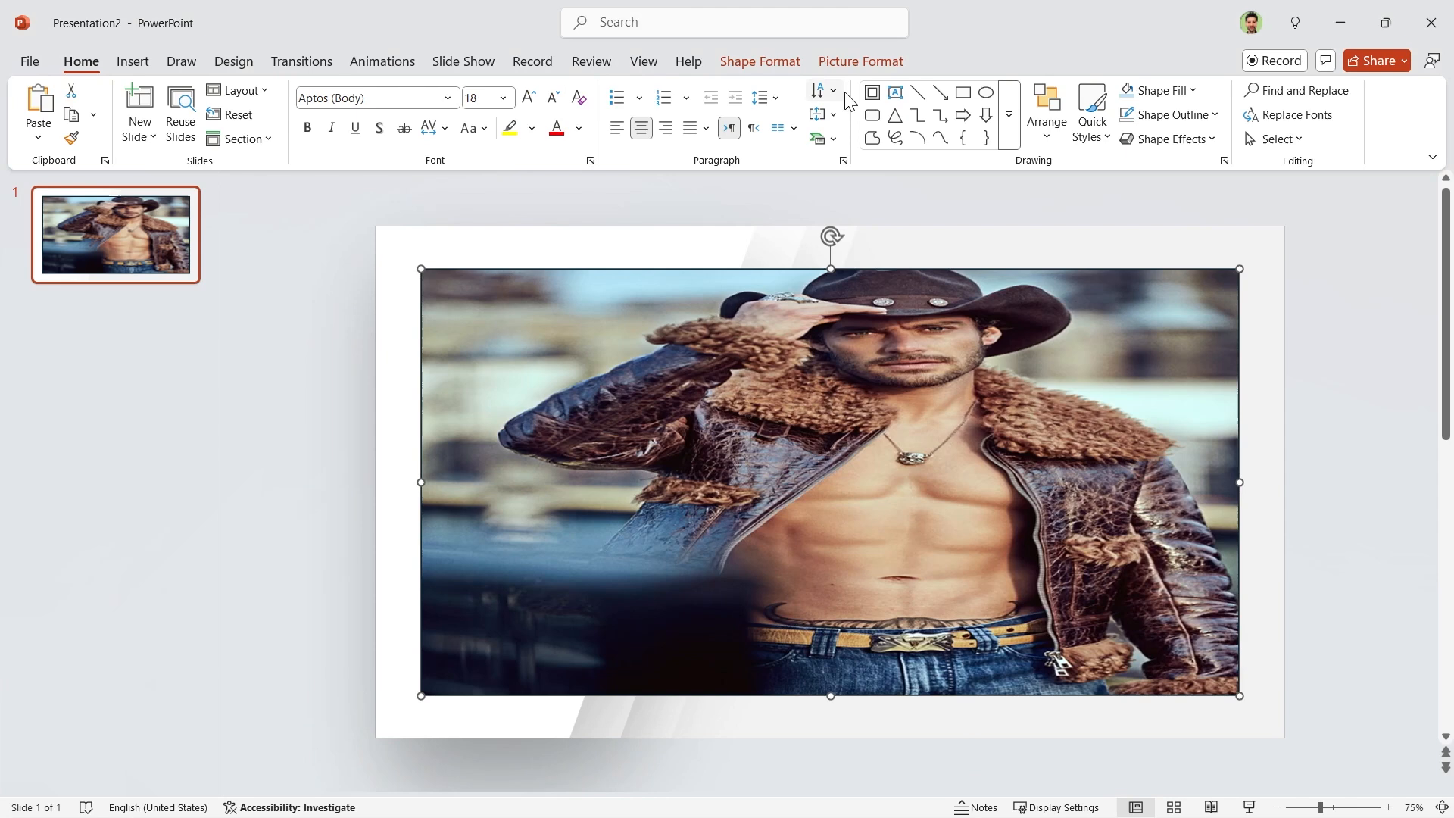
- Remove the photo shape's outline and crop the picture to Fill
{"action": "left_click", "coordinate": [553, 115]}
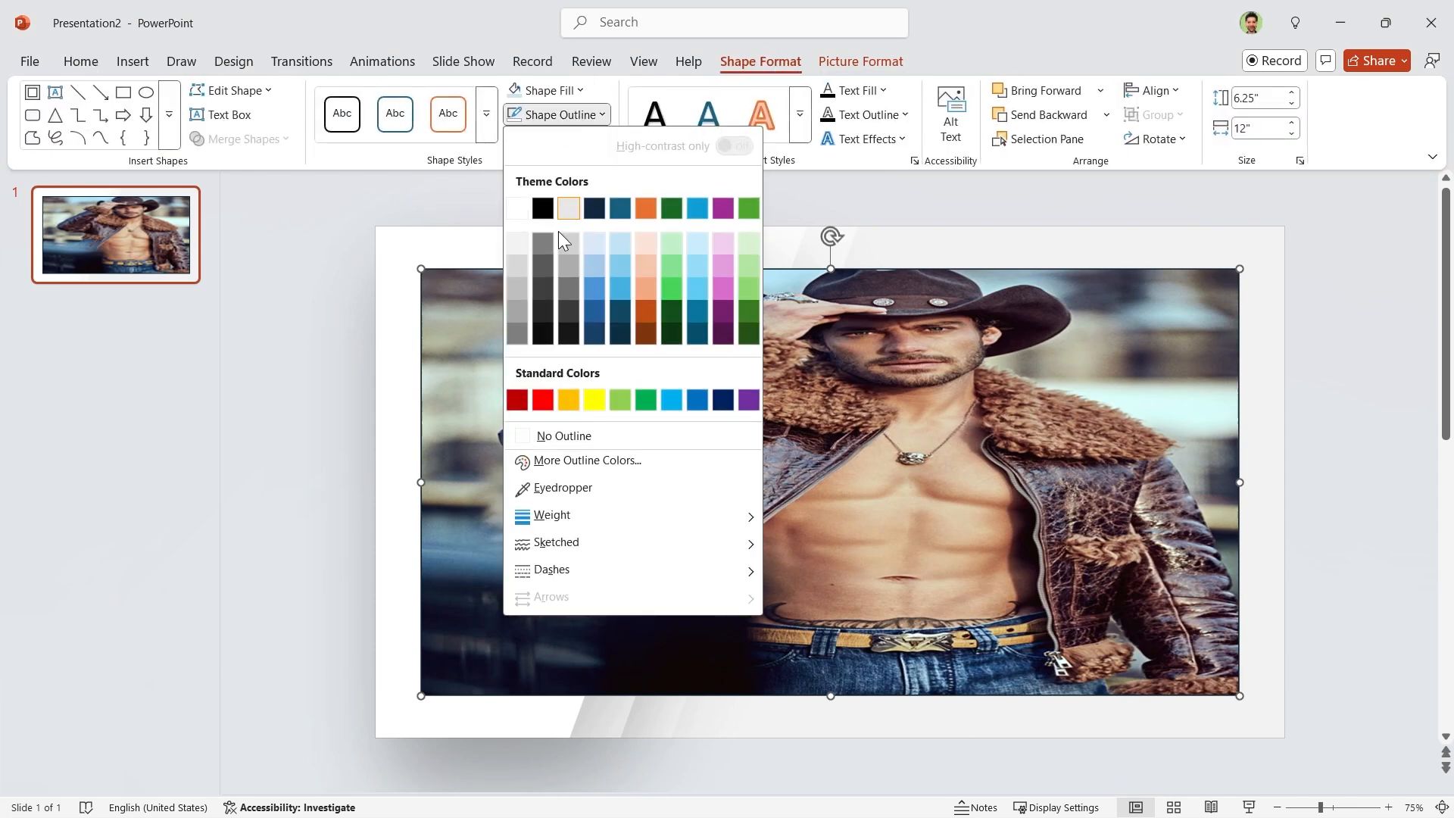
{"action": "left_click", "coordinate": [562, 436]}
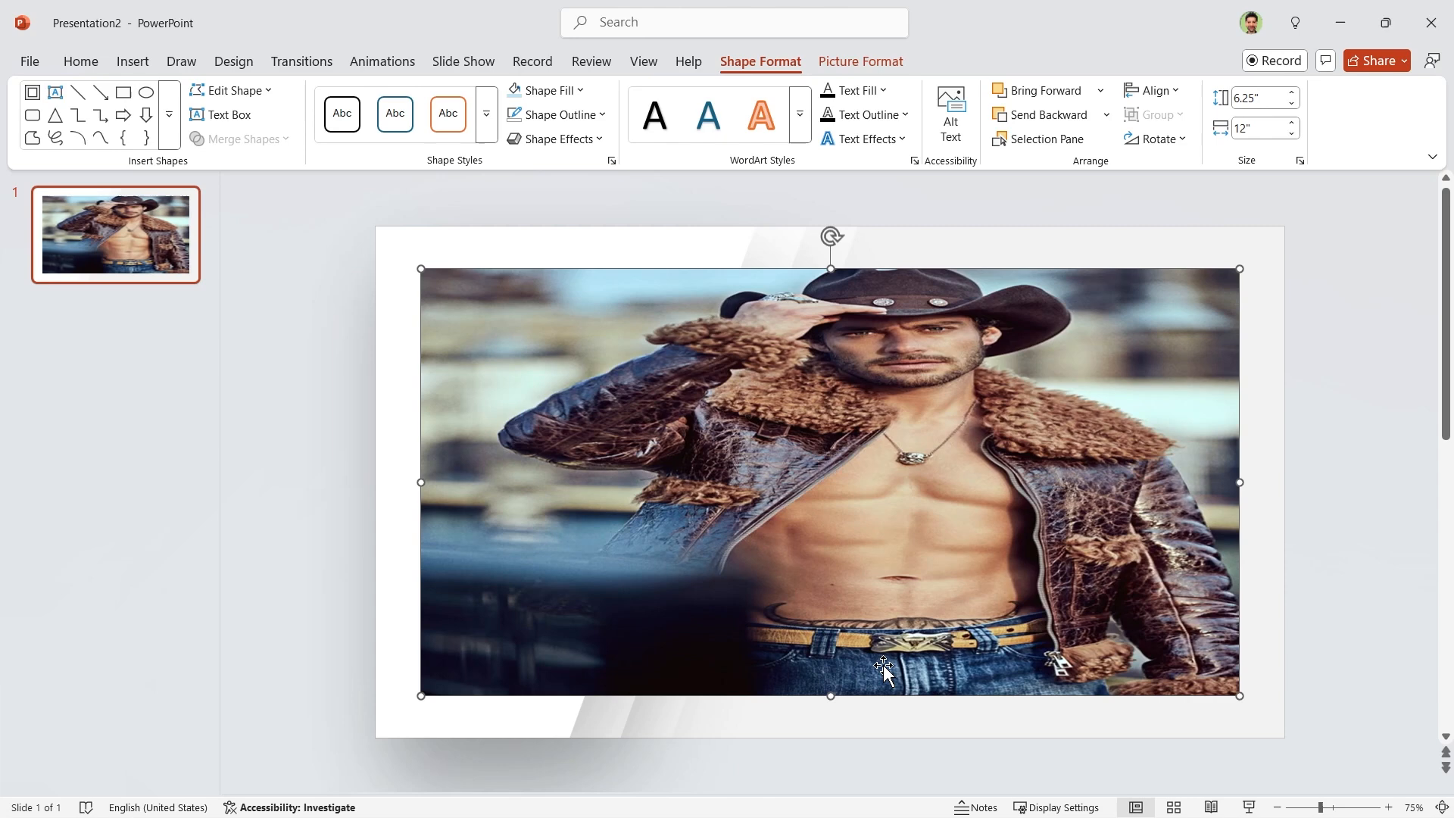
{"action": "left_click", "coordinate": [858, 61]}
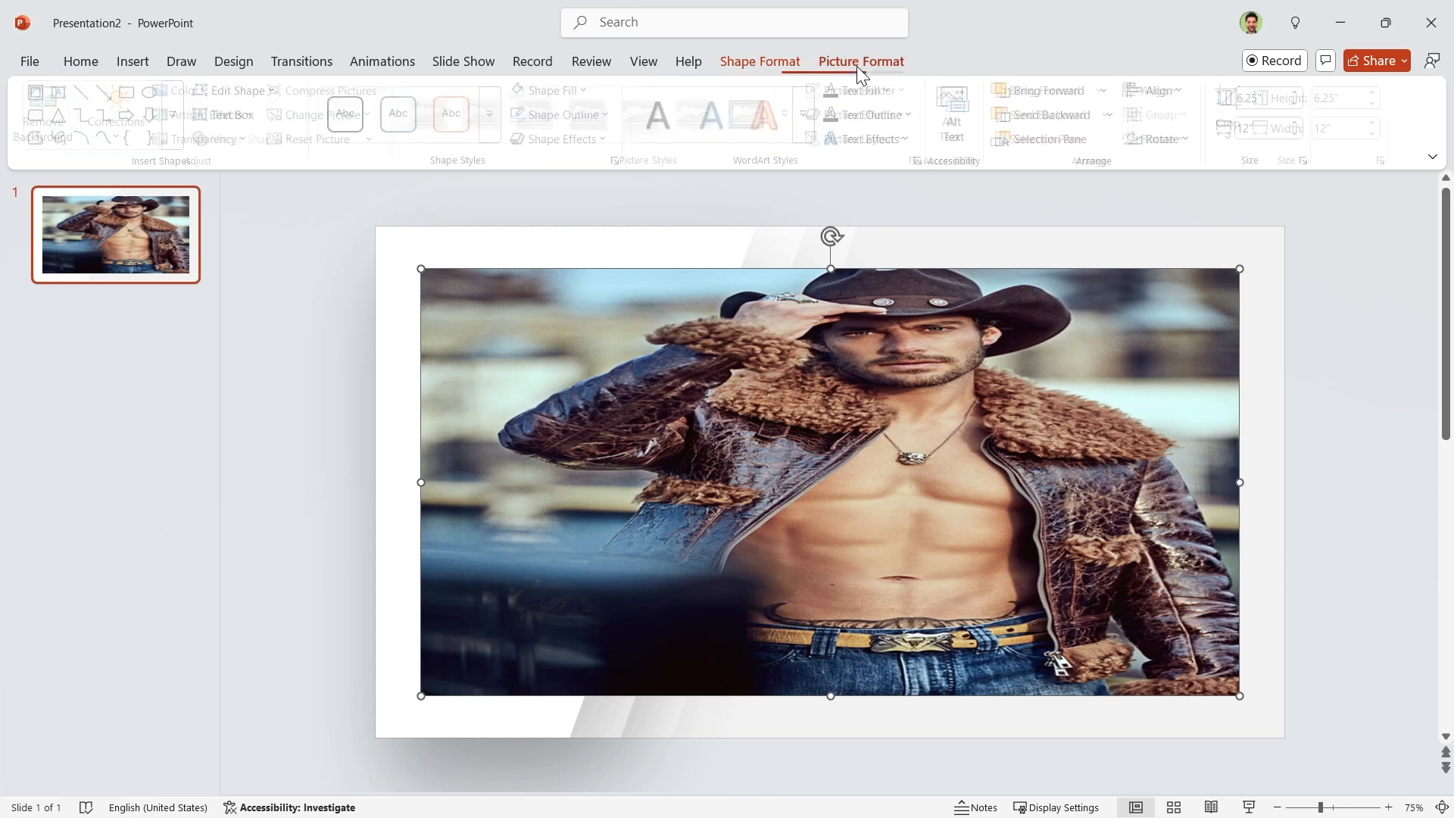
{"action": "left_click", "coordinate": [859, 61]}
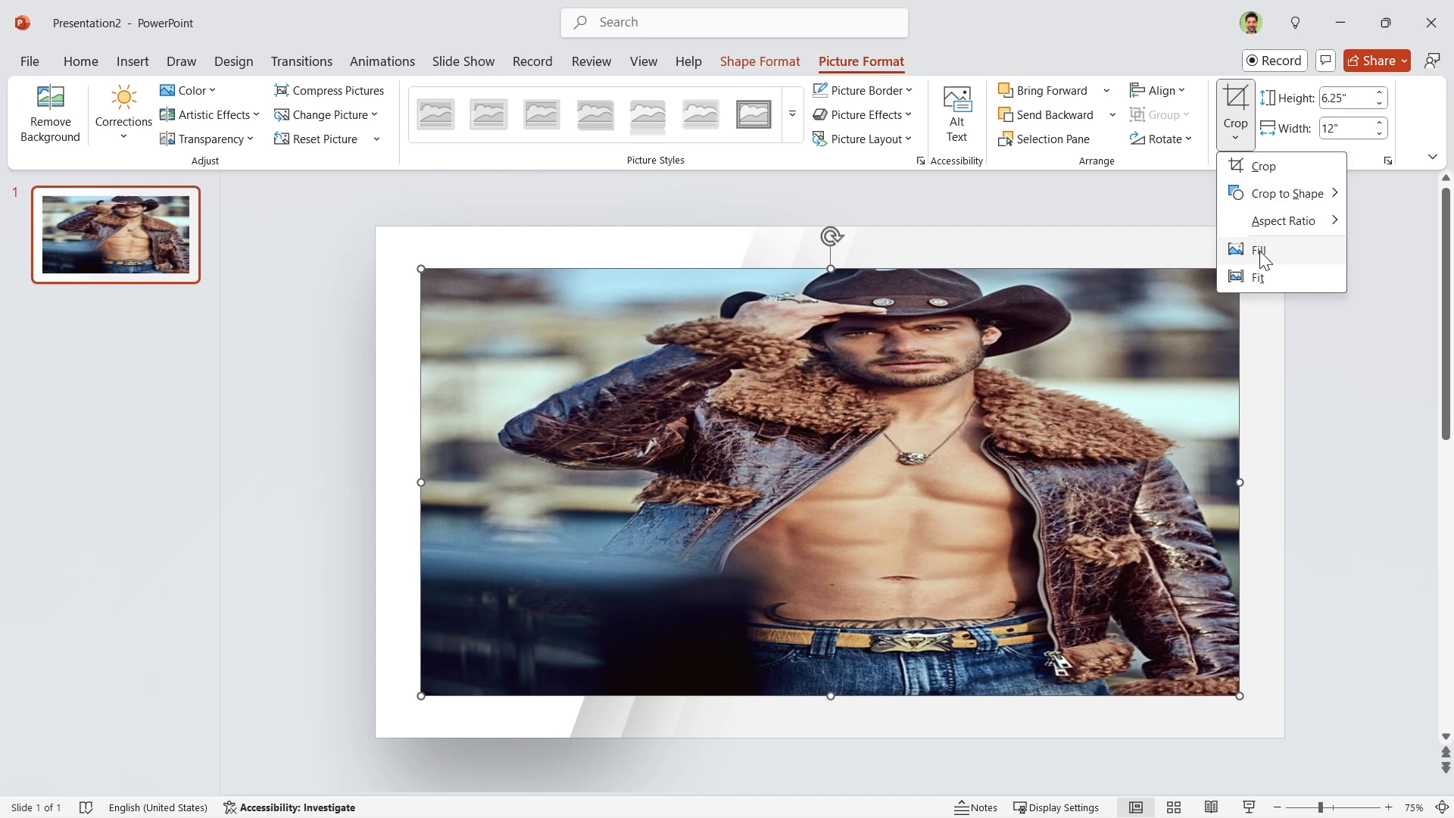
{"action": "left_click", "coordinate": [1259, 251]}
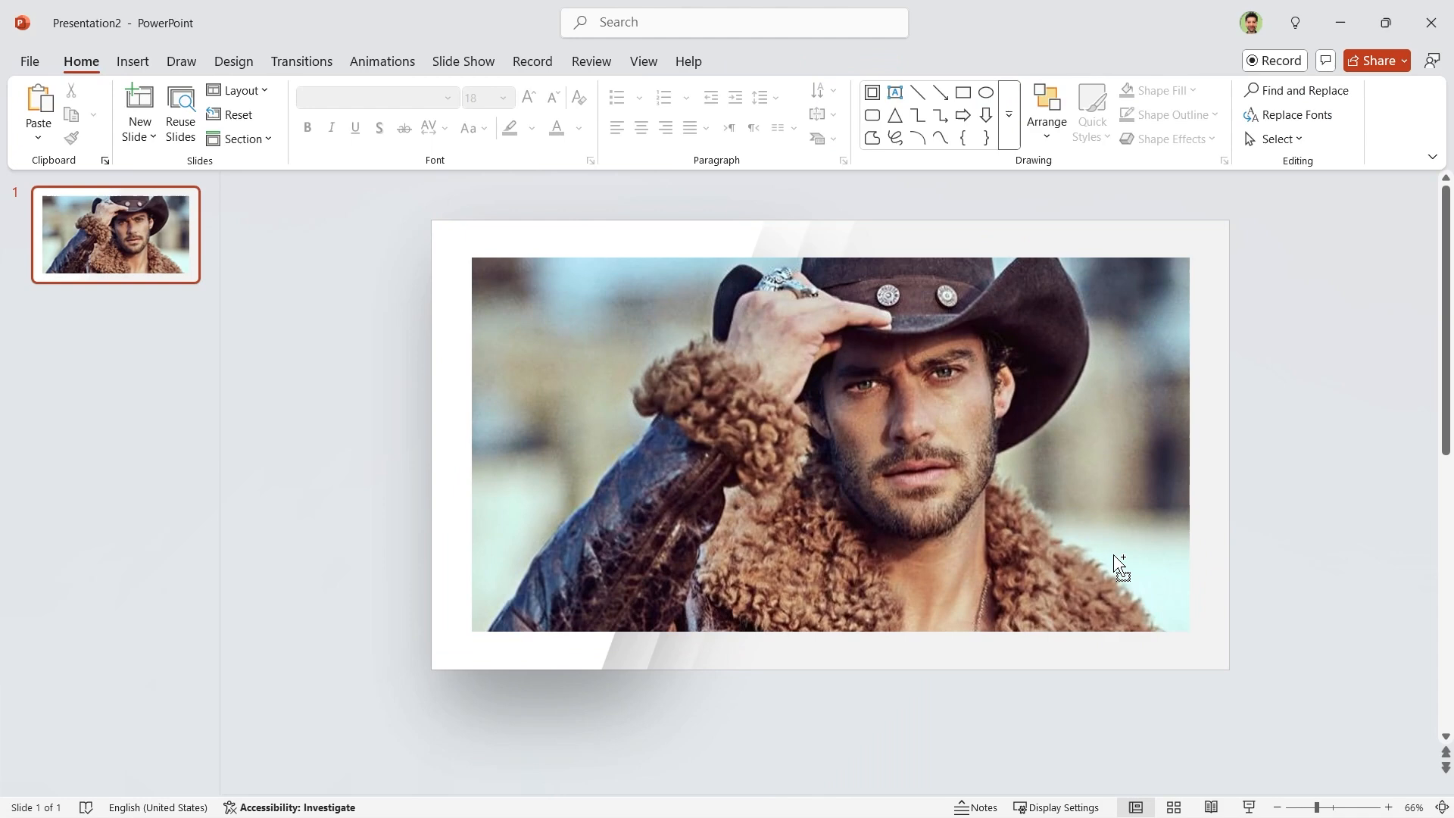
- Replace the picture with the misty landscape featuring a lone orange tree
{"action": "left_click", "coordinate": [830, 445]}
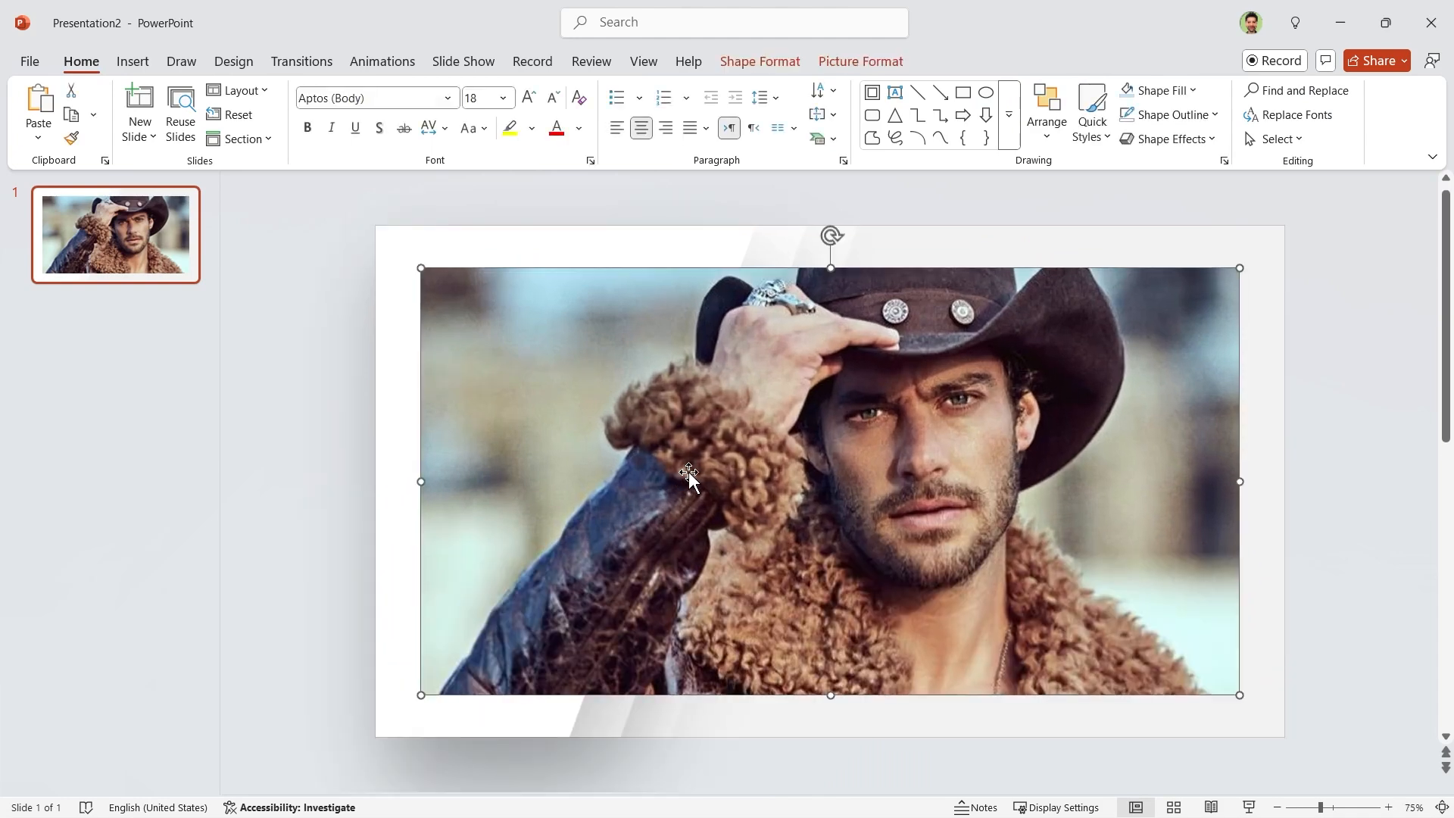
{"action": "left_click", "coordinate": [859, 61]}
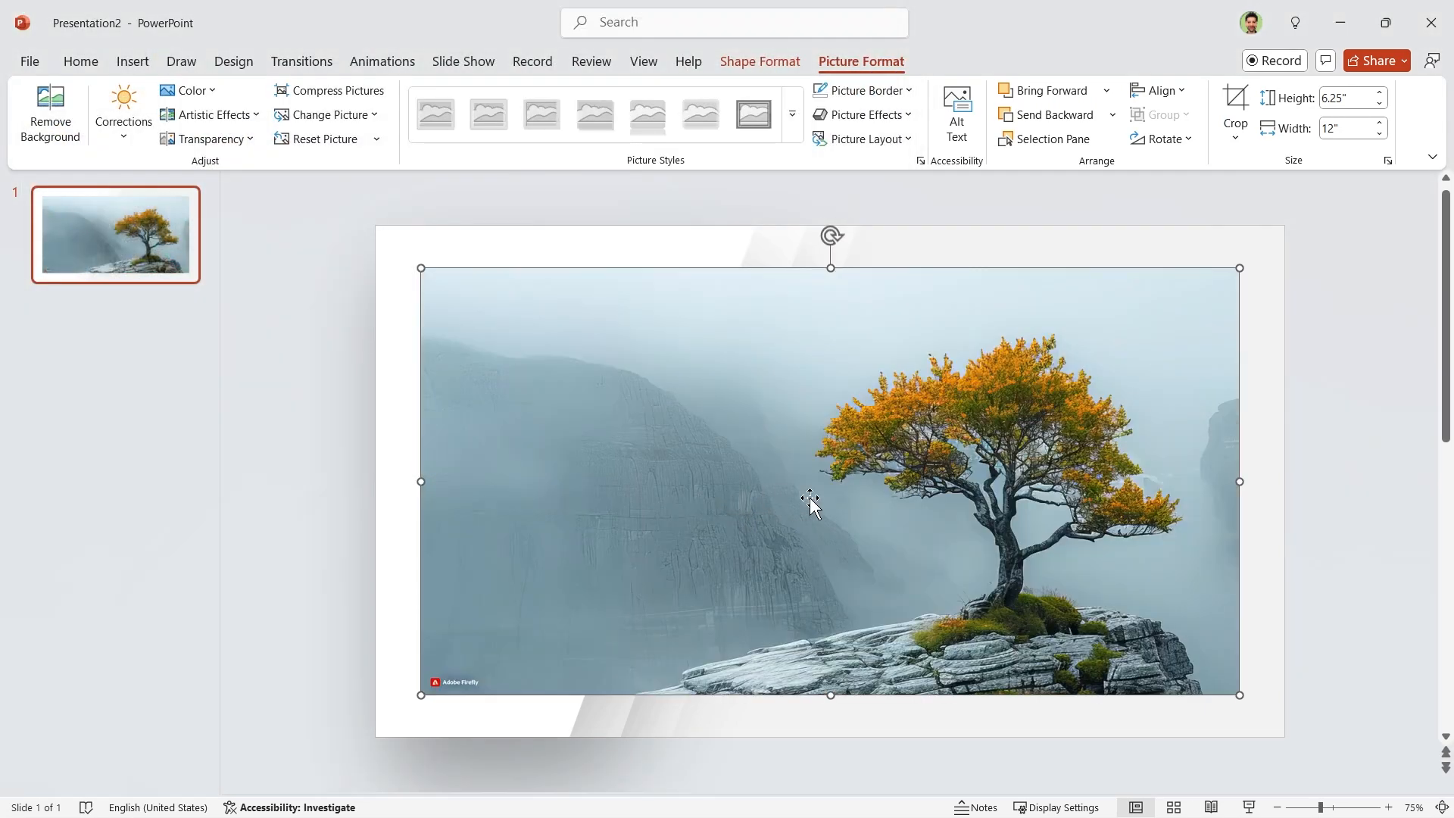
{"action": "left_click", "coordinate": [1234, 111]}
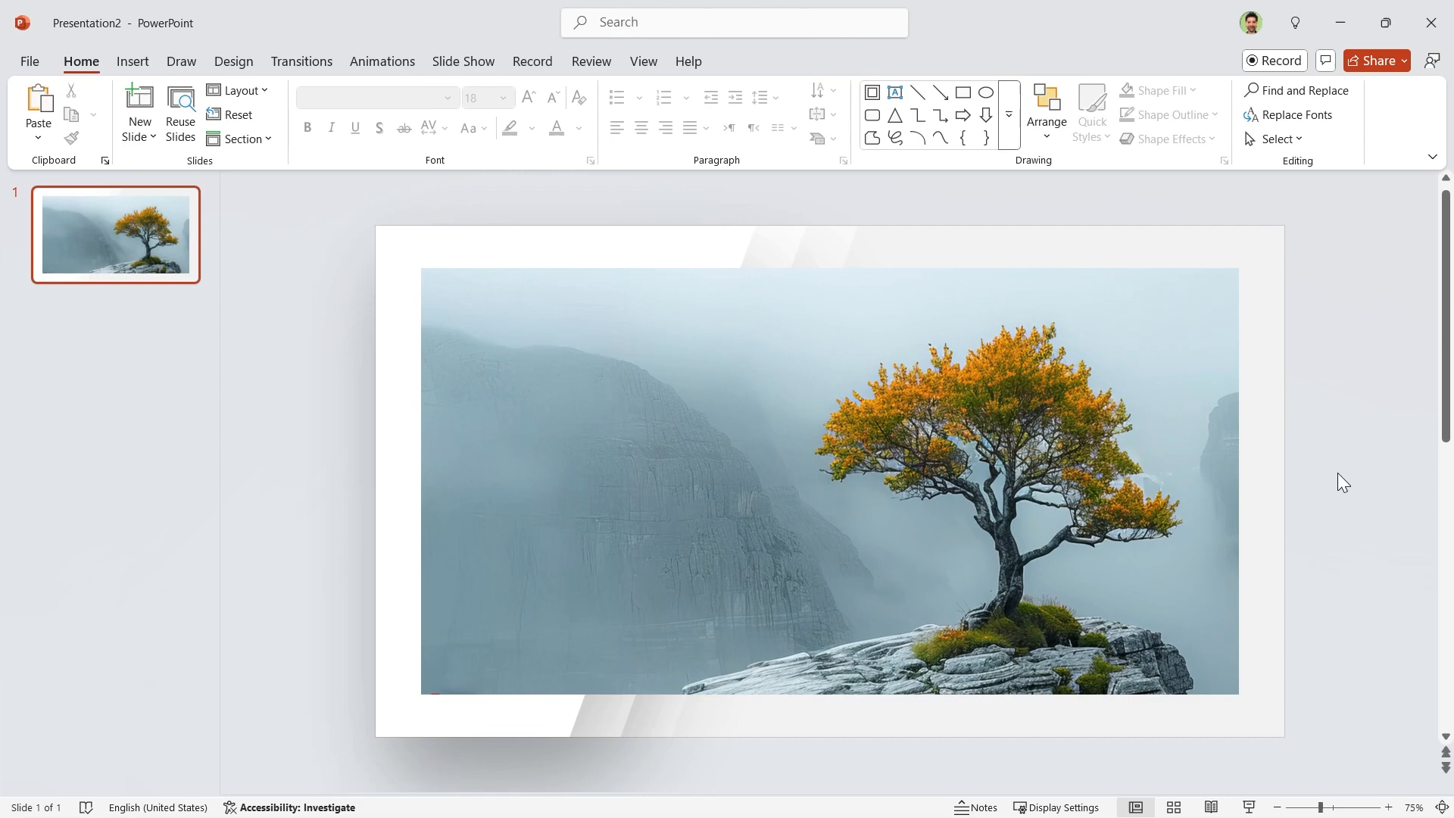
- Apply an outer shadow preset with 0% transparency and 100 pt blur
{"action": "right_click", "coordinate": [830, 480]}
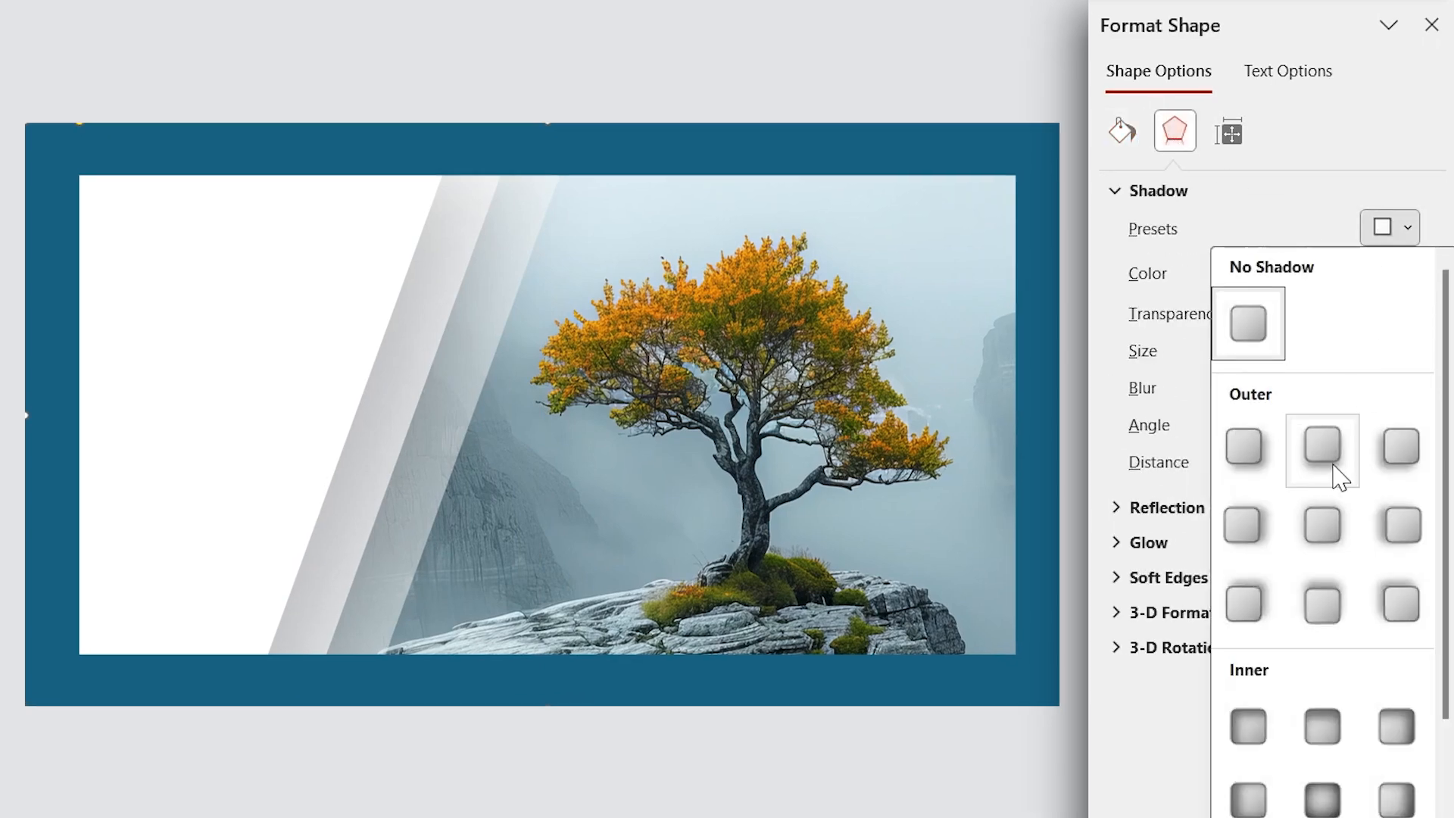
{"action": "left_click", "coordinate": [1320, 446]}
{"action": "type", "text": "100"}
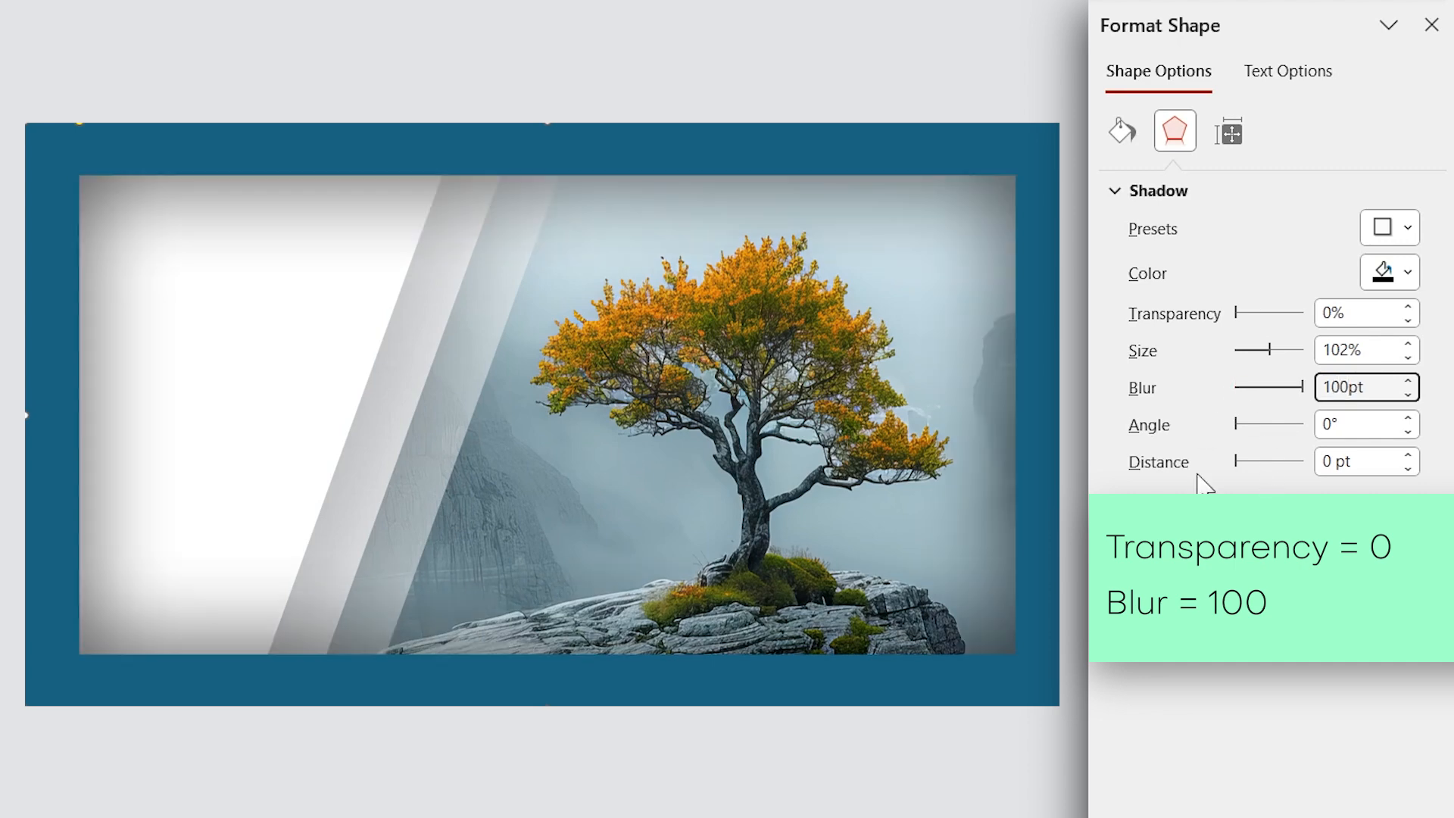
{"action": "left_click", "coordinate": [1120, 130]}
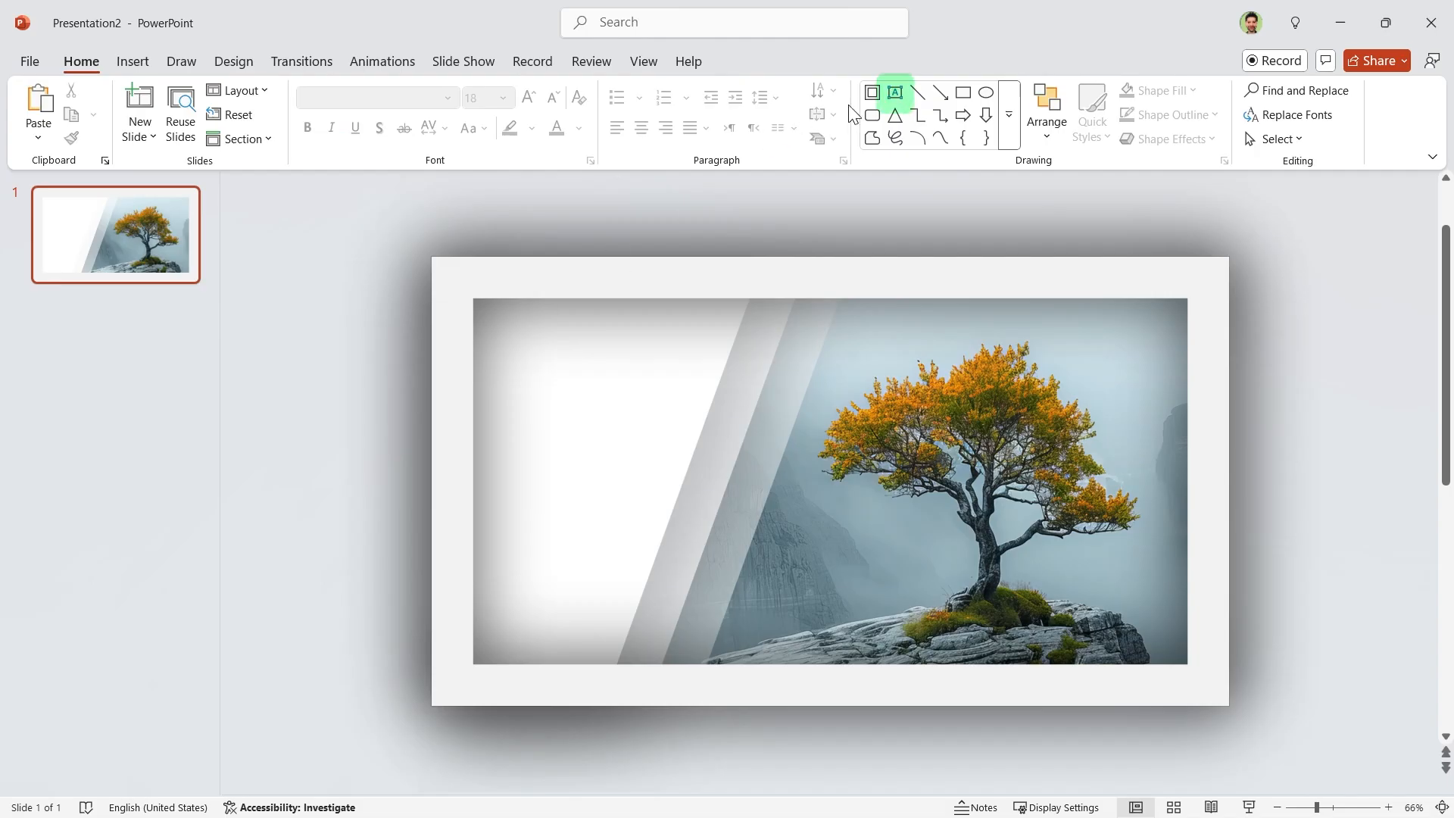
- Add the MARKETING OBJECTIVES title, body text and date, then group them with Ctrl+G
{"action": "left_click", "coordinate": [893, 92]}
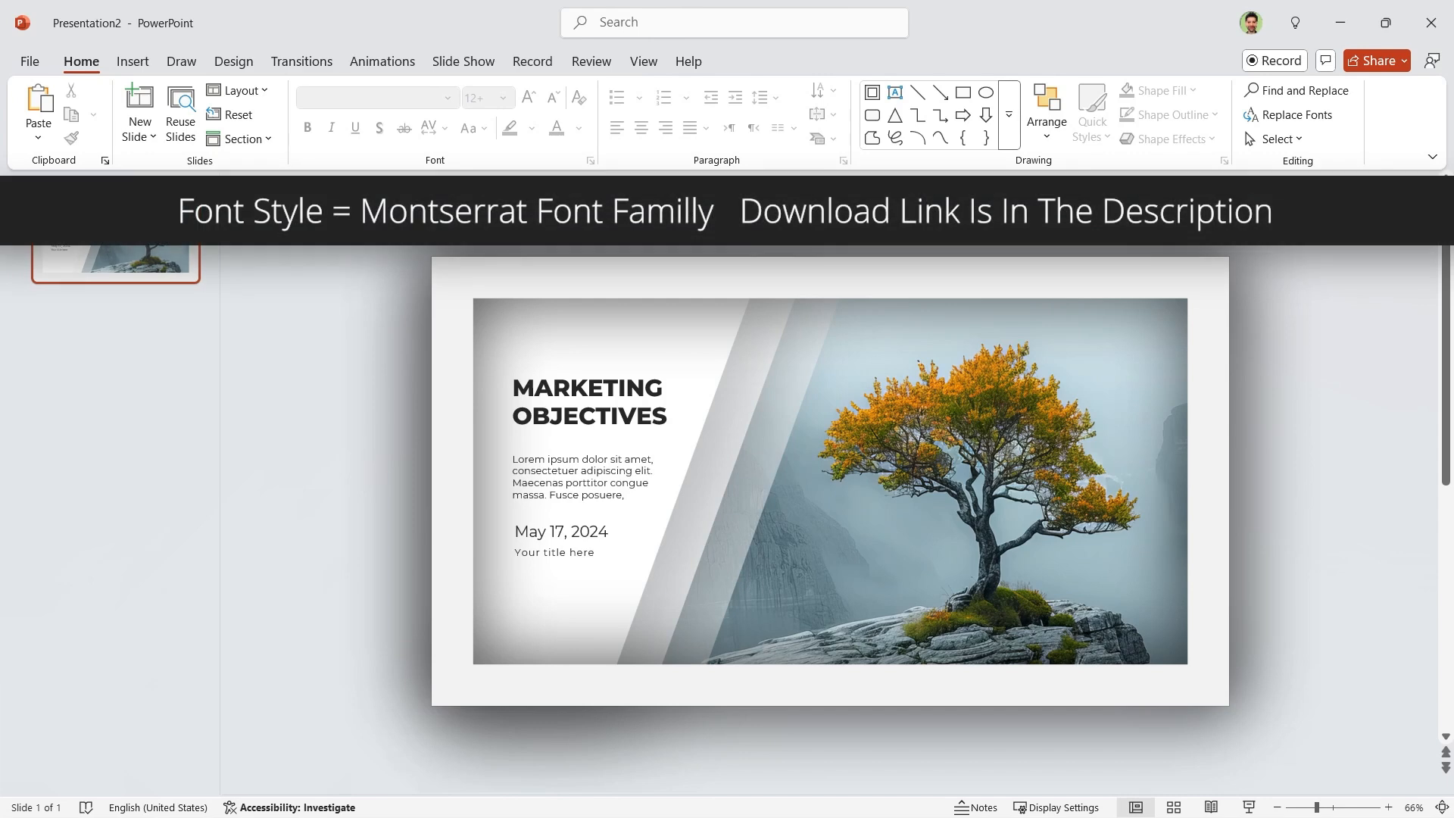
{"action": "left_click", "coordinate": [963, 92]}
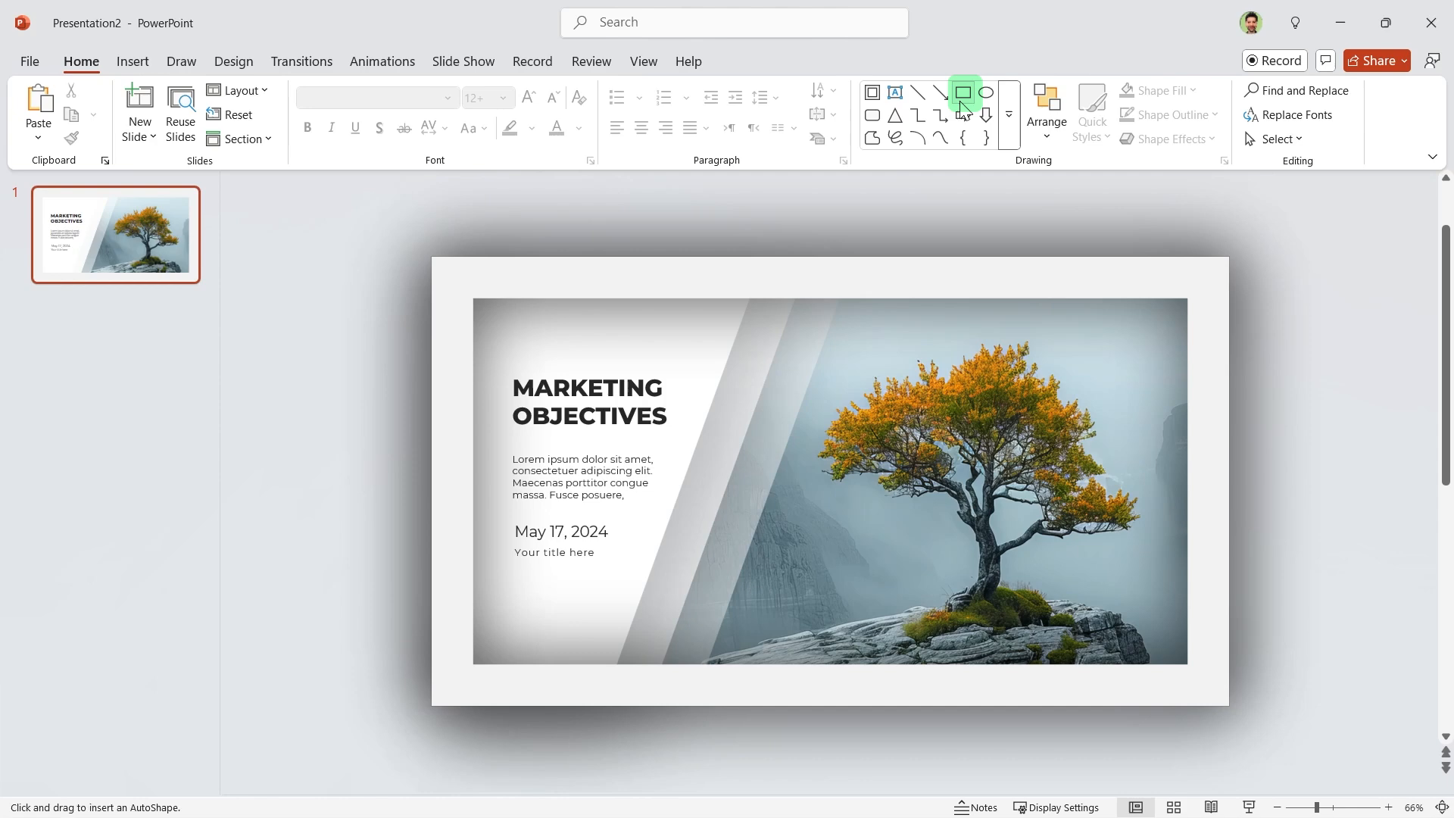
{"action": "left_click", "coordinate": [962, 92]}
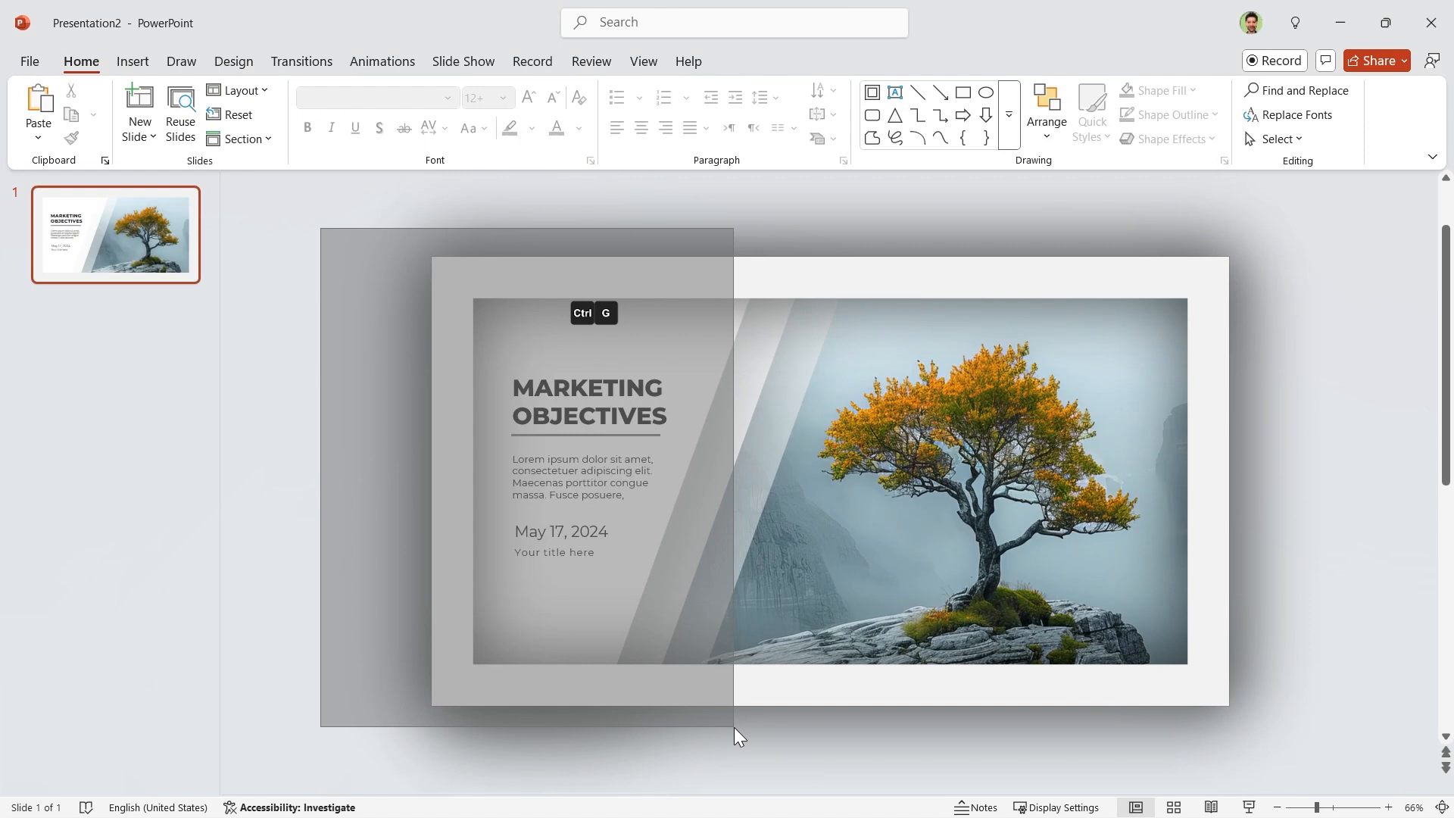
{"action": "key", "text": "ctrl+g"}
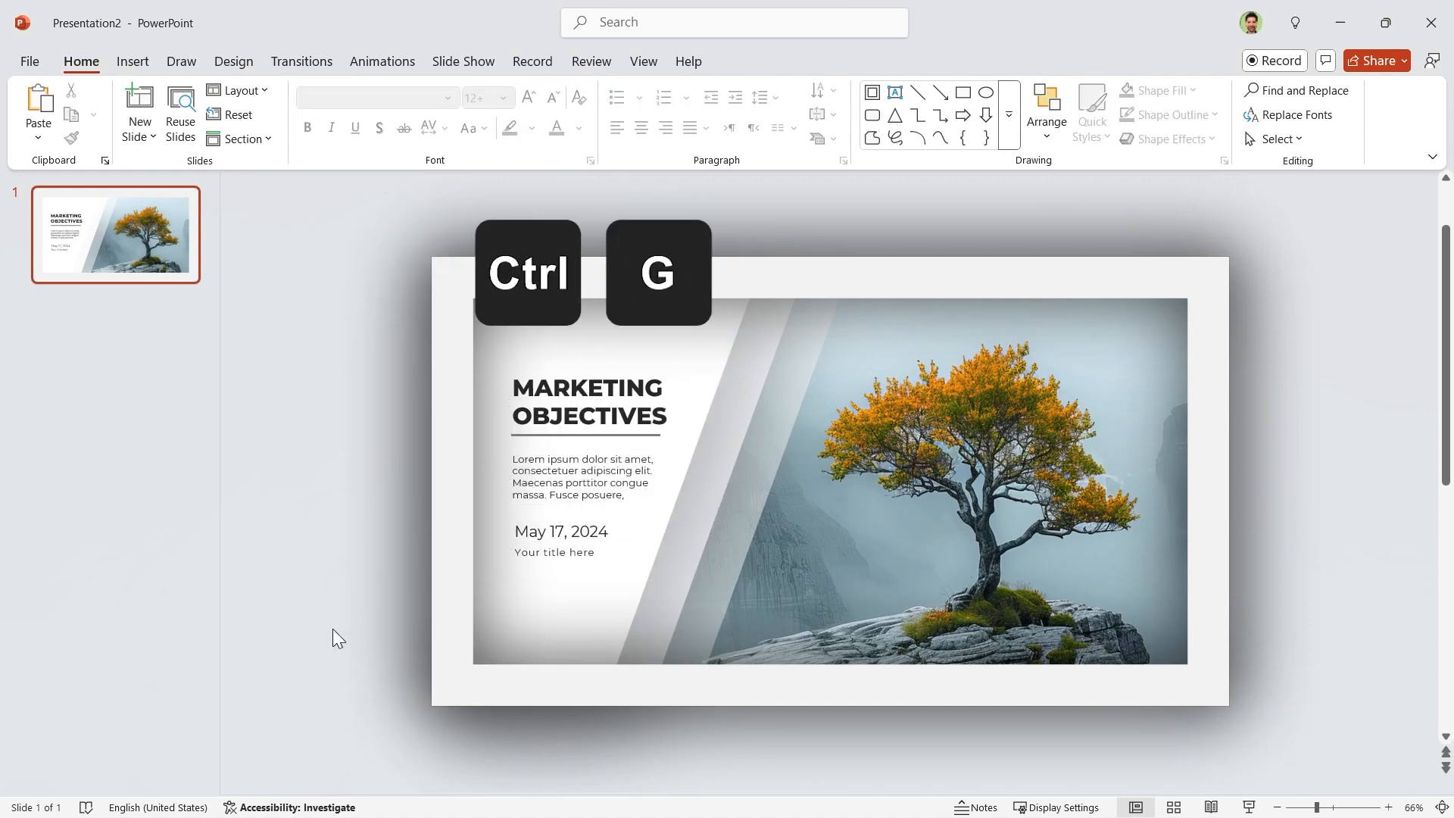
{"action": "key", "text": "ctrl+g"}
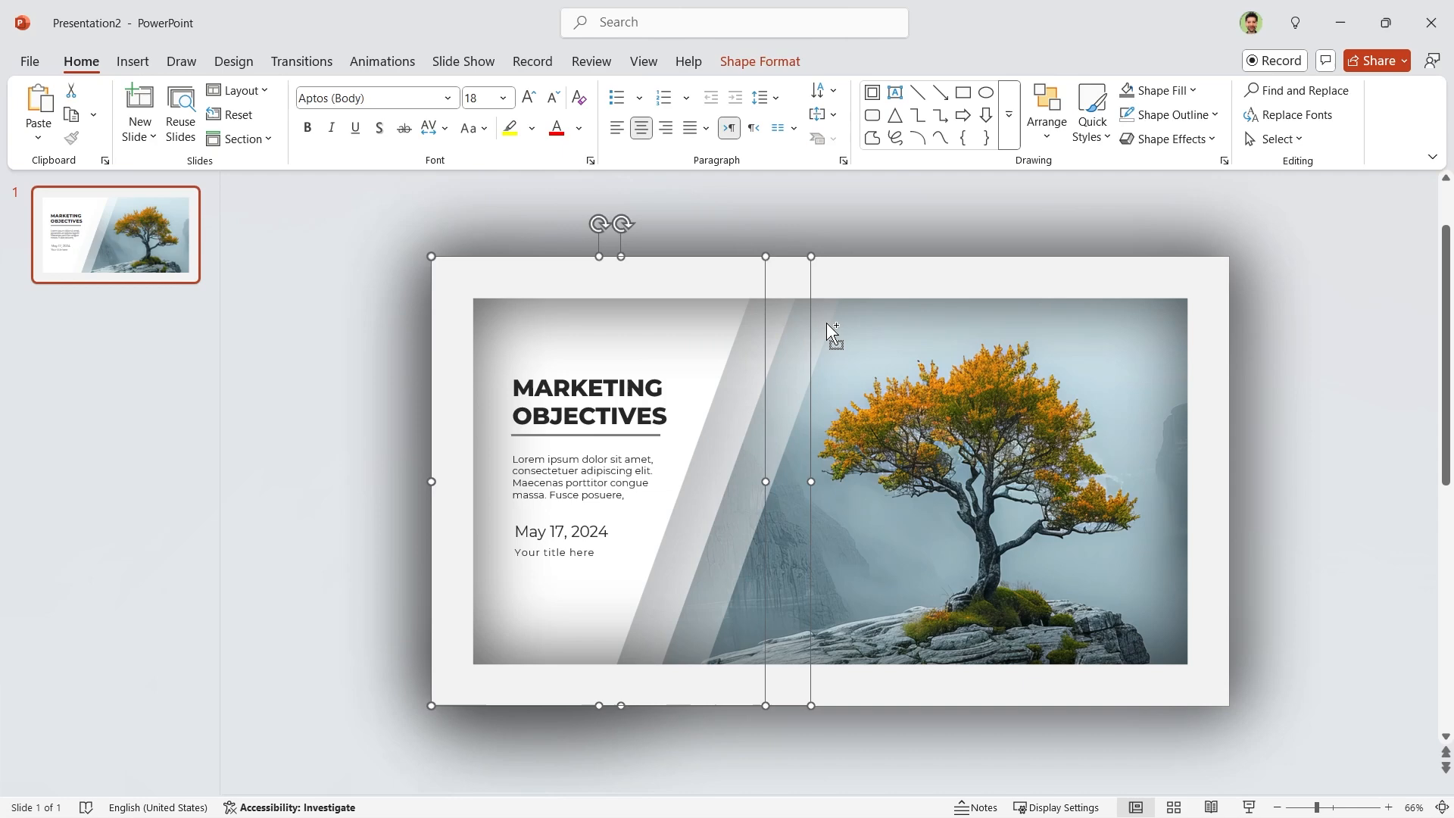
- Apply Fly In to both angled shapes with a 2-second duration, starting With Previous
{"action": "left_click", "coordinate": [381, 61]}
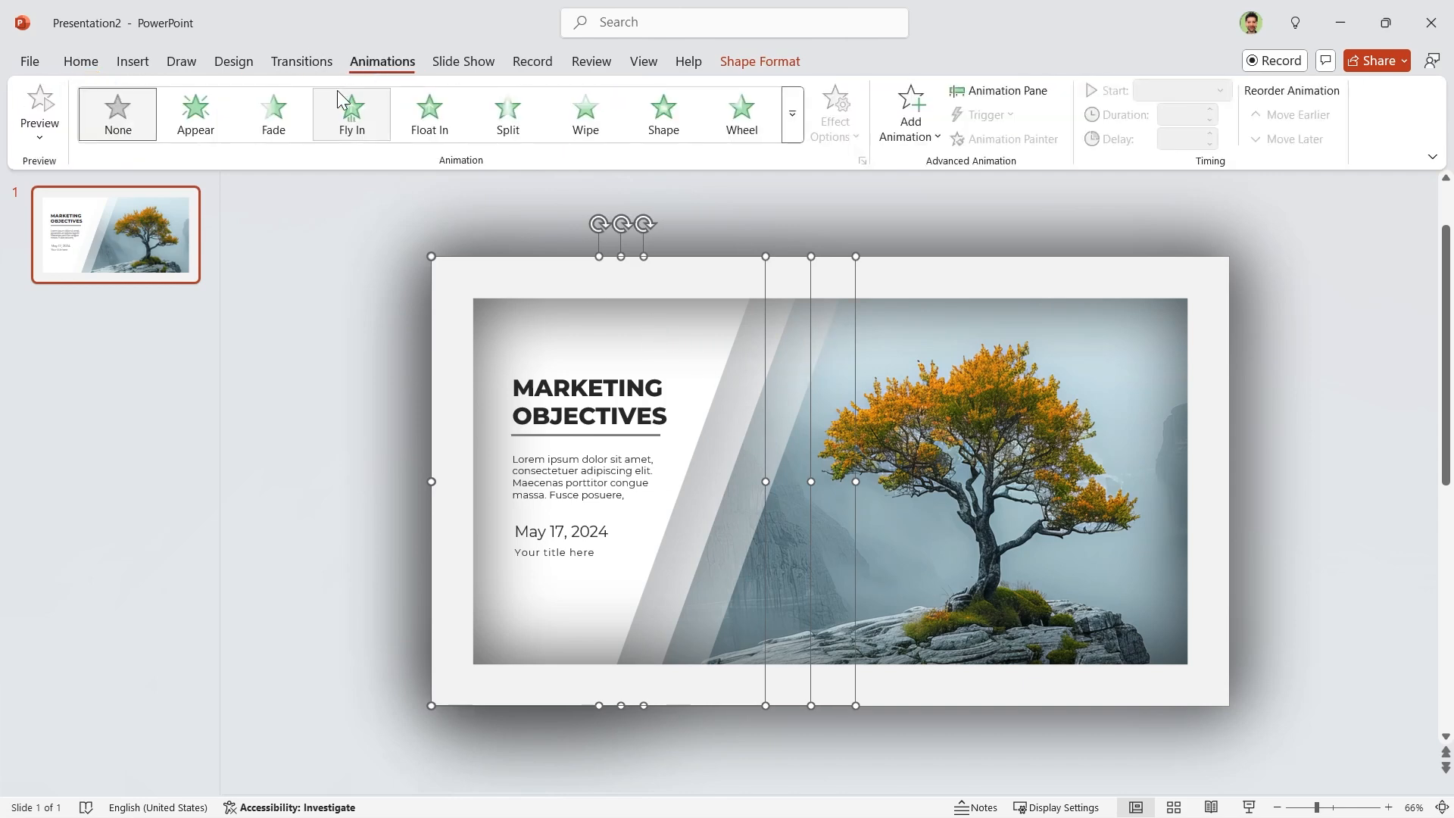
{"action": "left_click", "coordinate": [351, 113]}
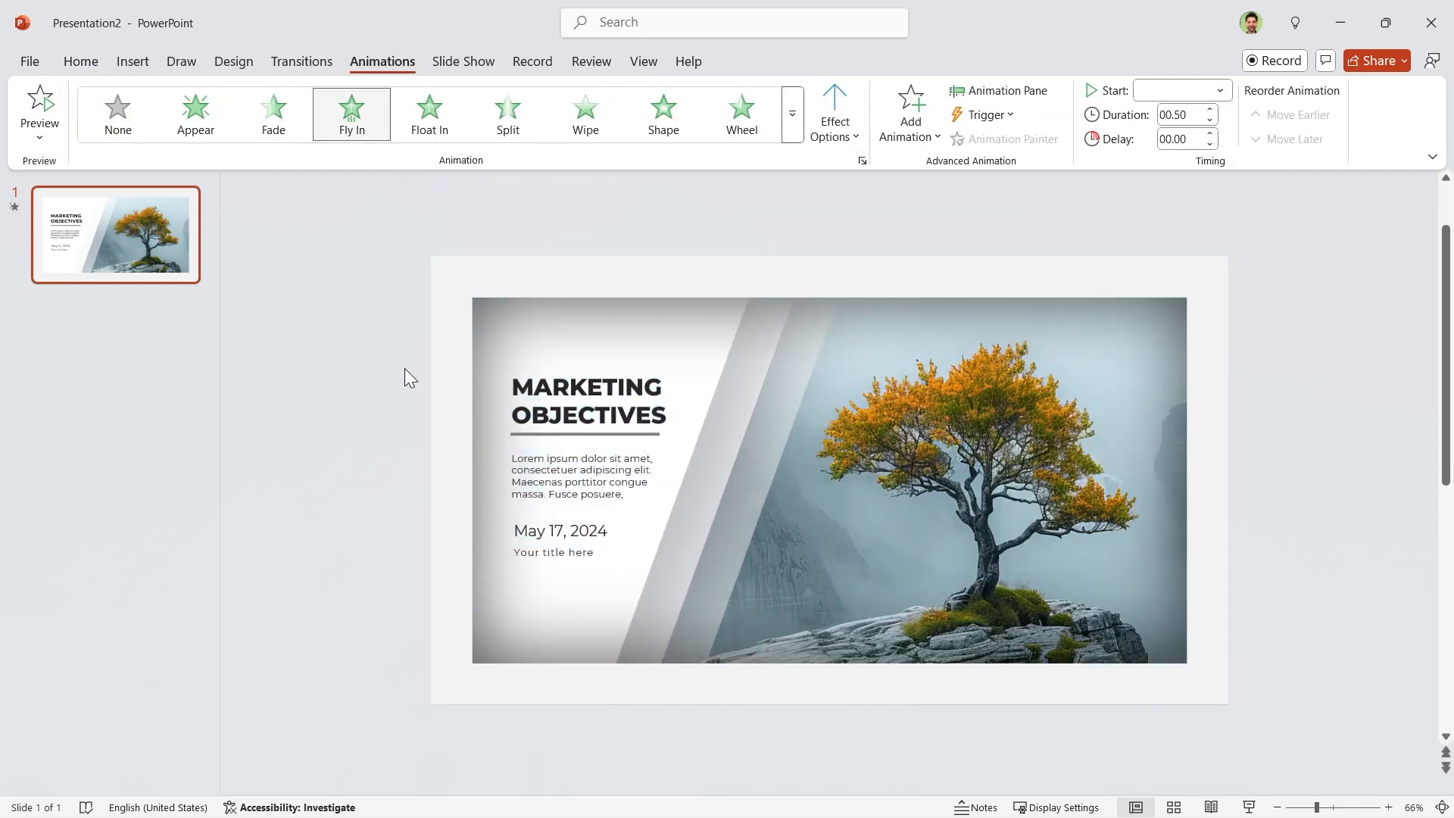
{"action": "left_click", "coordinate": [831, 111]}
{"action": "type", "text": "2"}
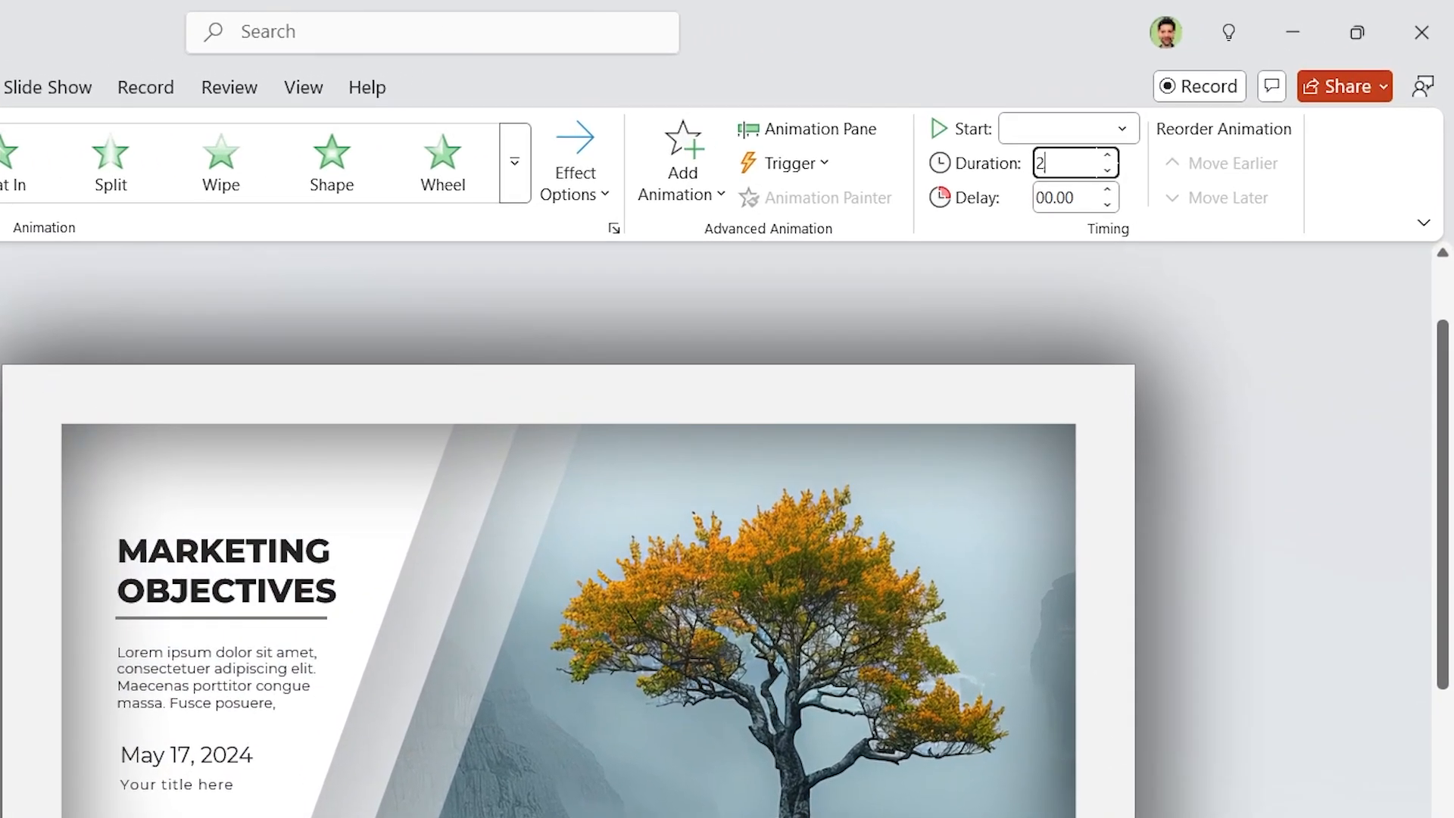
{"action": "left_click", "coordinate": [1120, 128]}
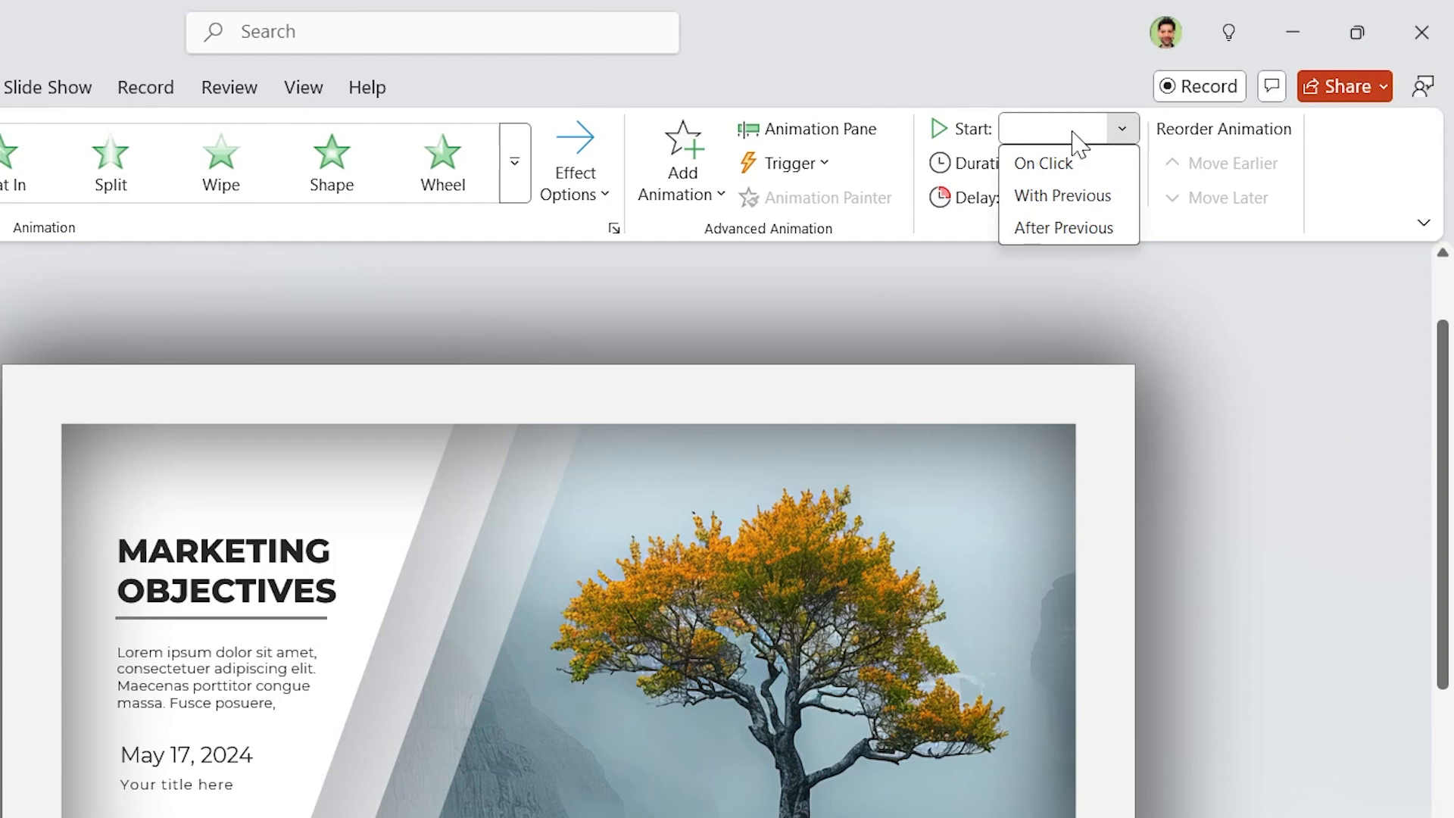
{"action": "left_click", "coordinate": [1062, 195]}
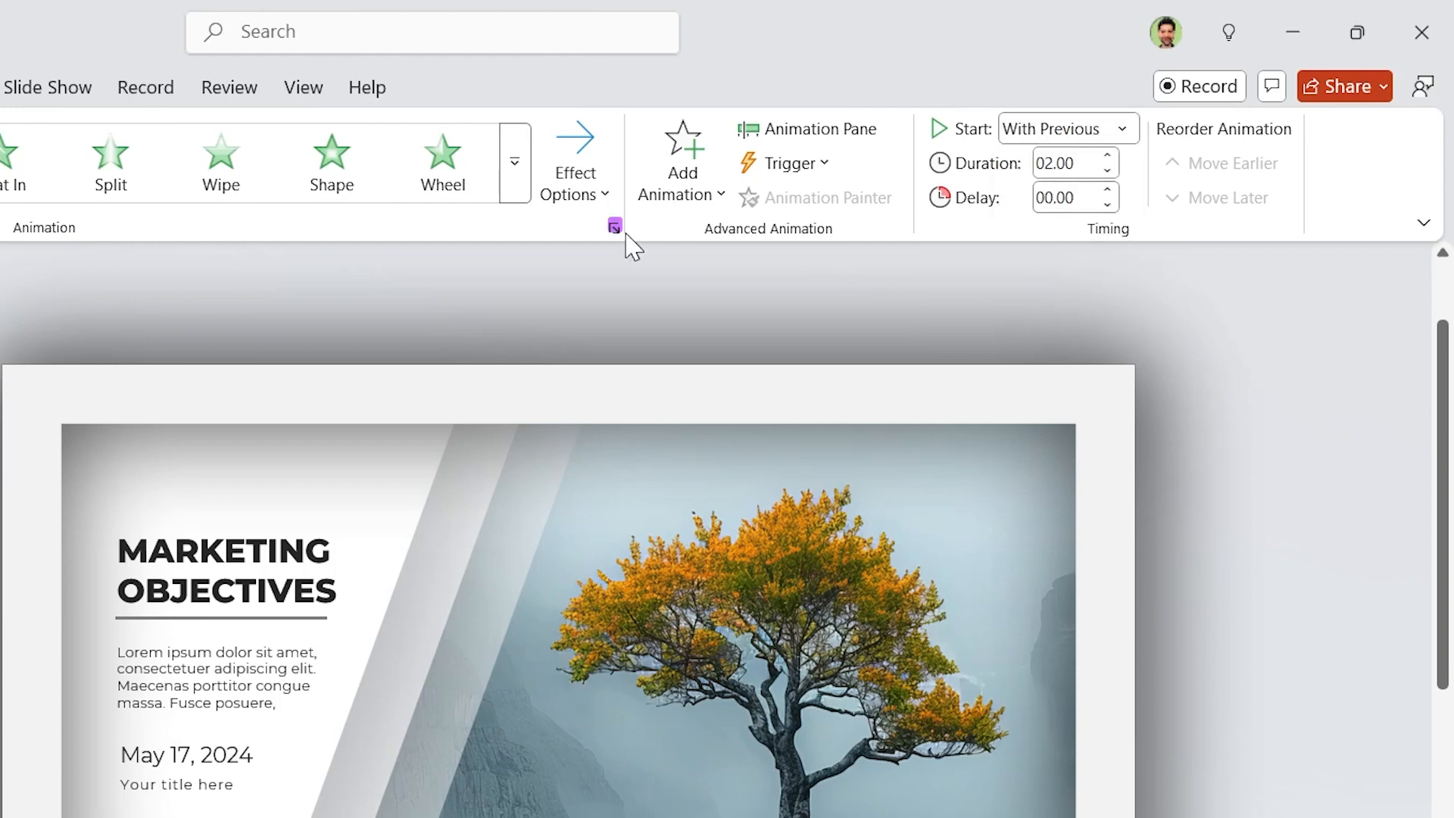
- Set the Fly In effect's smooth end to 2 seconds
{"action": "left_click", "coordinate": [614, 226]}
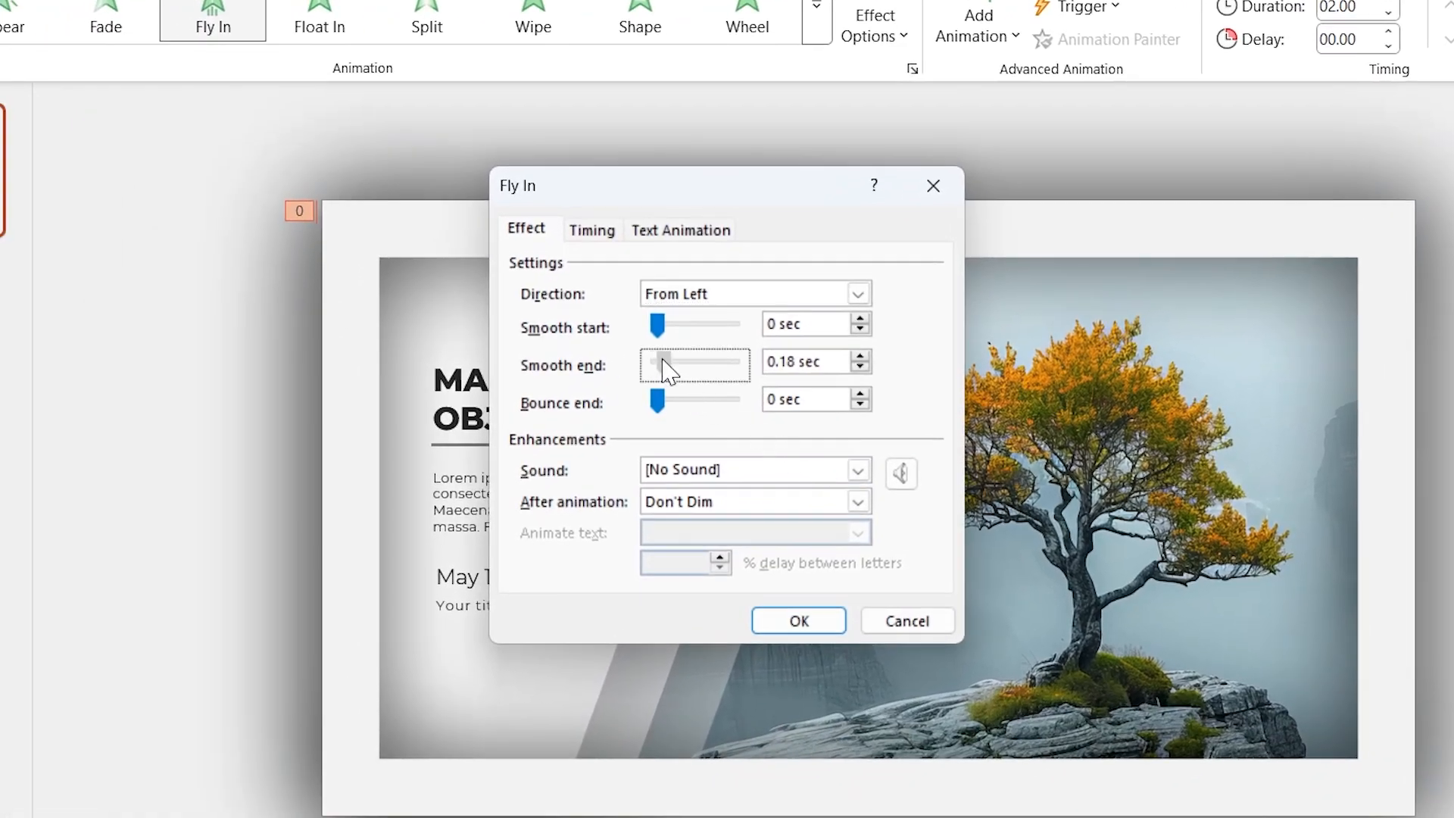
{"action": "left_click_drag", "start_coordinate": [660, 367], "coordinate": [714, 348]}
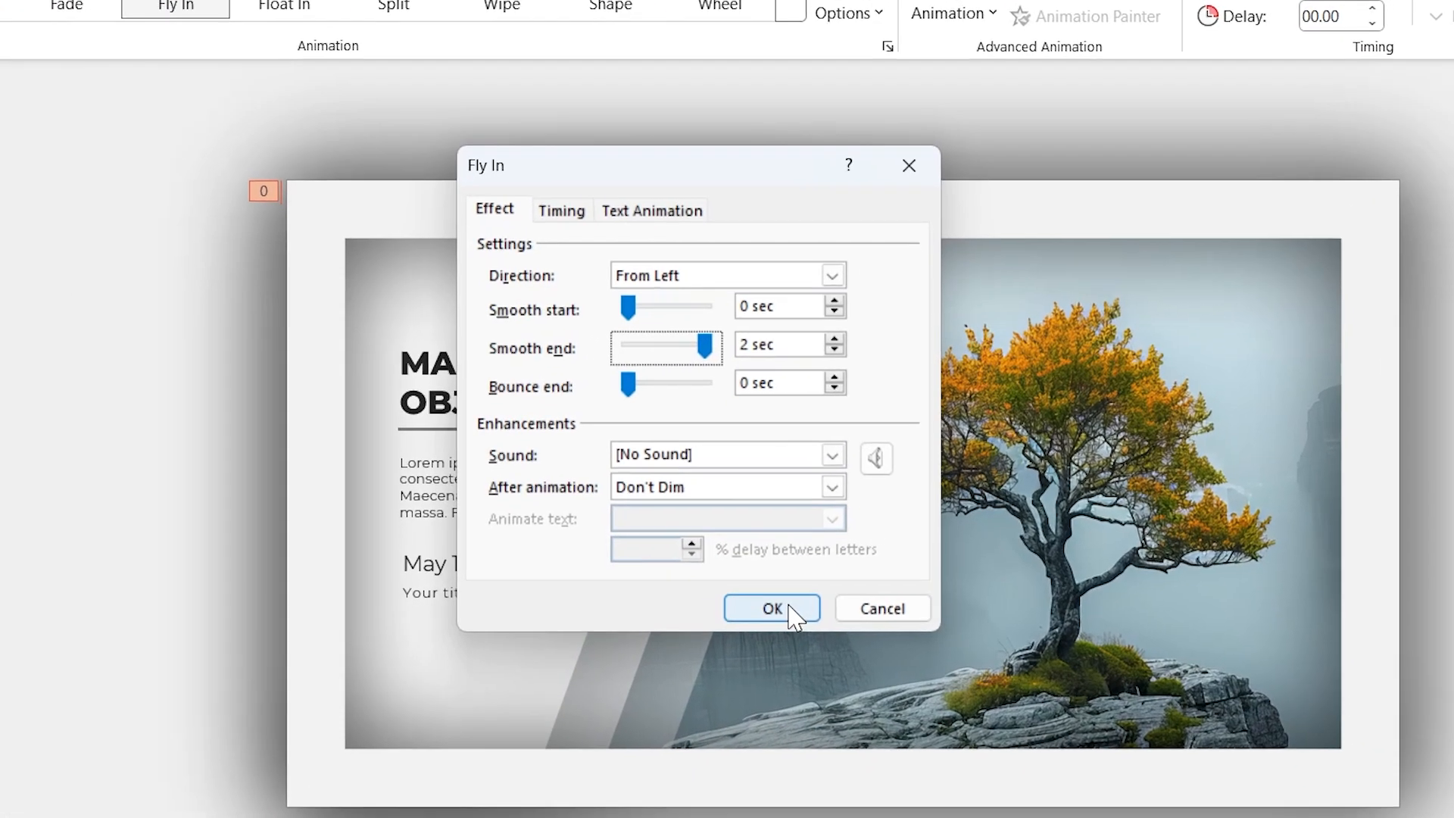
{"action": "left_click", "coordinate": [770, 608]}
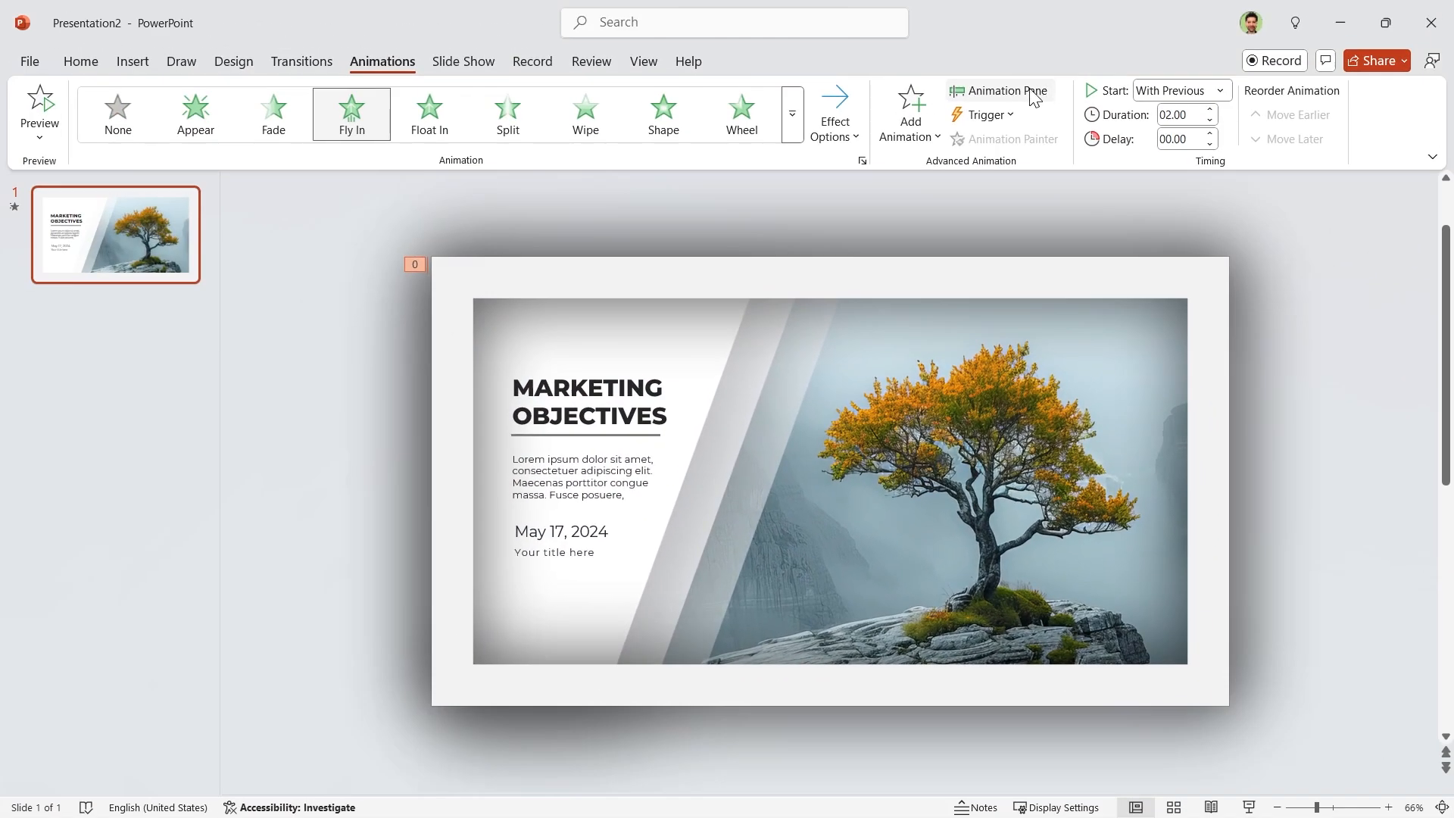
- In the Animation Pane, give the second Freeform shape's fly-in a 00.10 delay
{"action": "left_click", "coordinate": [999, 90]}
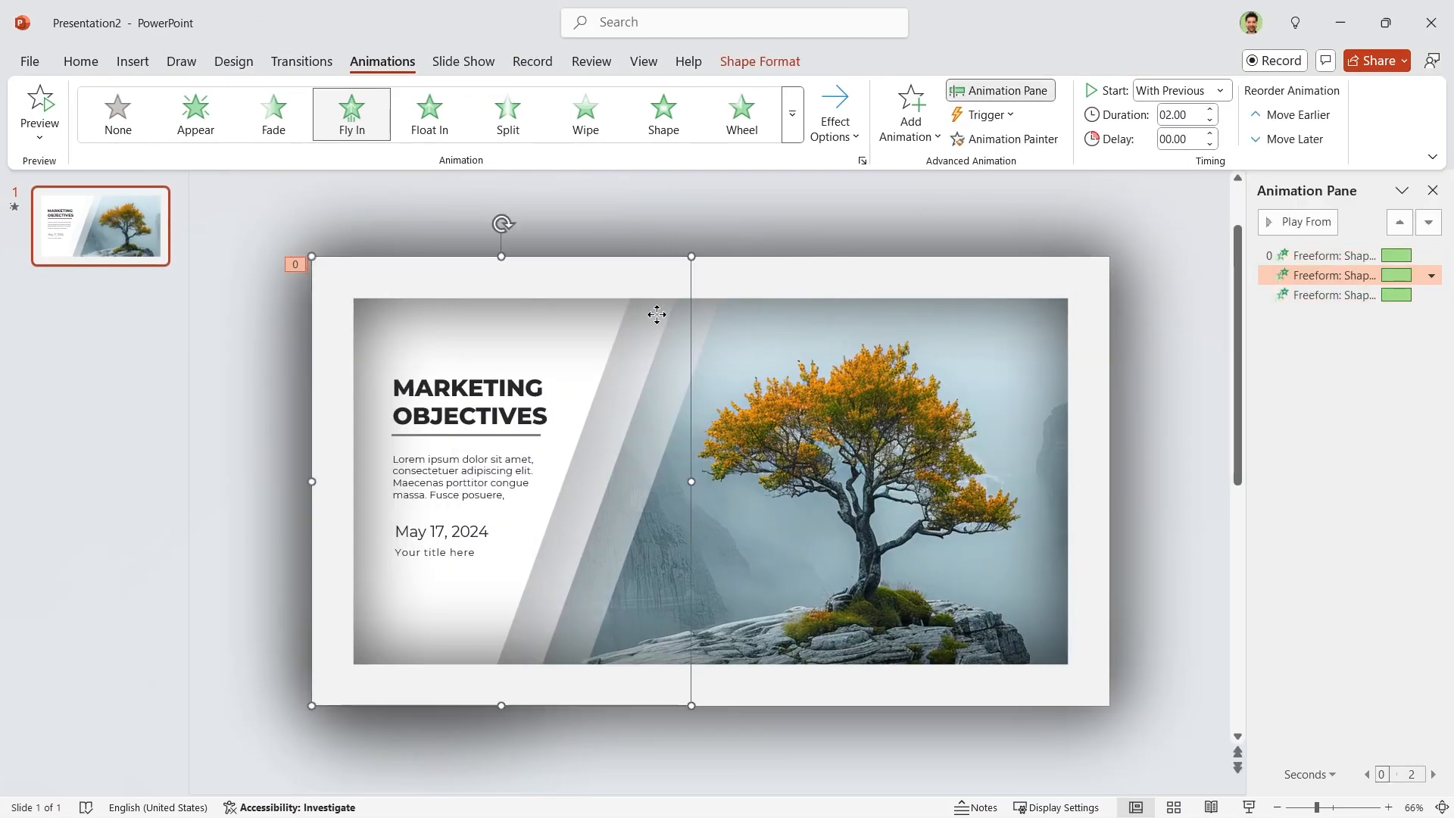
{"action": "mouse_move", "coordinate": [669, 334]}
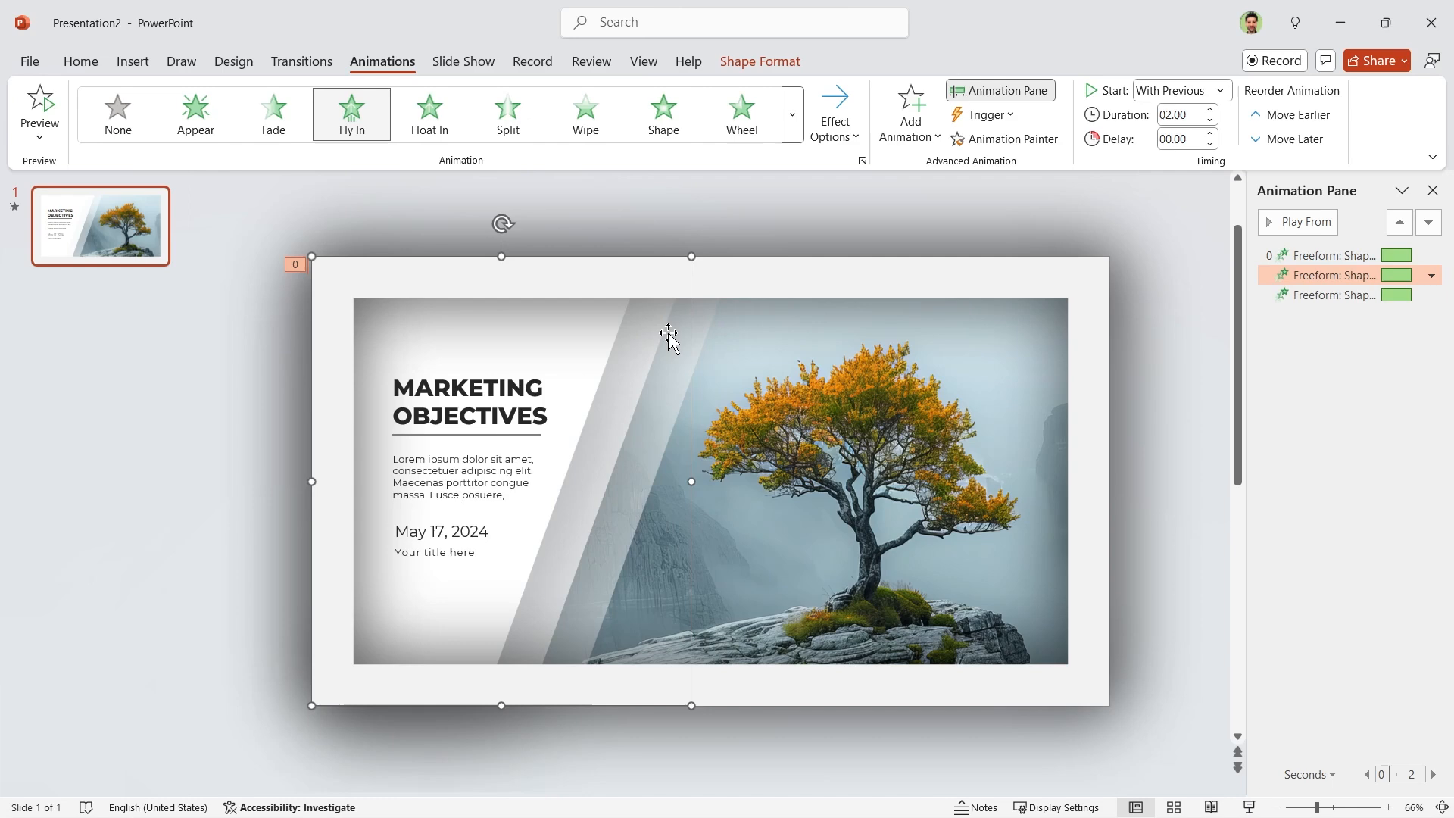
{"action": "left_click", "coordinate": [1180, 140]}
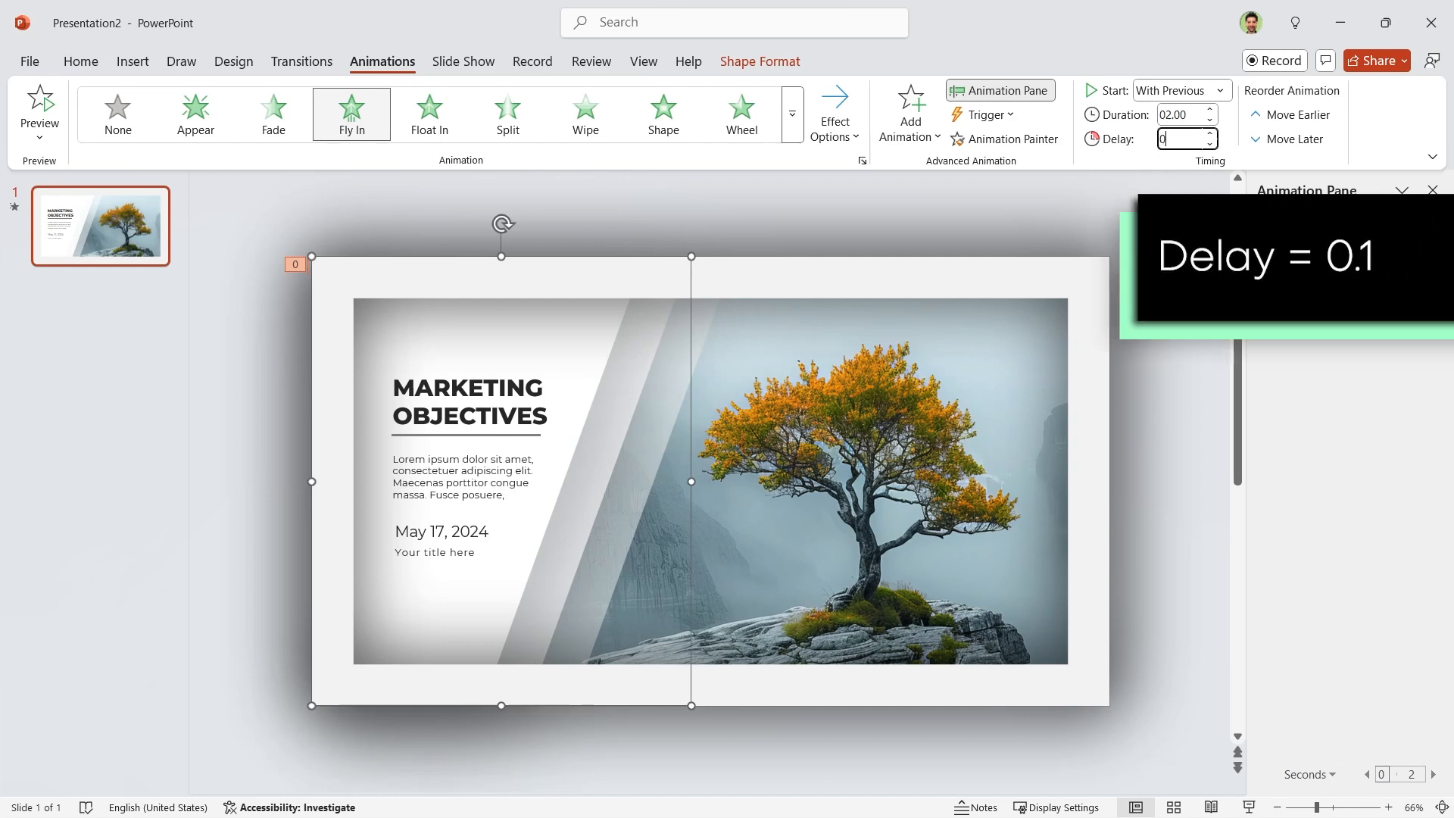
{"action": "type", "text": "00.10"}
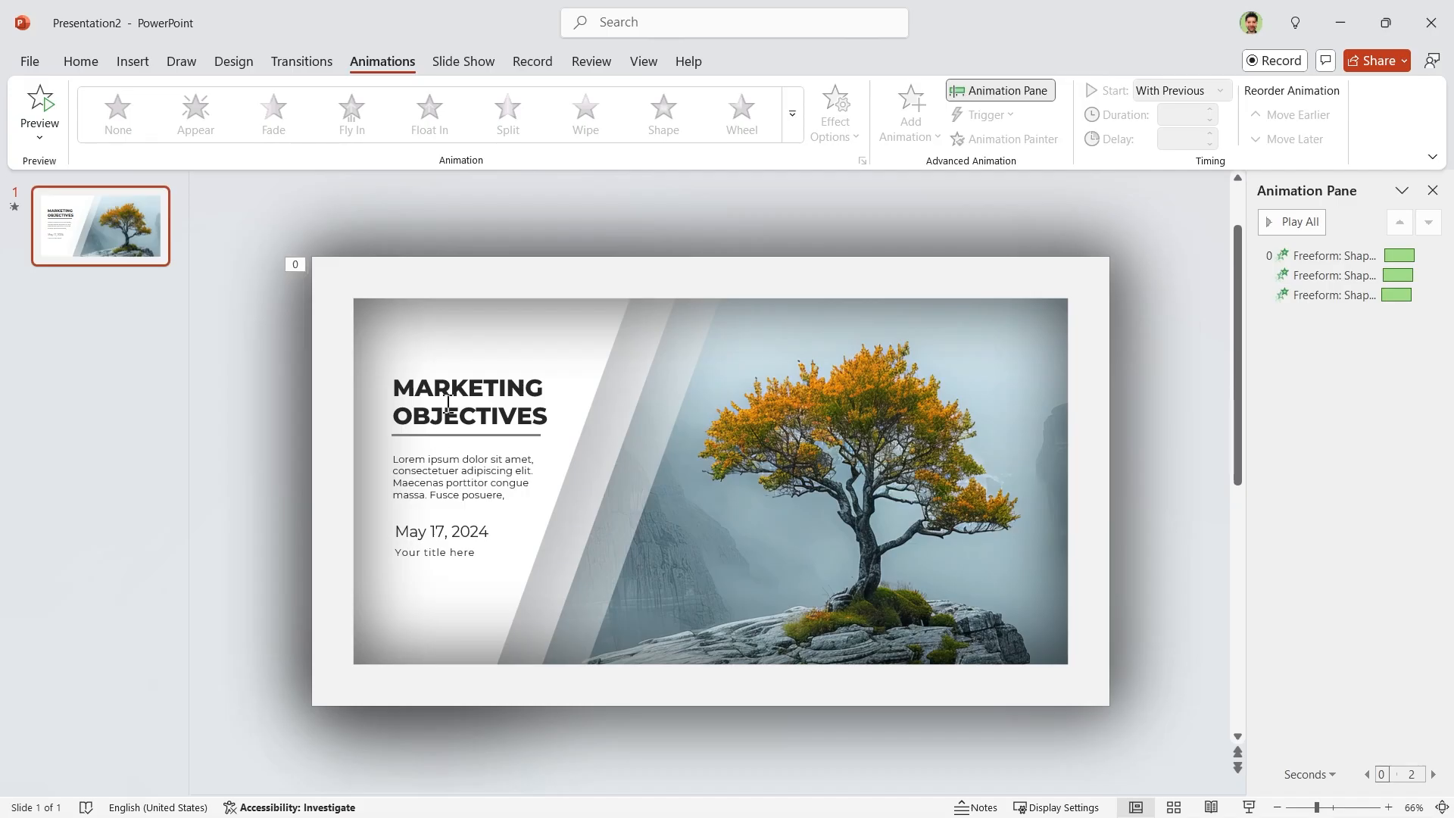
- Give the title text group an entrance animation starting With Previous, delayed 1.25 seconds
{"action": "left_click", "coordinate": [468, 400]}
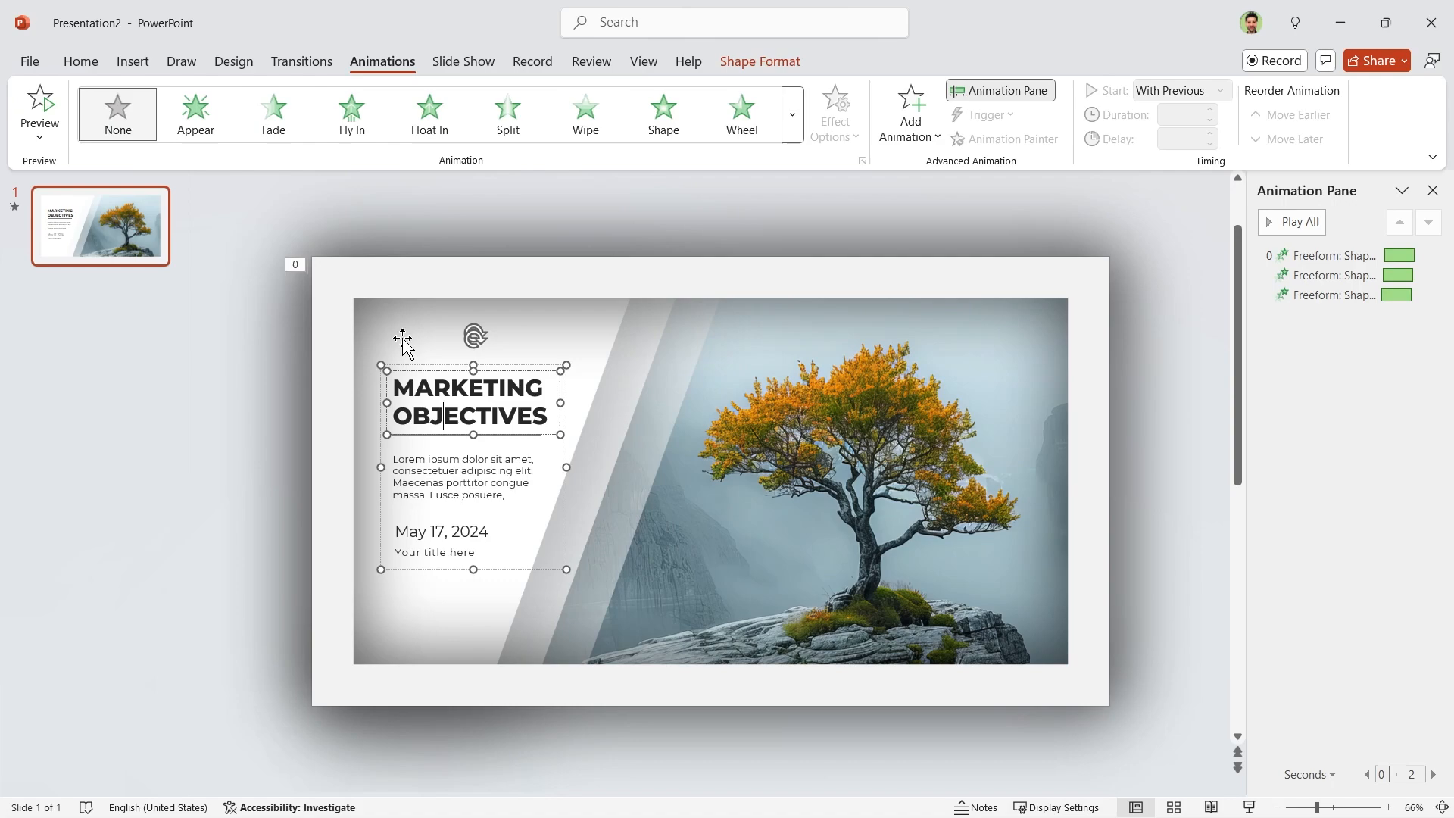
{"action": "left_click", "coordinate": [273, 113]}
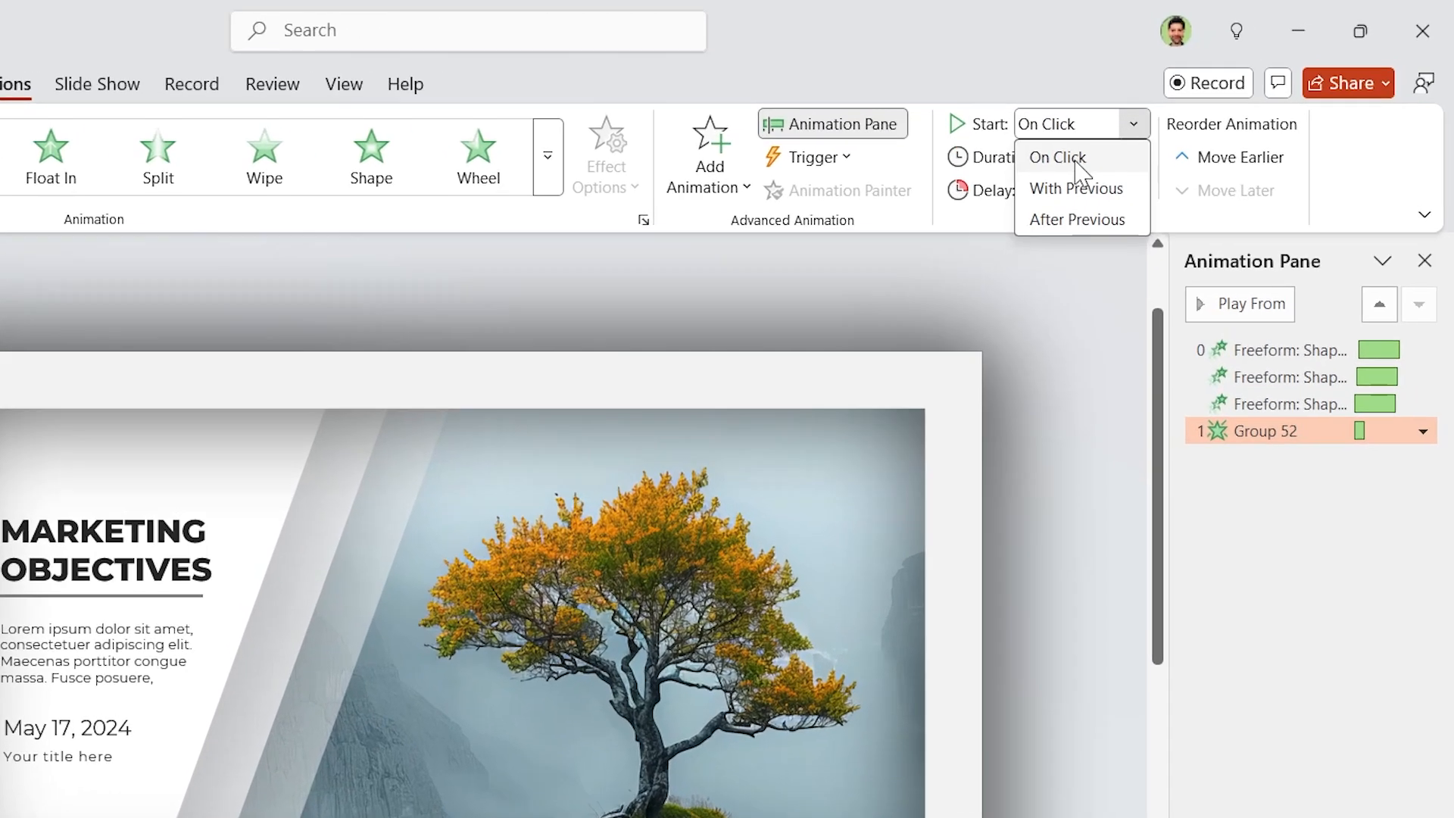
{"action": "left_click", "coordinate": [1077, 188]}
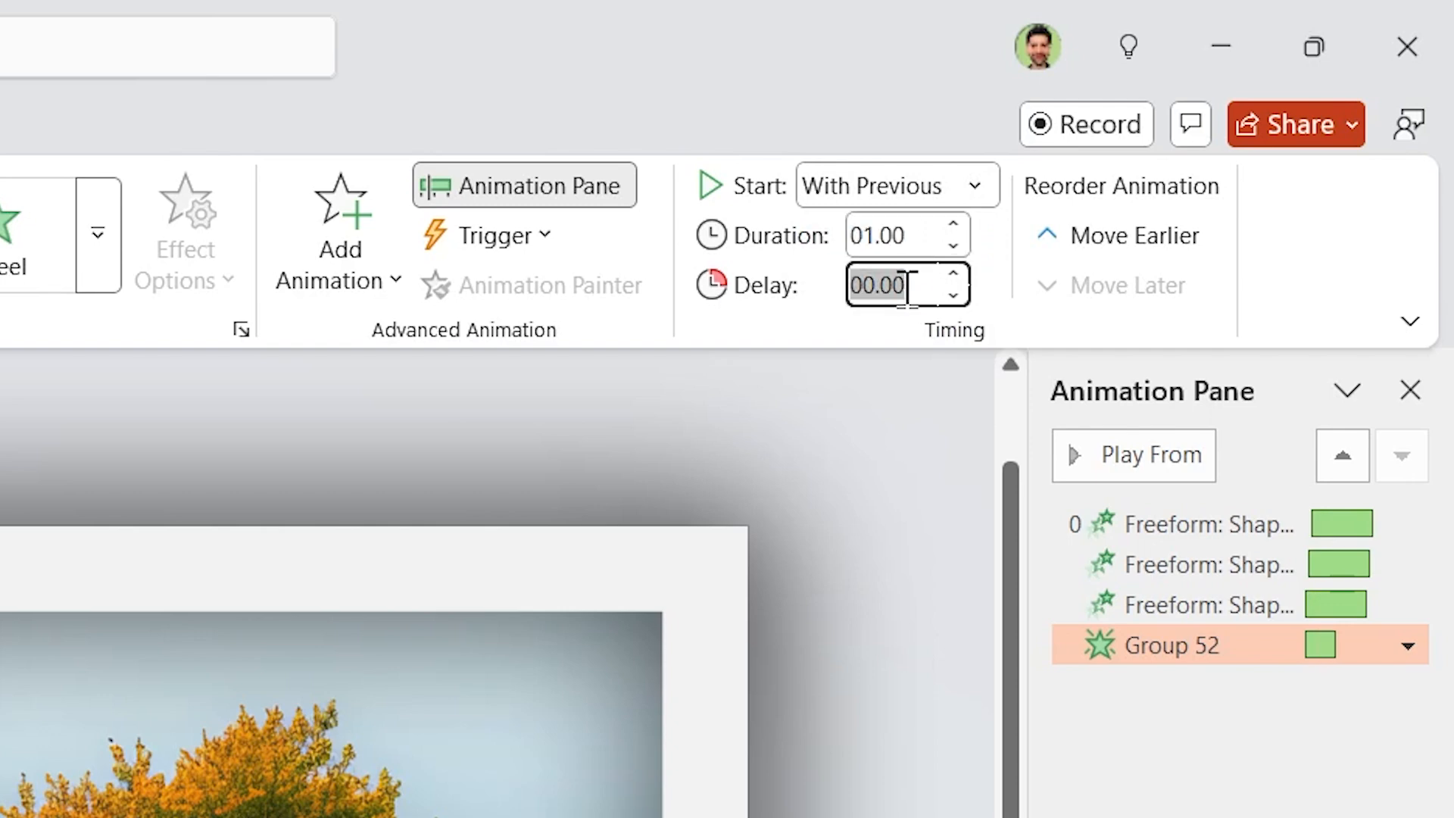
{"action": "type", "text": "1.25"}
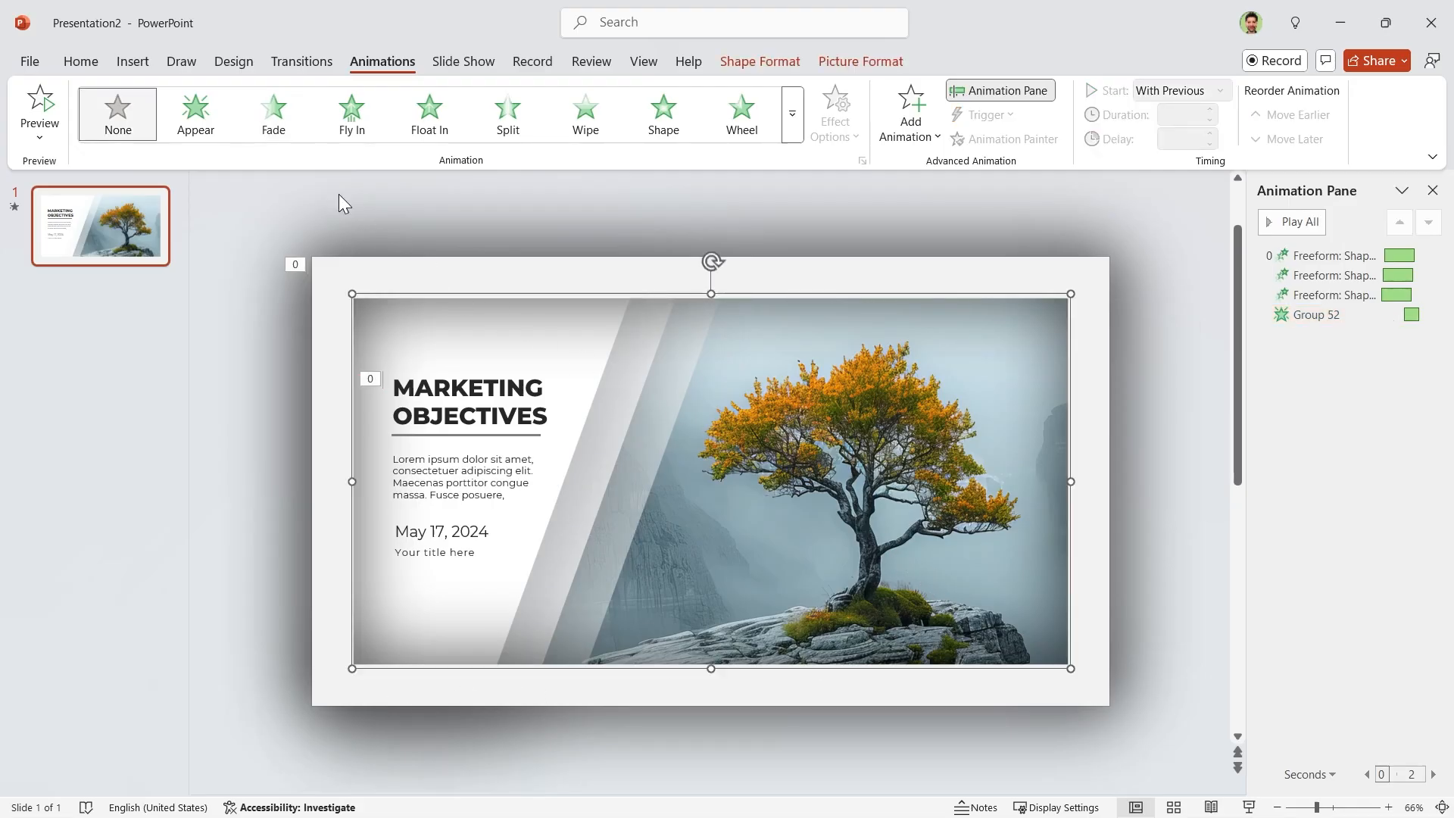
- Give the photo a Fade entrance With Previous, add an emphasis effect, and select both animations
{"action": "left_click", "coordinate": [1215, 91]}
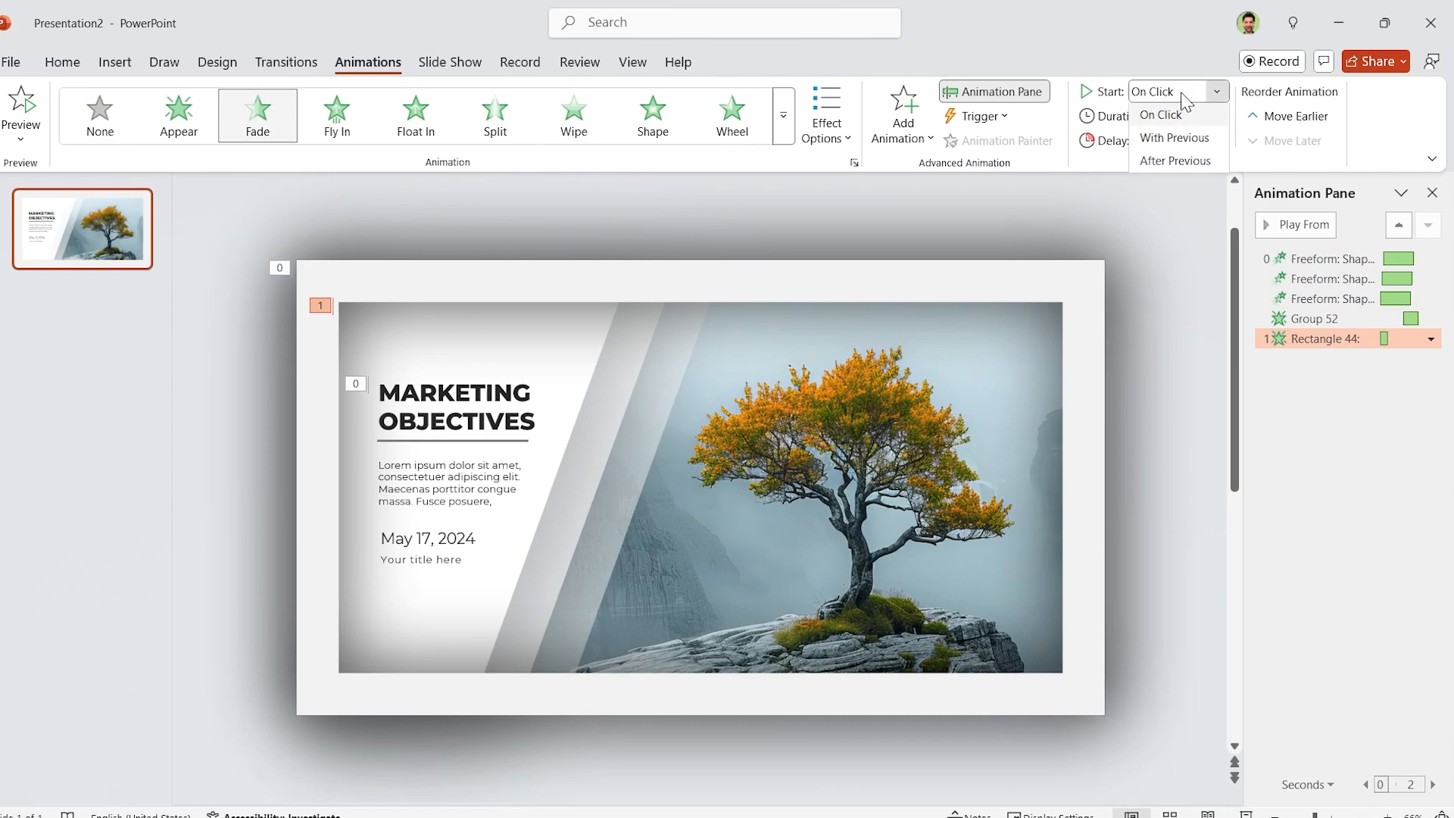
{"action": "left_click", "coordinate": [1174, 137]}
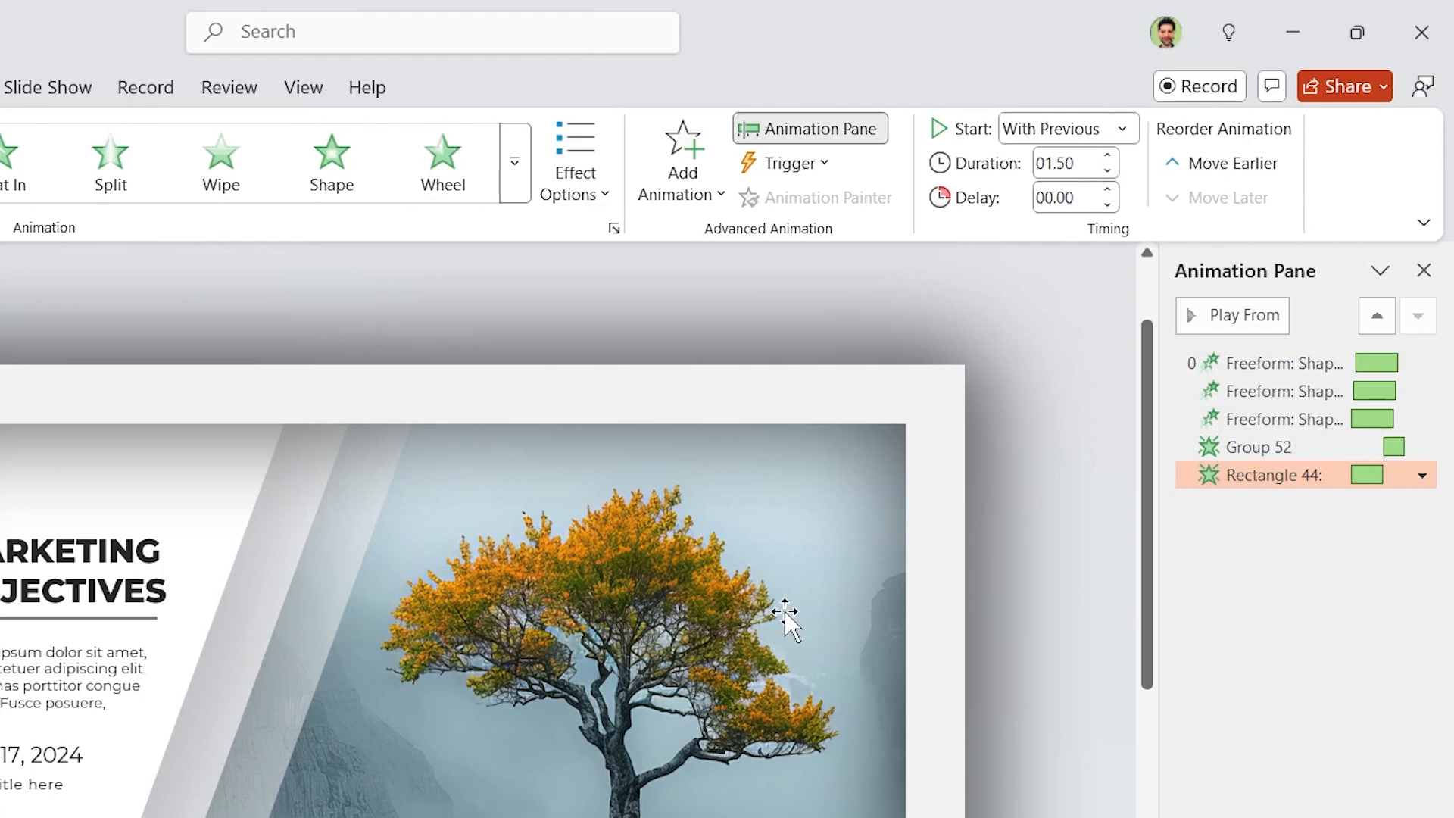
{"action": "left_click", "coordinate": [681, 162]}
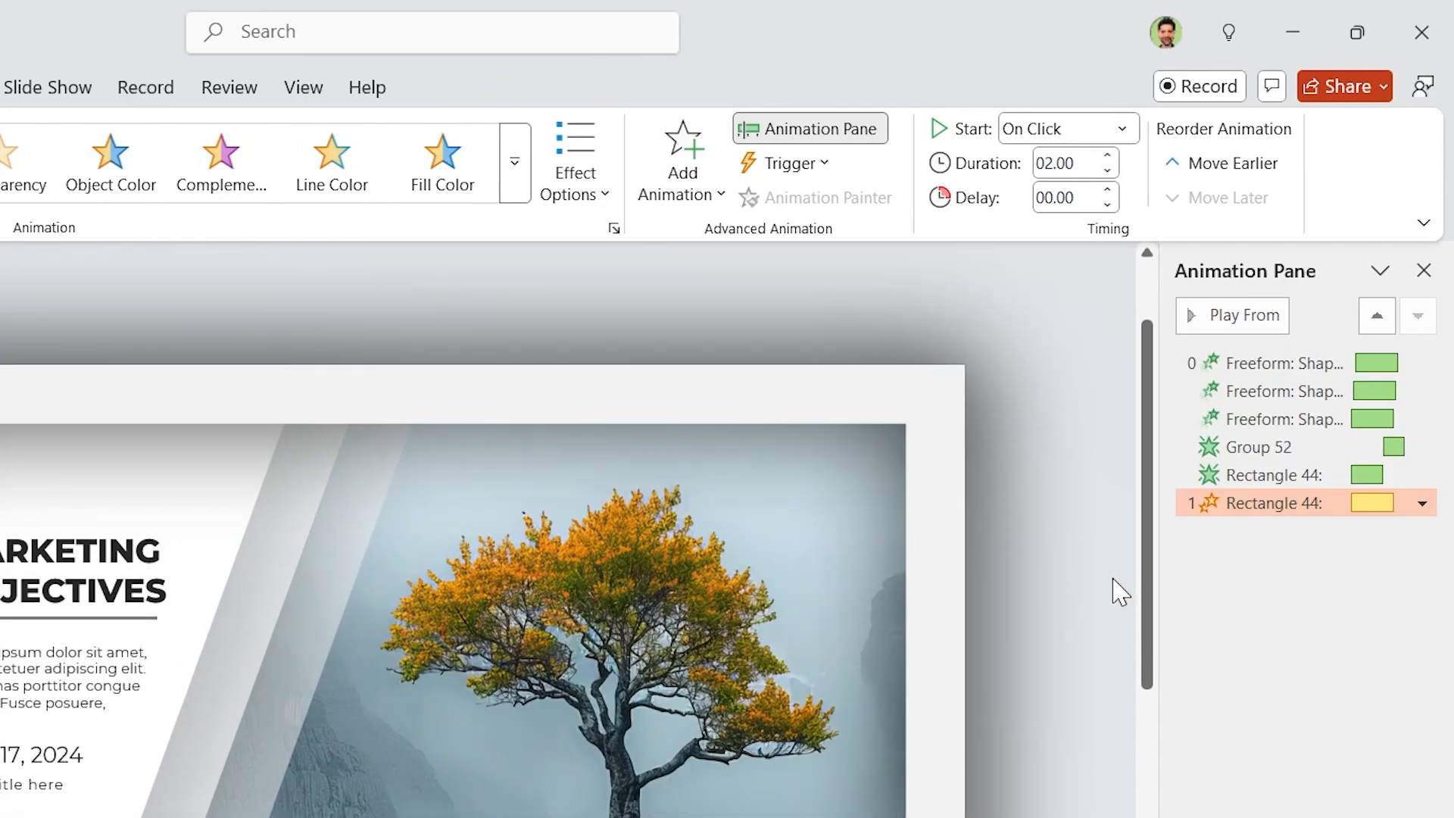
{"action": "left_click", "coordinate": [574, 162]}
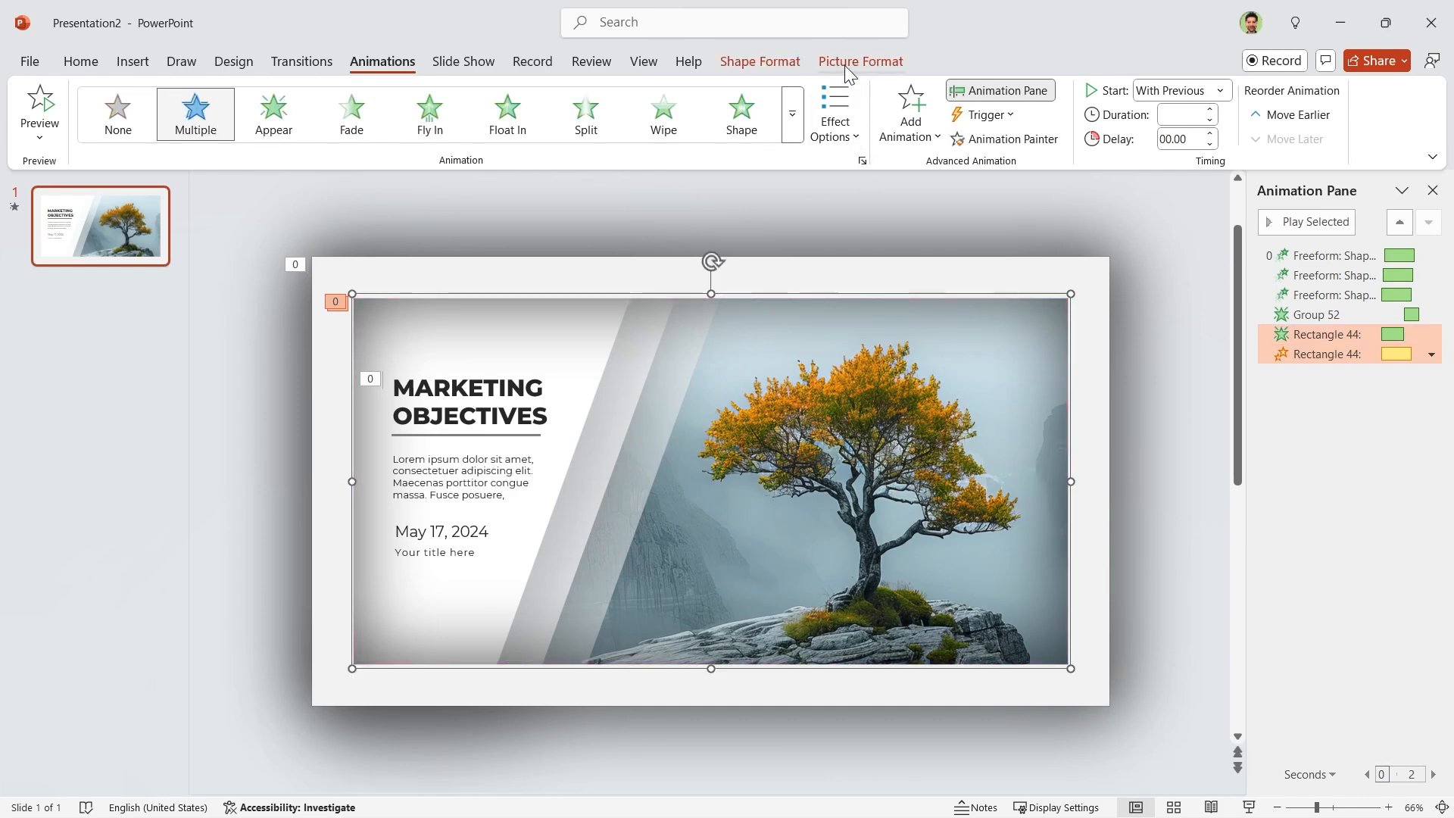
- Set the photo's Grow/Shrink to 90% size with a 2-second smooth end
{"action": "left_click", "coordinate": [859, 61]}
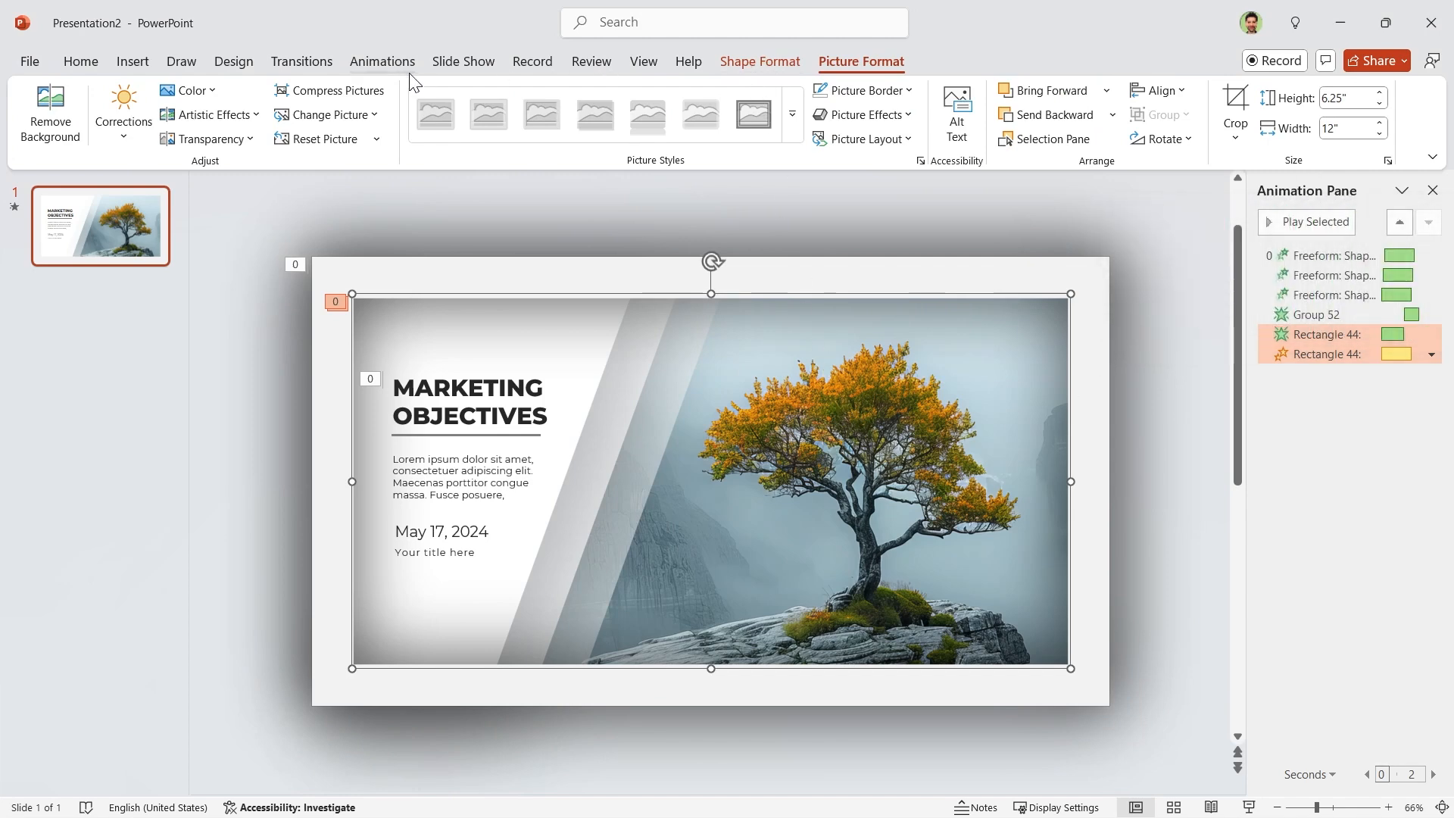
{"action": "left_click", "coordinate": [381, 61]}
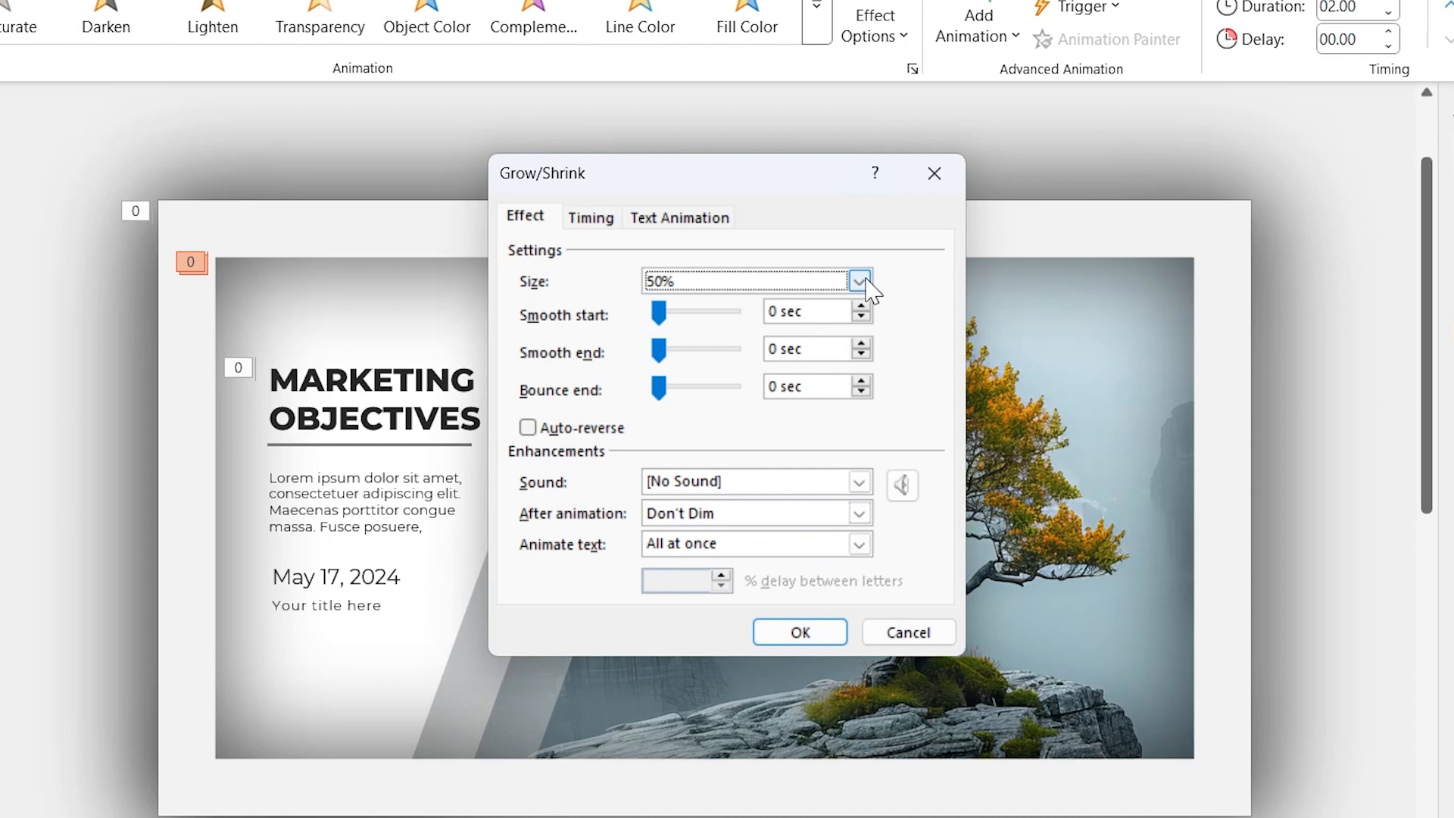
{"action": "left_click", "coordinate": [858, 281]}
{"action": "type", "text": "90"}
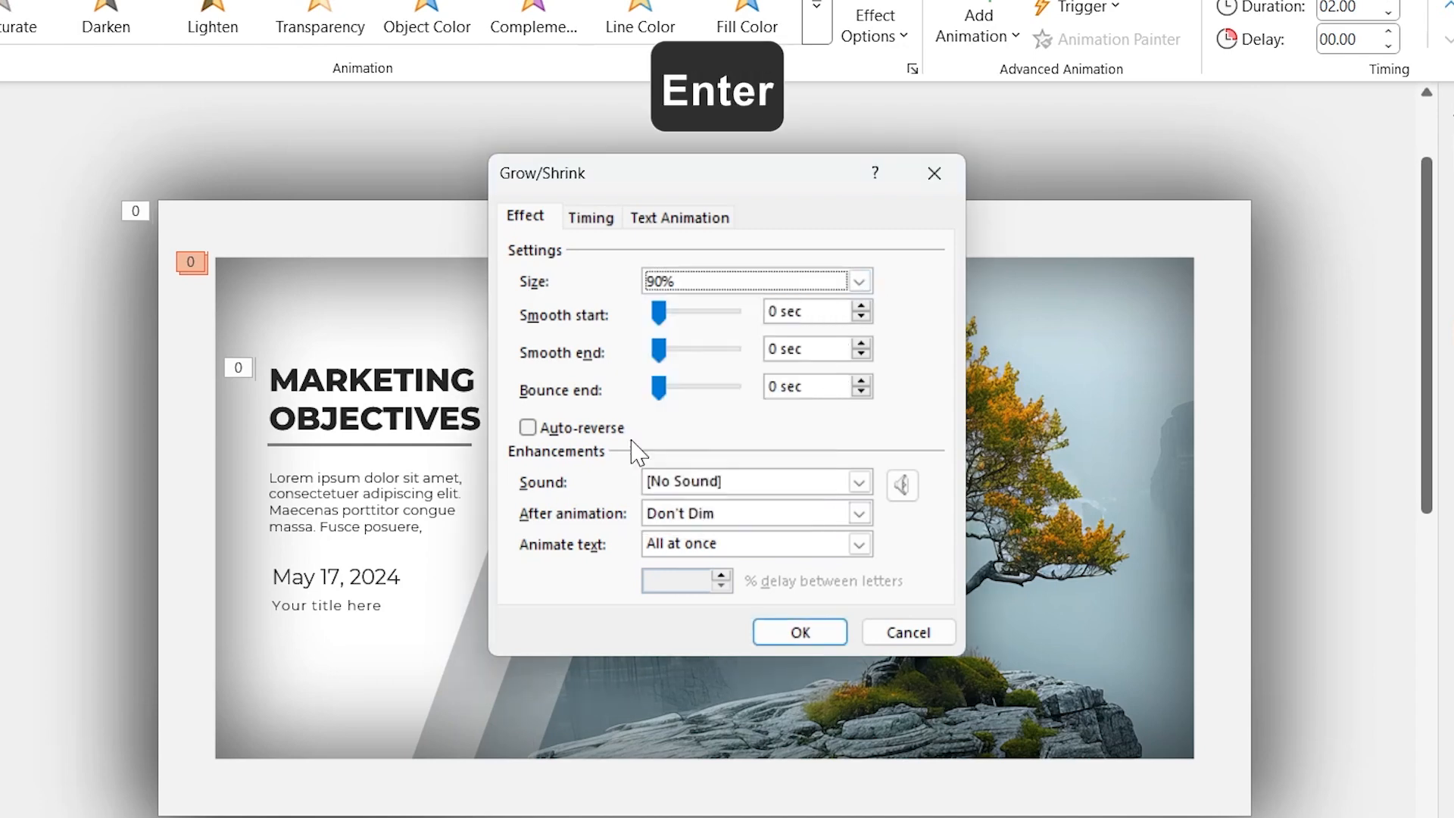
{"action": "left_click_drag", "start_coordinate": [656, 353], "coordinate": [715, 352]}
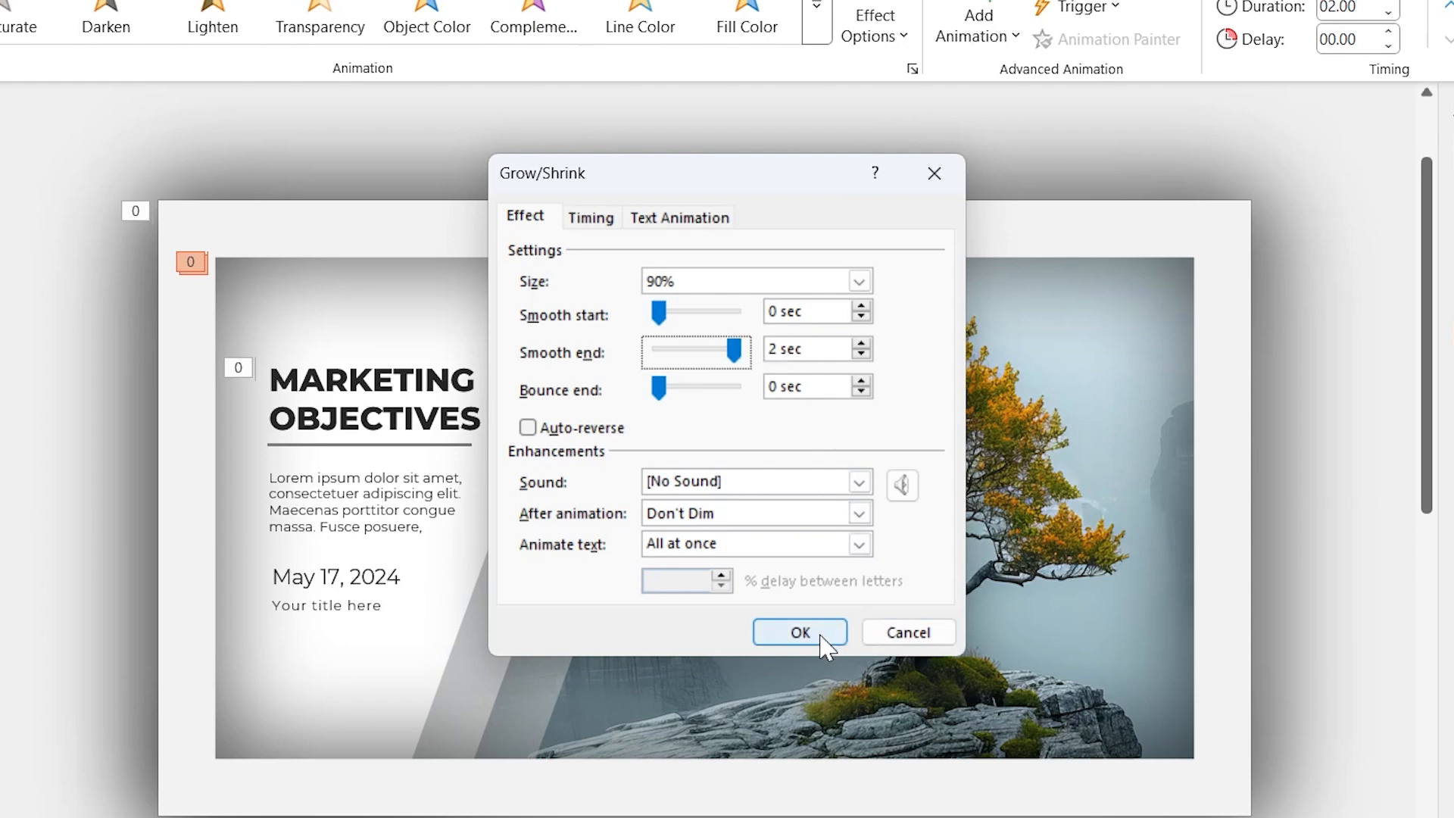
{"action": "left_click", "coordinate": [800, 631]}
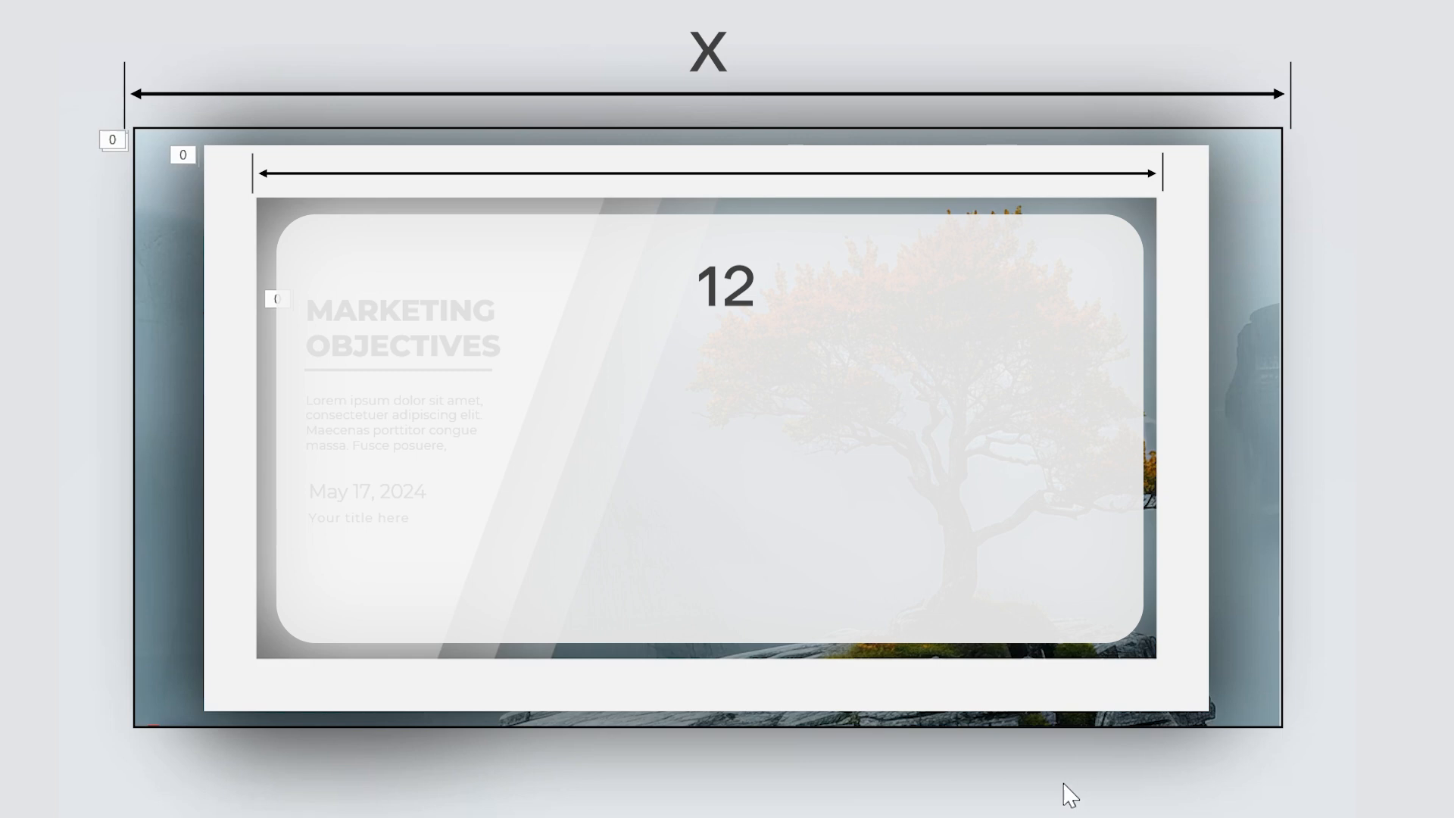
{"action": "type", "text": "= 90% of X"}
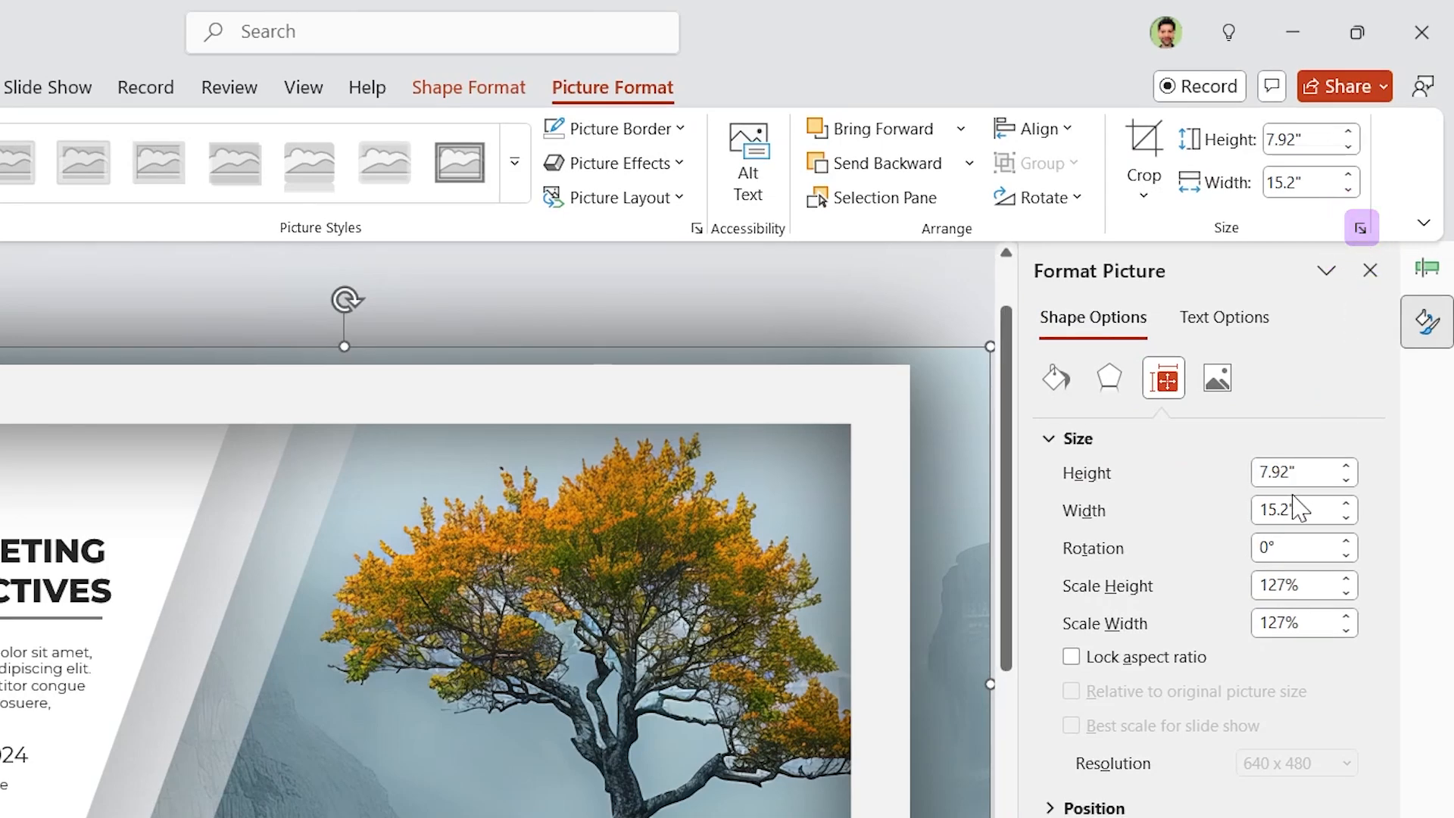
- Lock the photo's aspect ratio, widen it to 13.34 inches, and align it to the middle
{"action": "left_click", "coordinate": [1071, 656]}
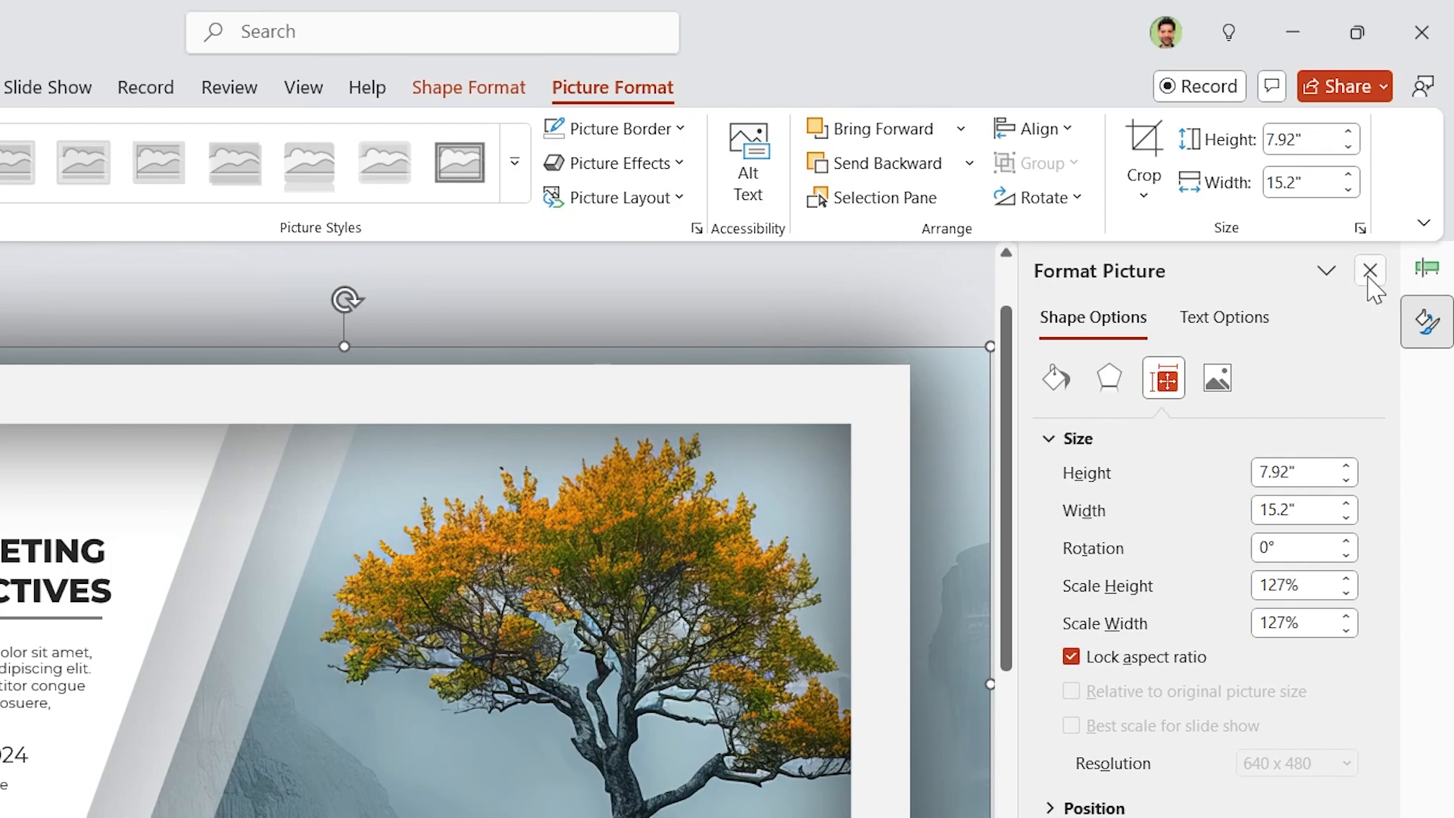
{"action": "left_click", "coordinate": [1370, 271]}
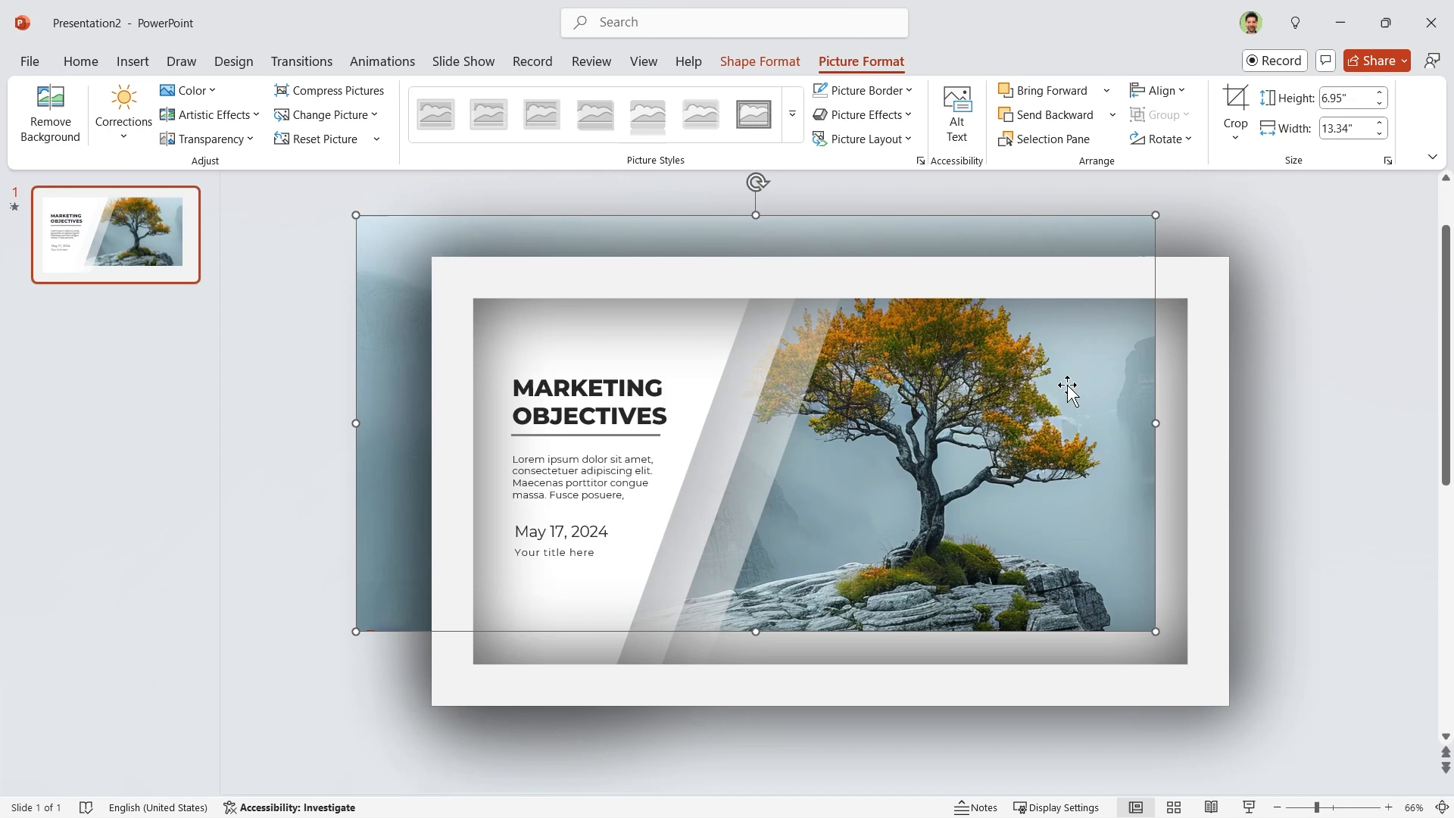
{"action": "left_click", "coordinate": [1157, 90]}
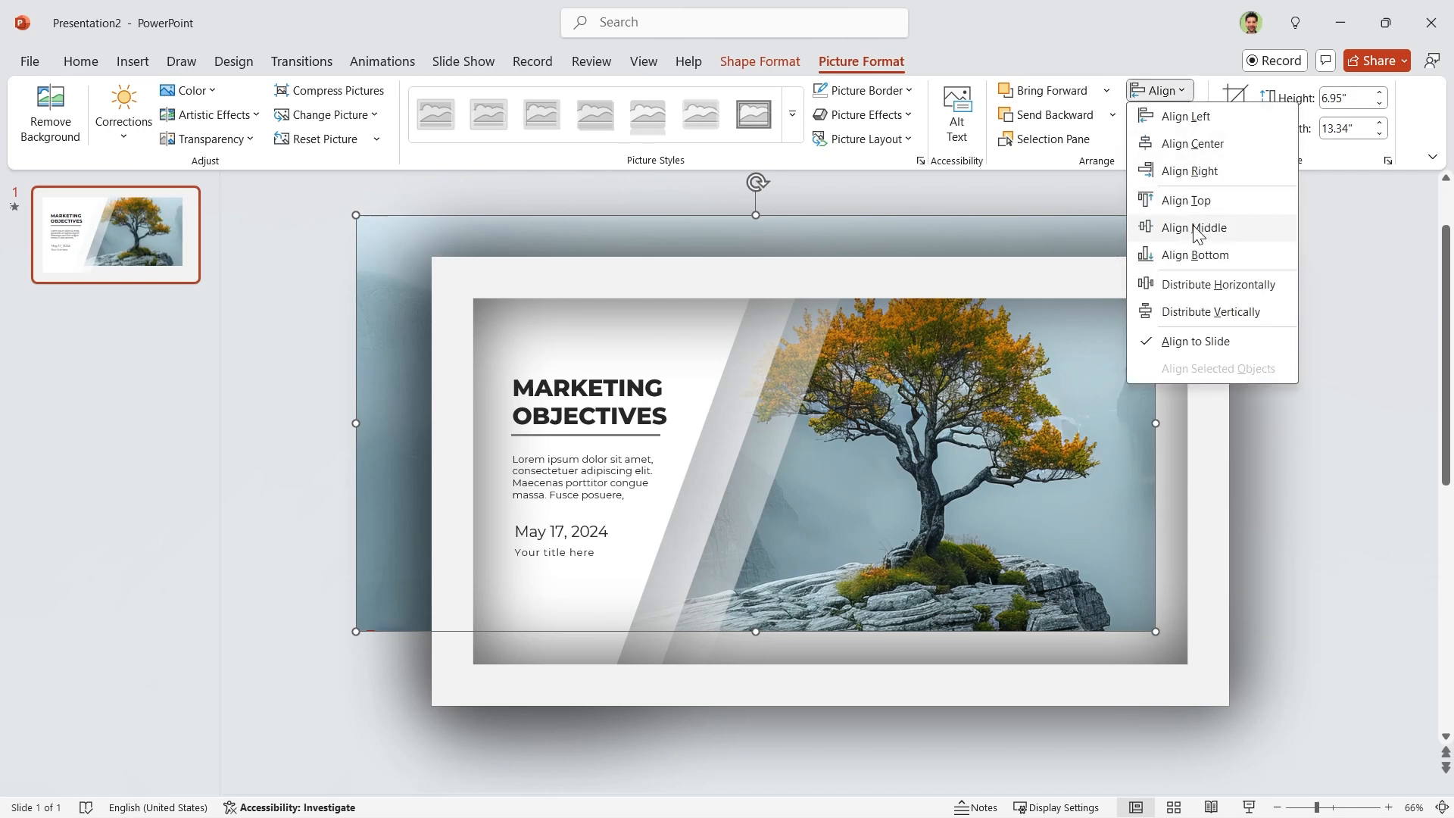
{"action": "left_click", "coordinate": [1193, 228]}
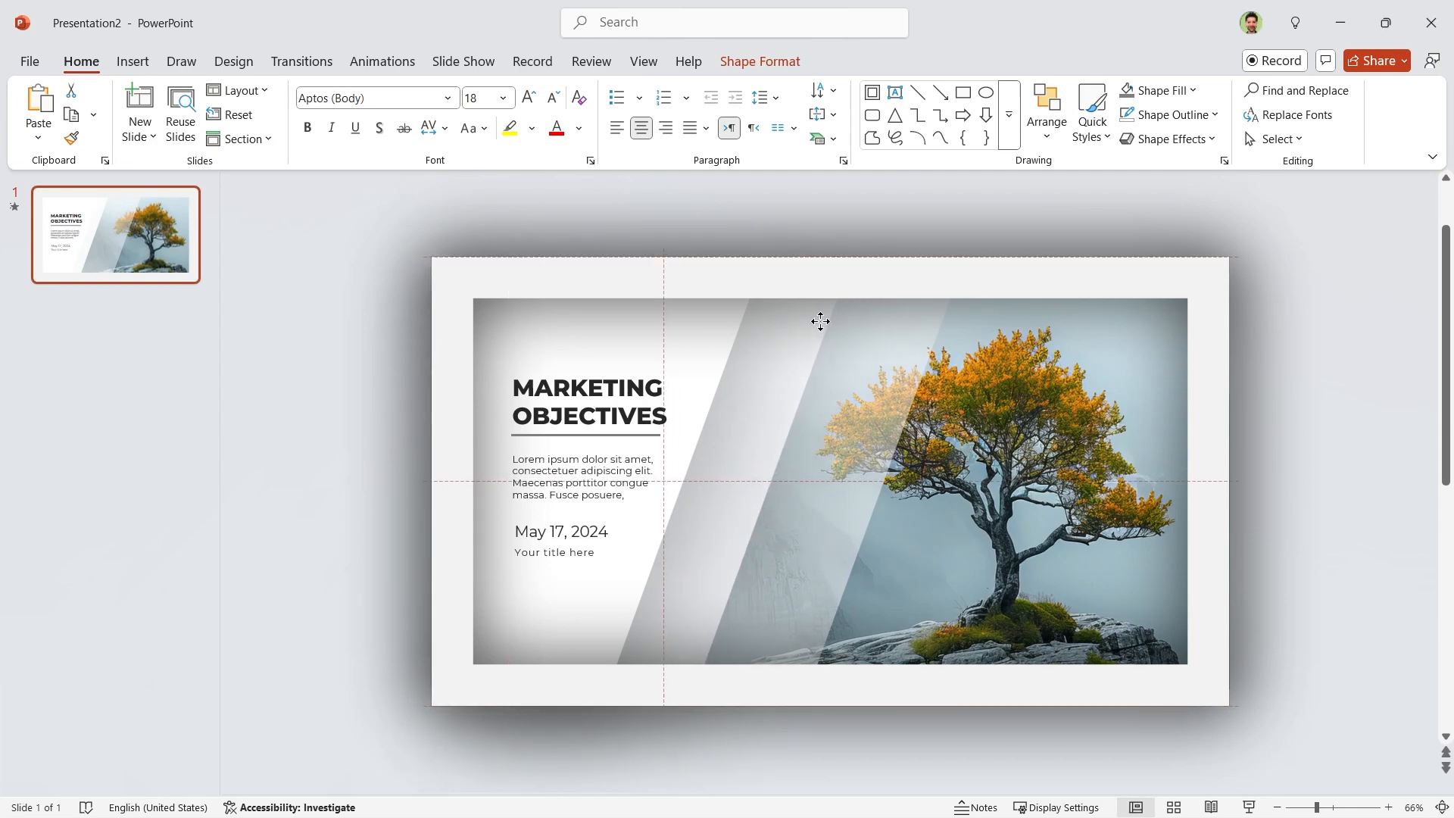
- Deselect the centred photo to view it behind the white stripes
{"action": "left_click", "coordinate": [860, 768]}
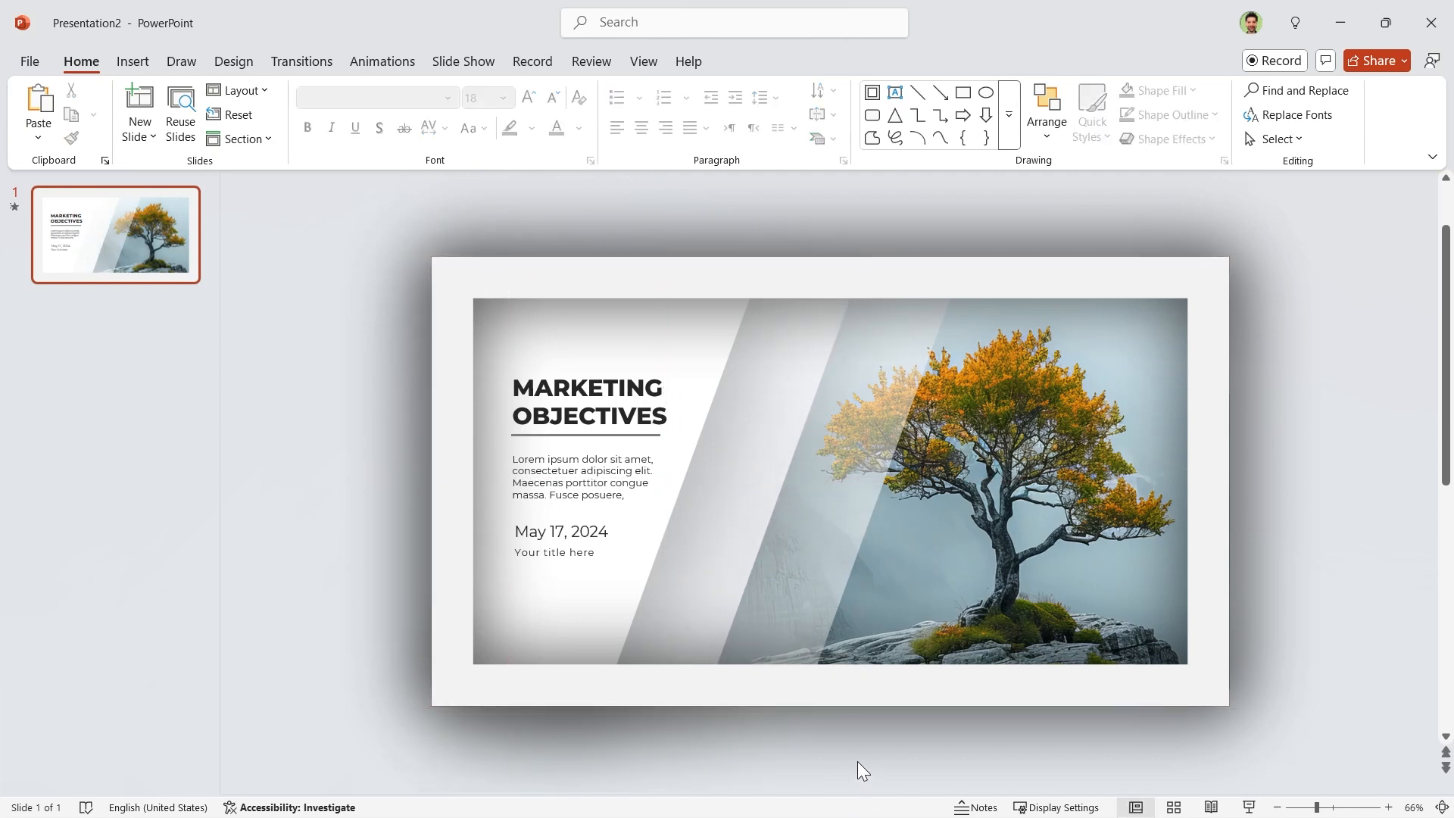
{"action": "mouse_move", "coordinate": [247, 566]}
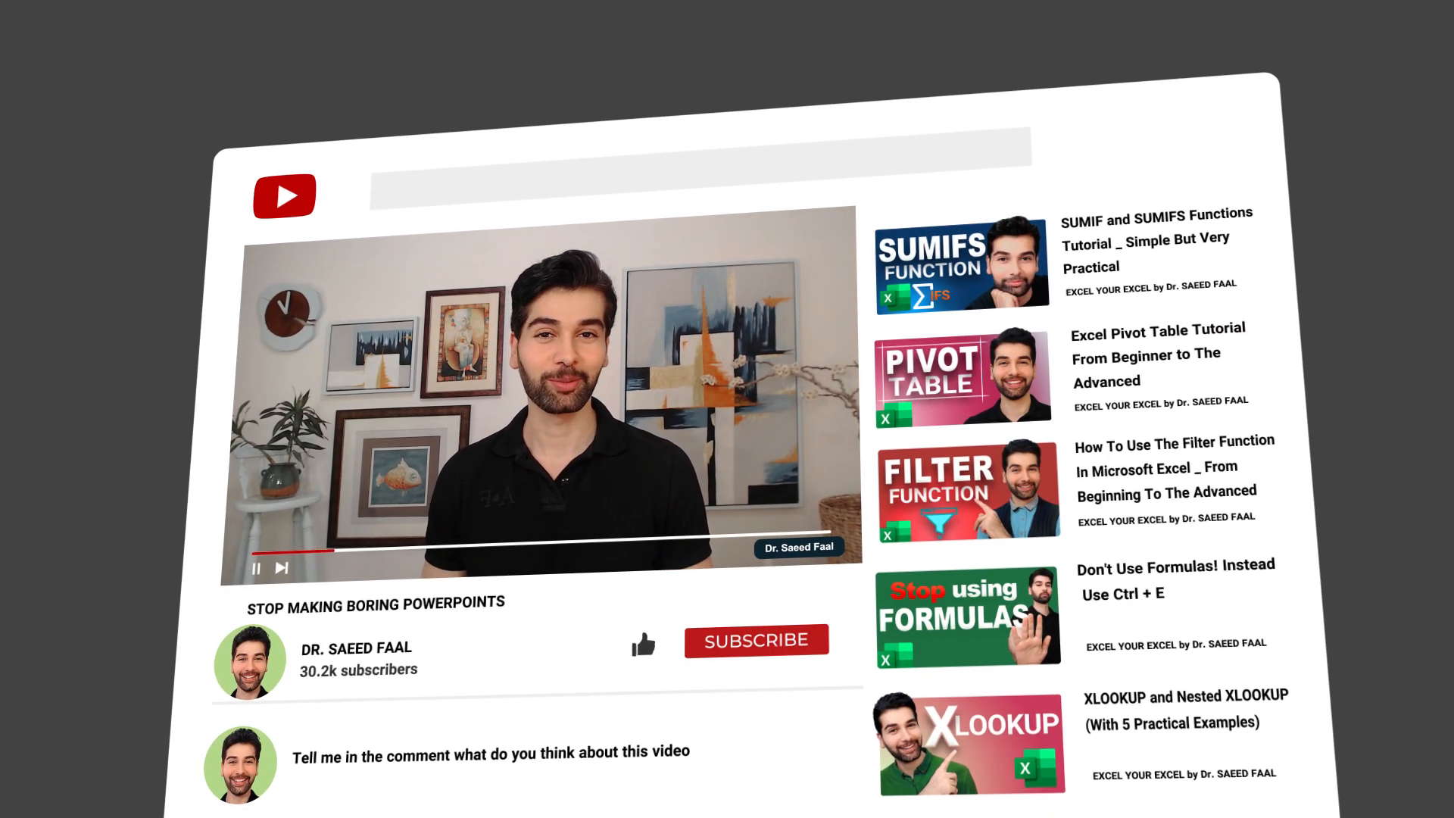
{"action": "left_click", "coordinate": [643, 644]}
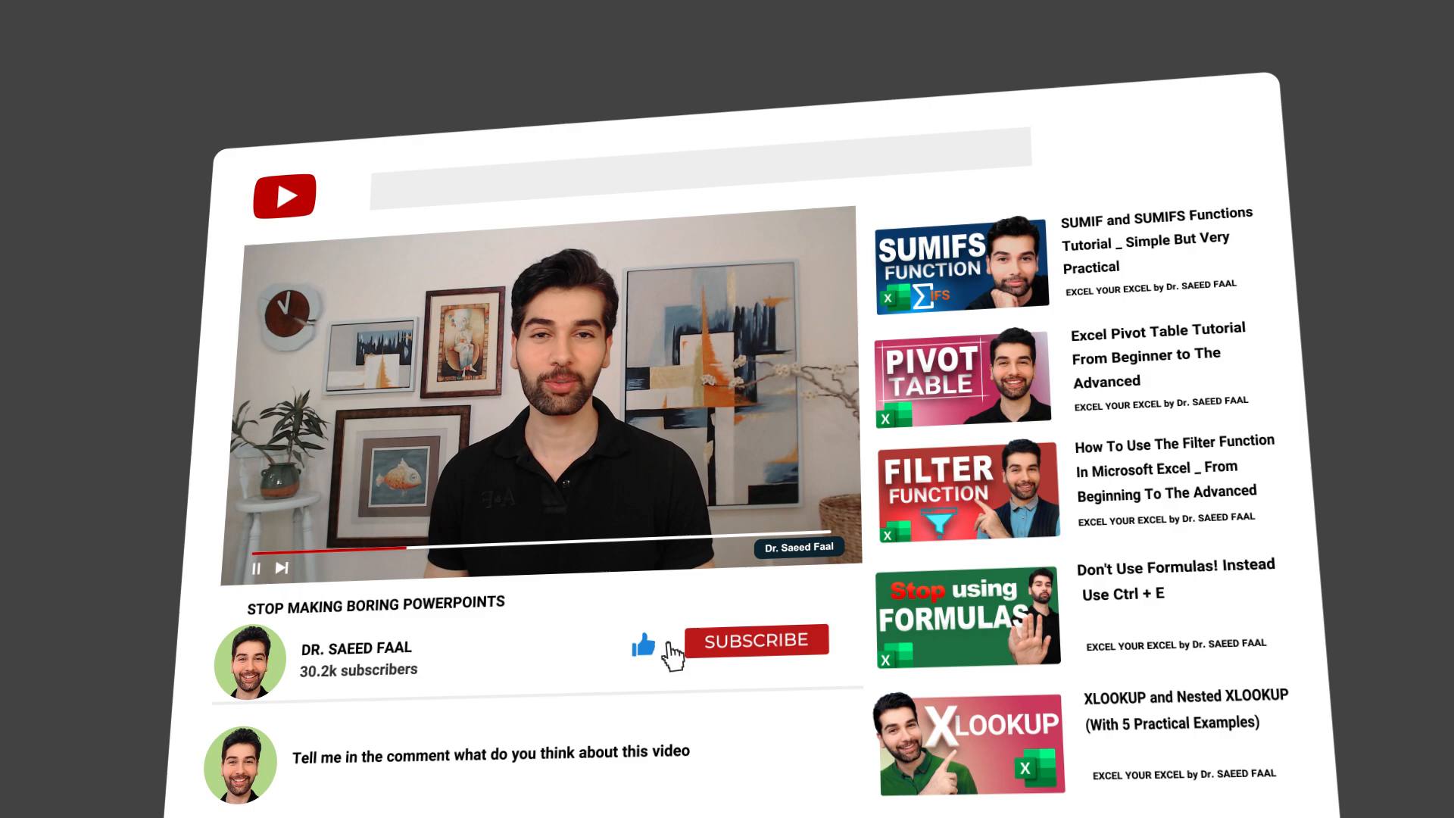
{"action": "left_click", "coordinate": [756, 640]}
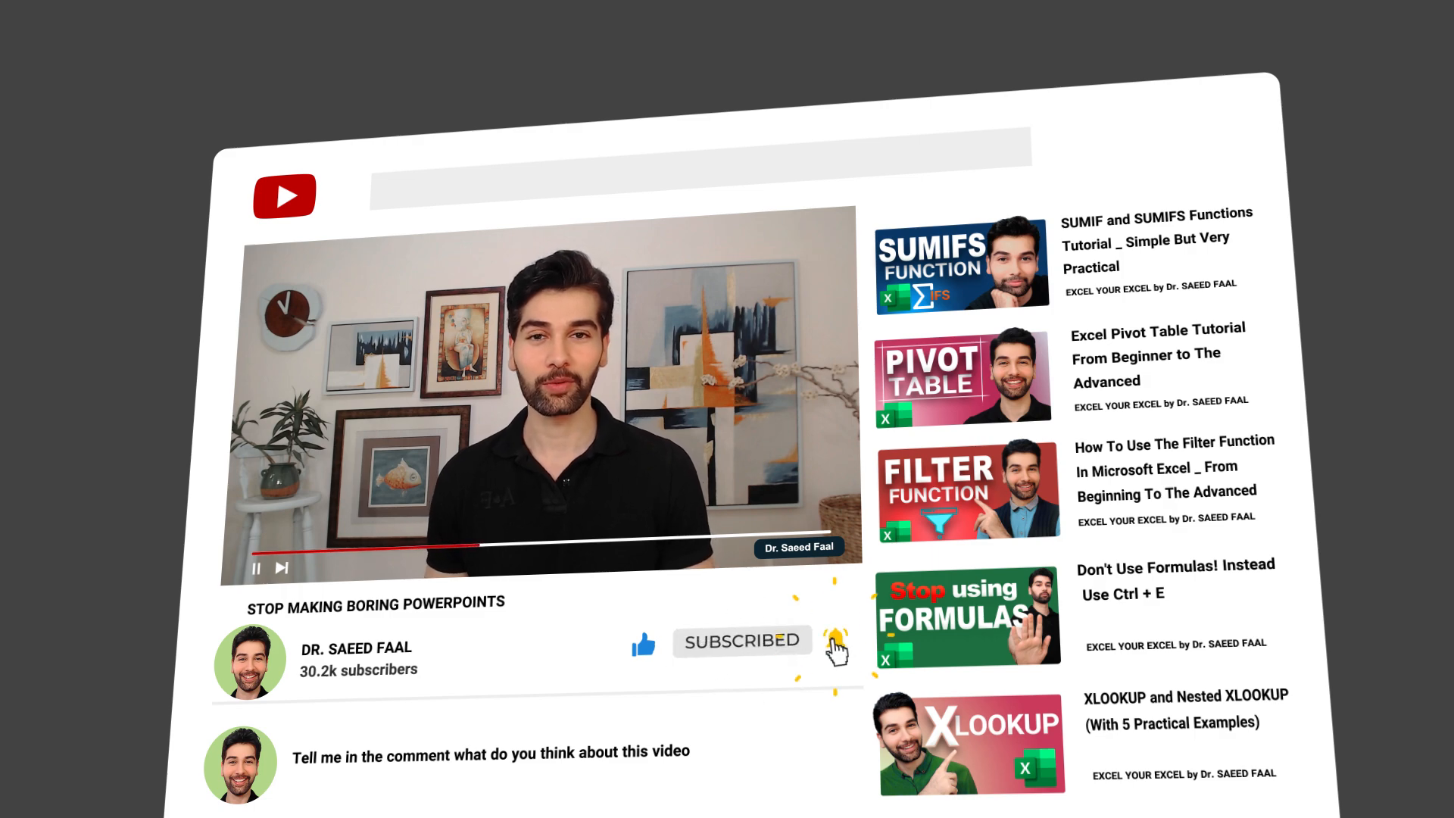
{"action": "left_click", "coordinate": [837, 642]}
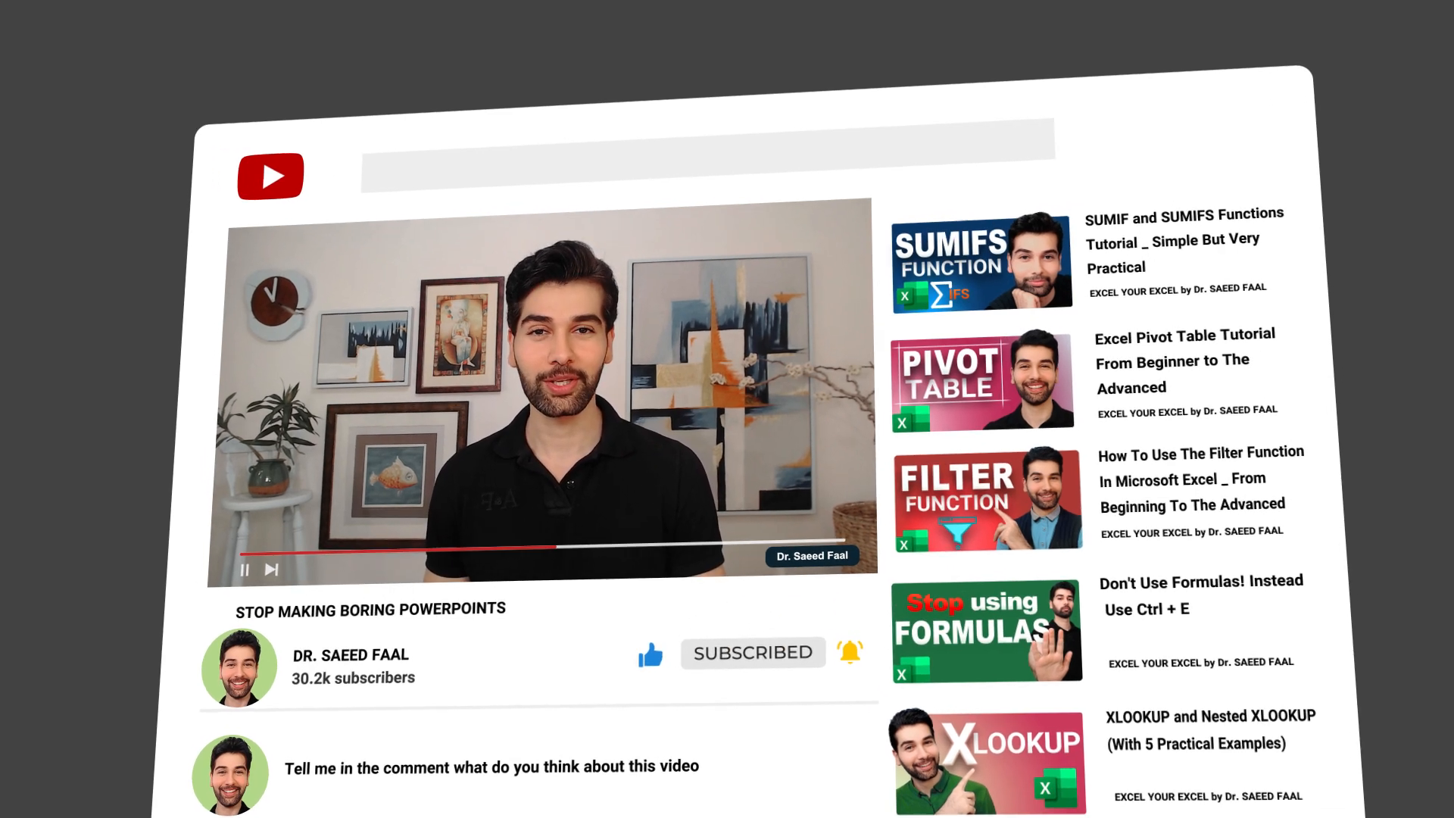